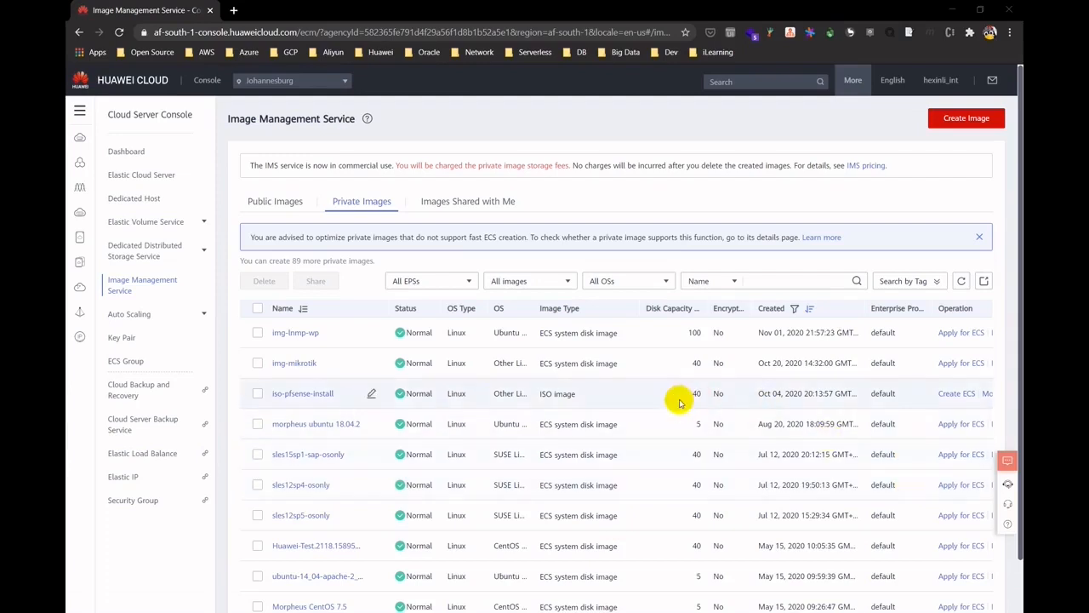
mouse_move(398, 318)
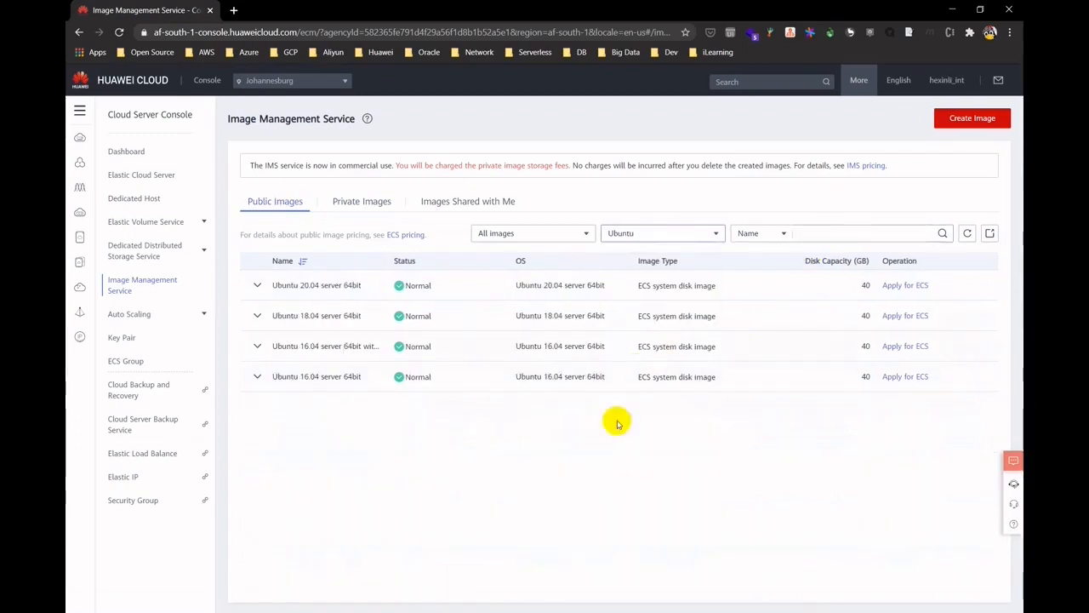
mouse_move(388, 257)
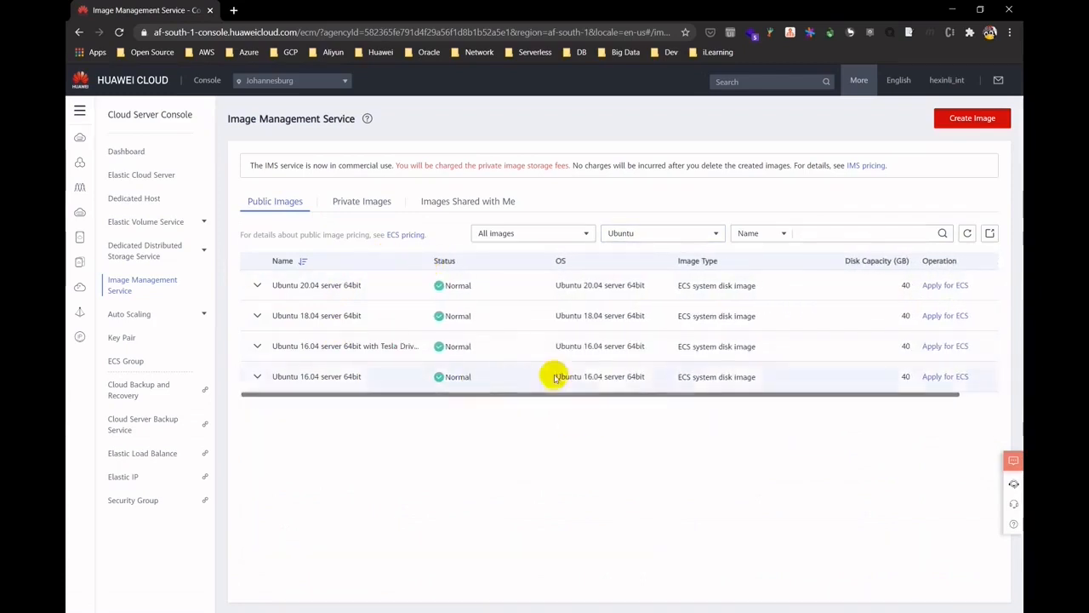
- Show the public images filtered to the Ubuntu server images
left_click(257, 376)
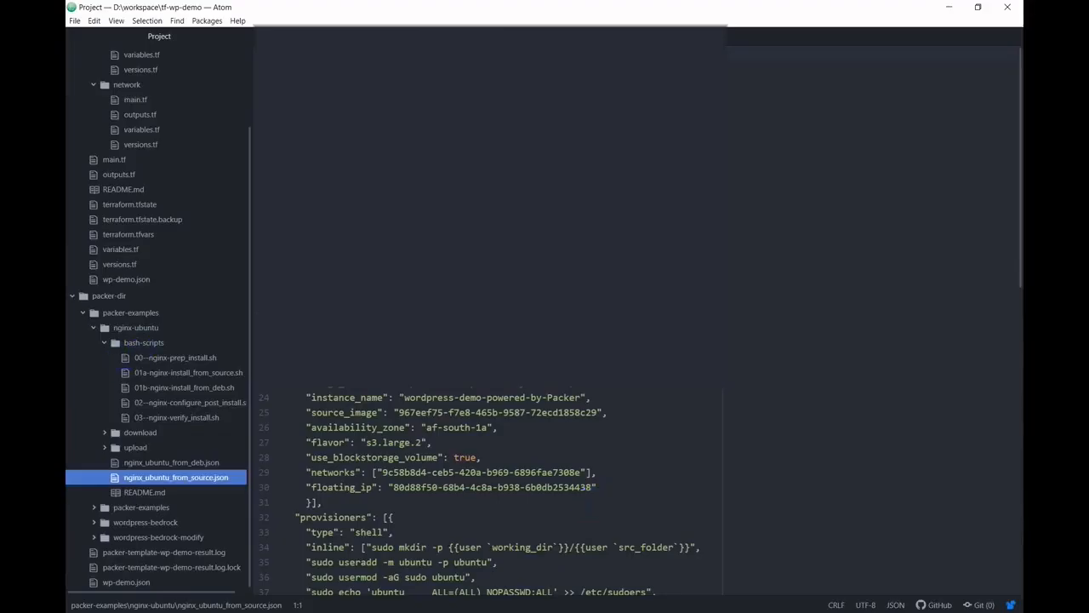
- Read through the builders and provisioners of nginx_ubuntu_from_source.json in Atom
left_click(599, 411)
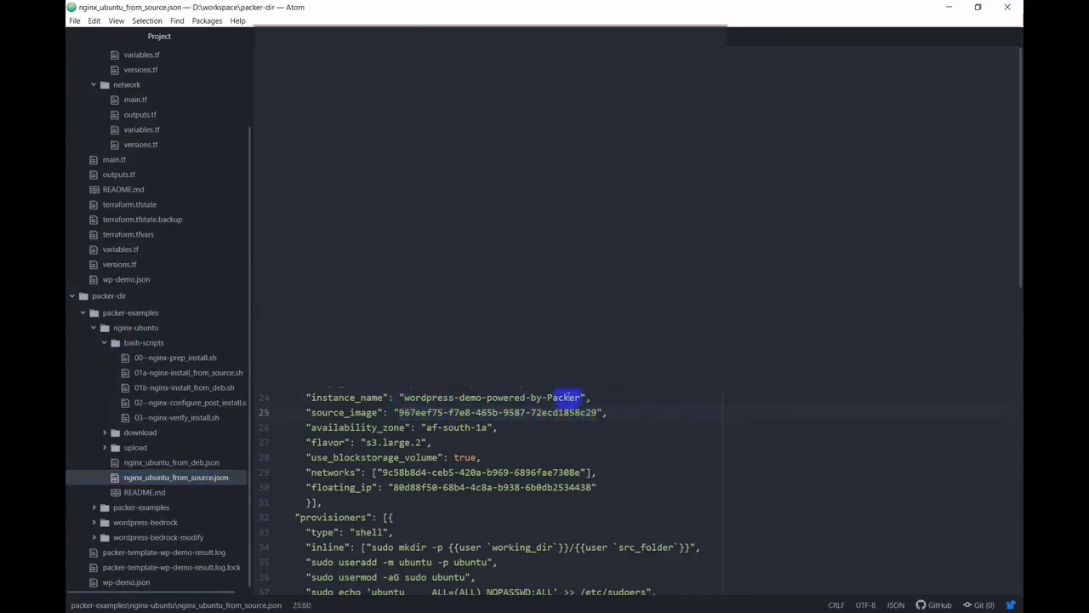
scroll("down", 3)
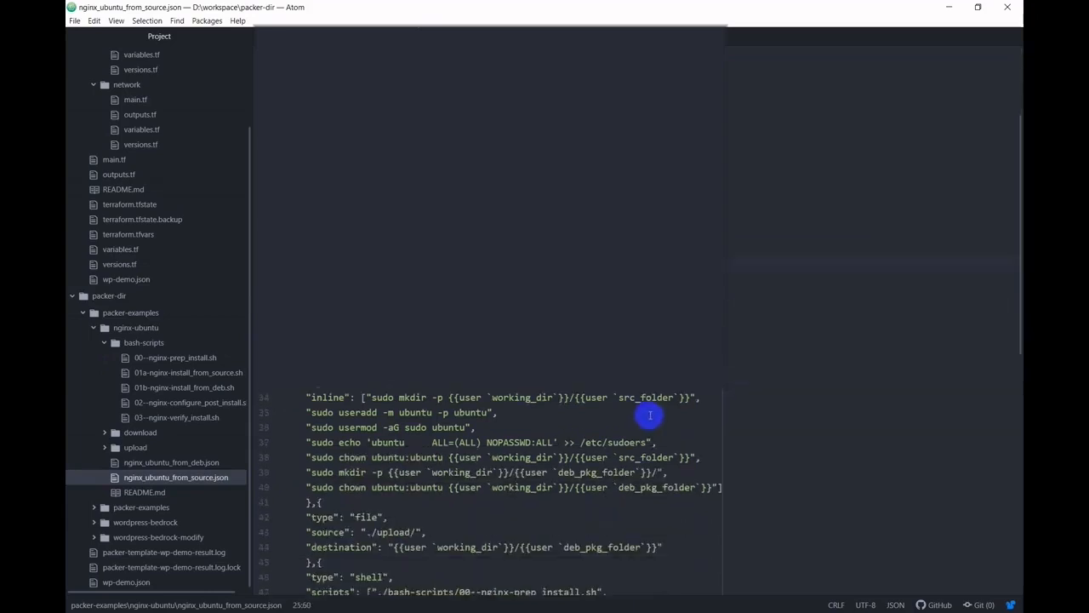
scroll("down", 3)
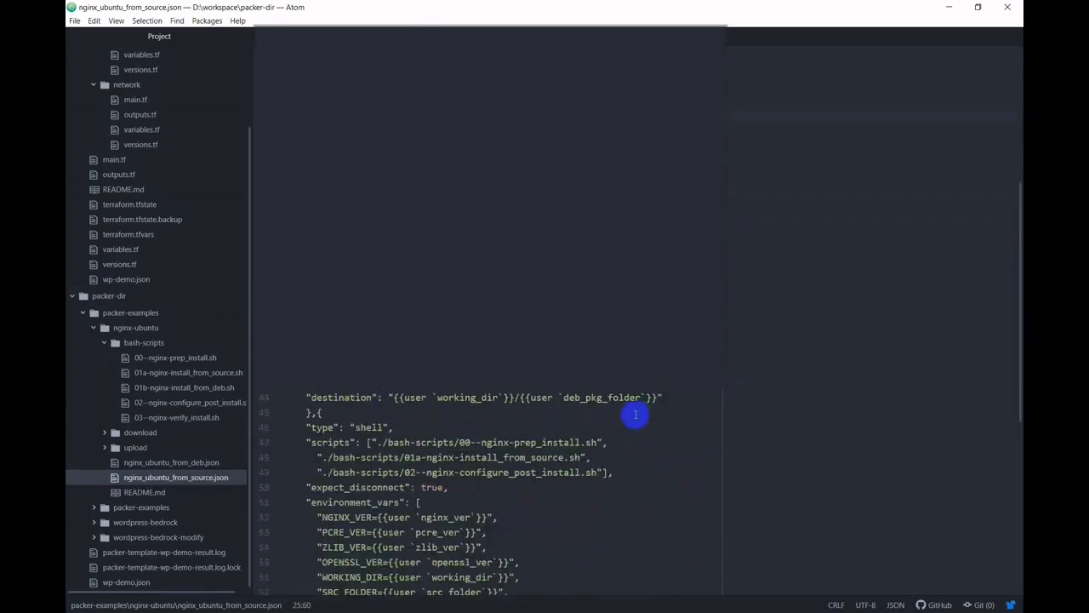
scroll("down", 3)
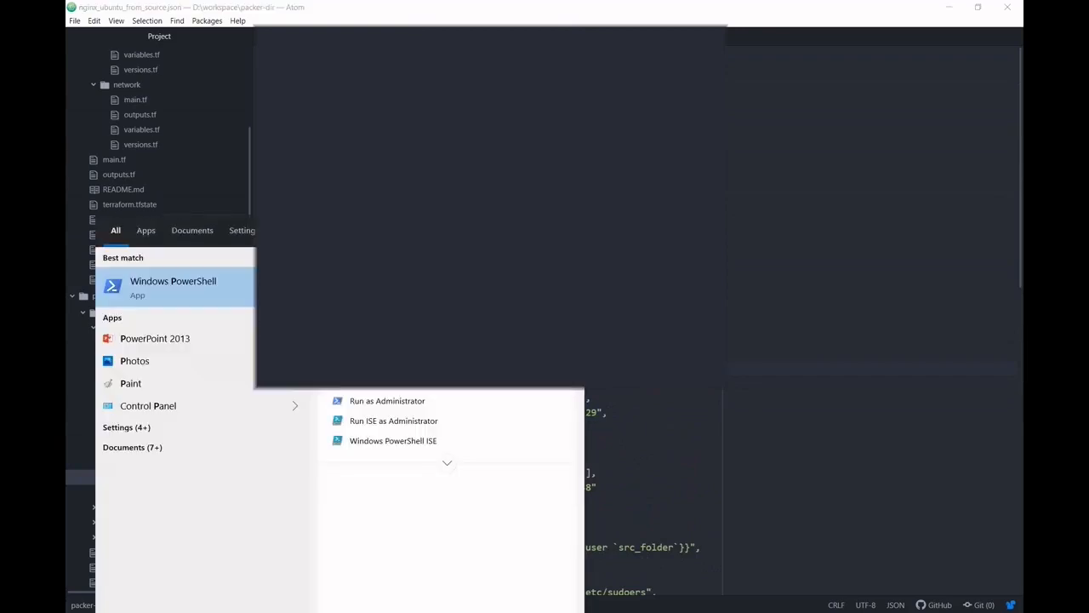
- Launch PowerShell and move into D:\workspace\packer-dir\packer-examples\nginx-ubuntu
left_click(174, 286)
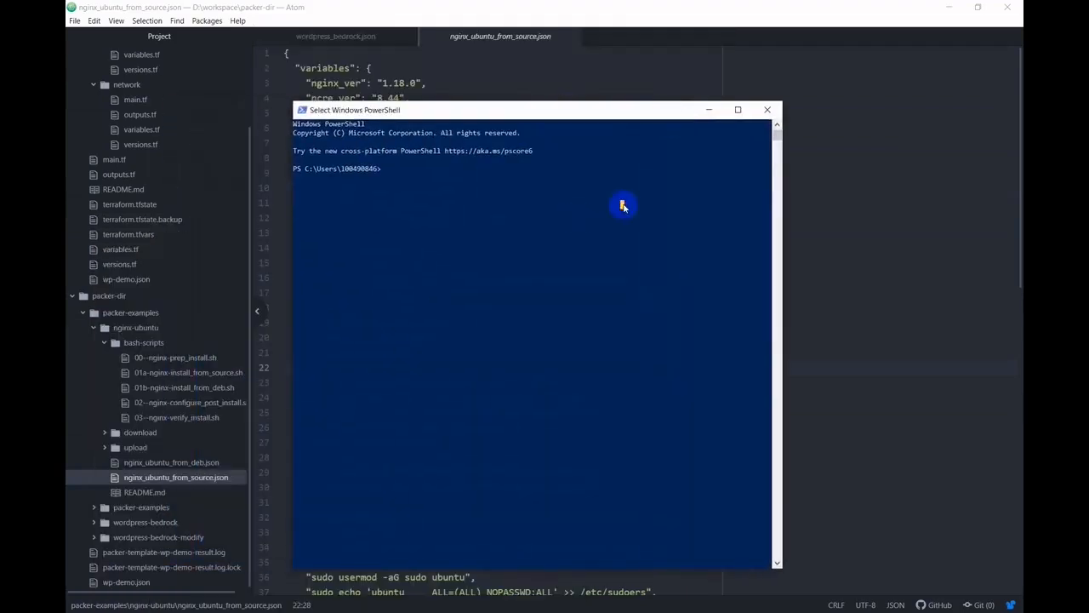
type("d:")
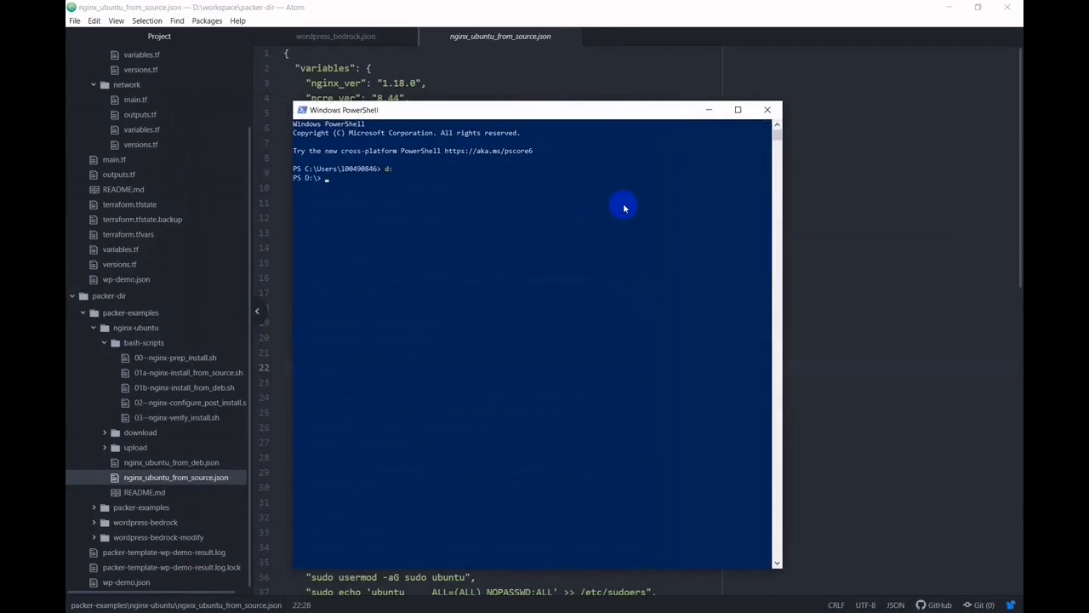
type("cd wor")
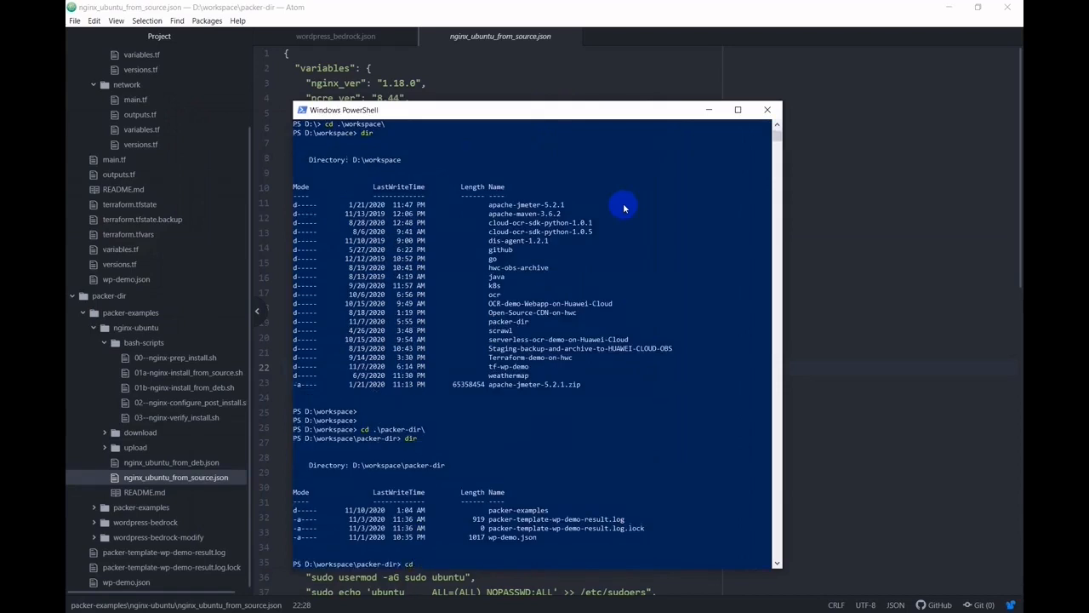
type("\" \"")
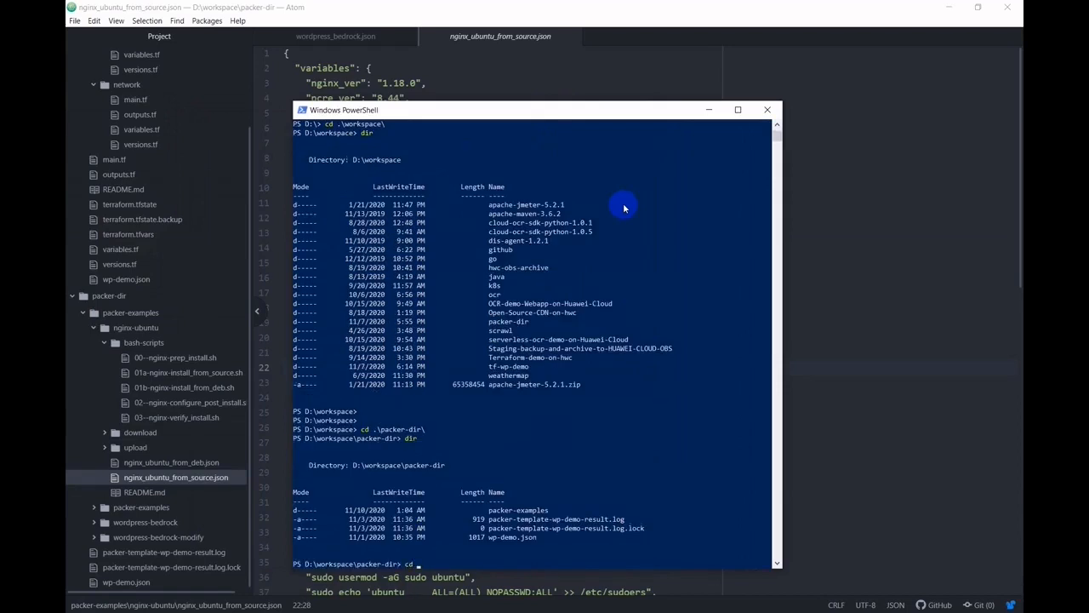
type(".\\packer-examples\\")
type("dir")
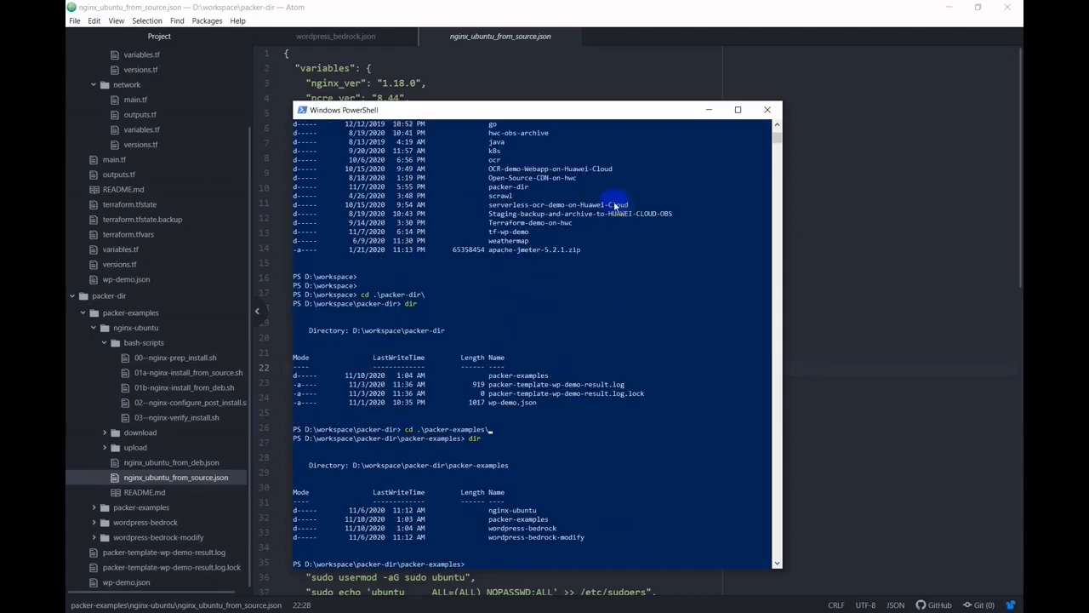
type("cd .\\nginx-ubuntu\\")
type("dir")
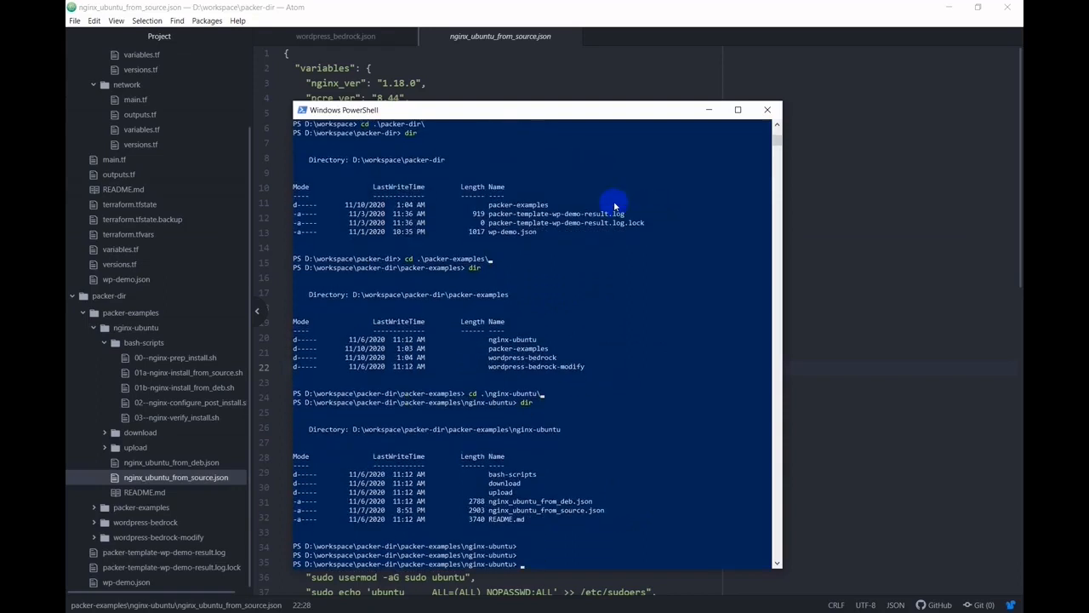
- Run packer validate on .\nginx_ubuntu_from_source.json and begin the next packer command
type("packer valid")
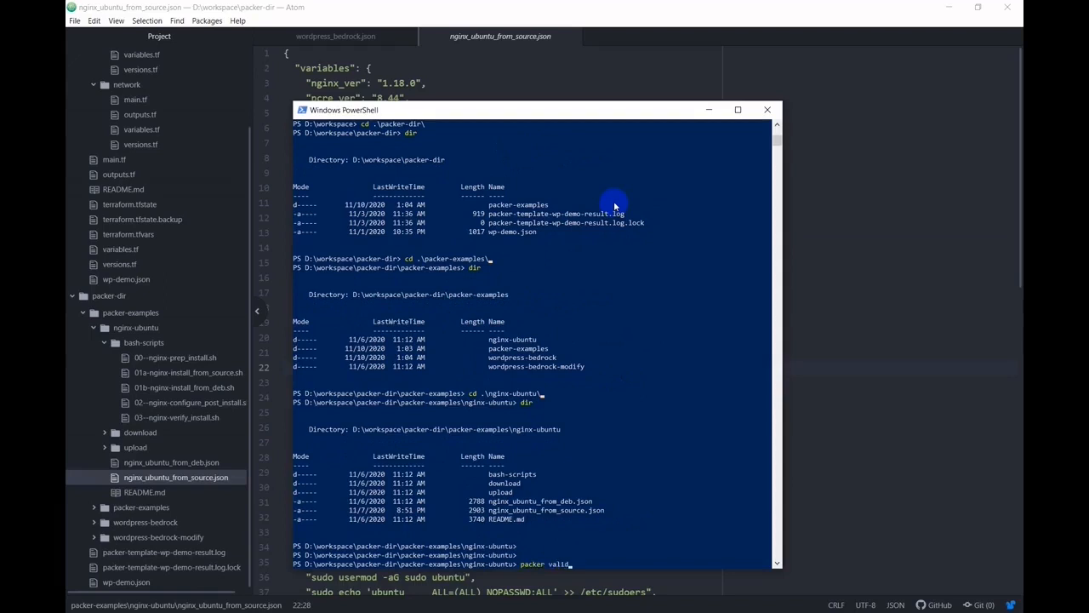
type("ate")
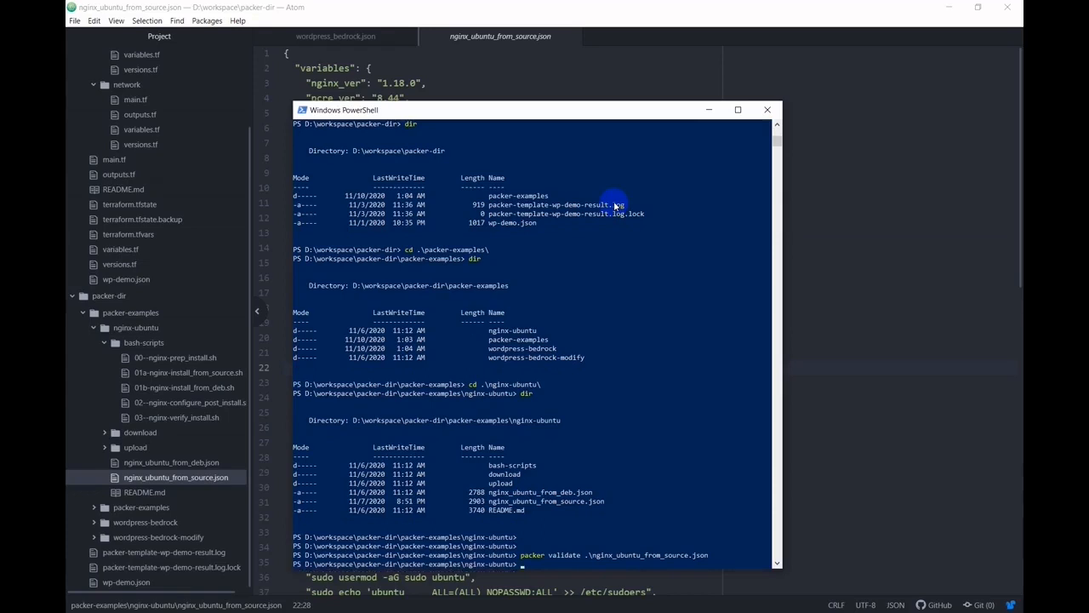
type("packer")
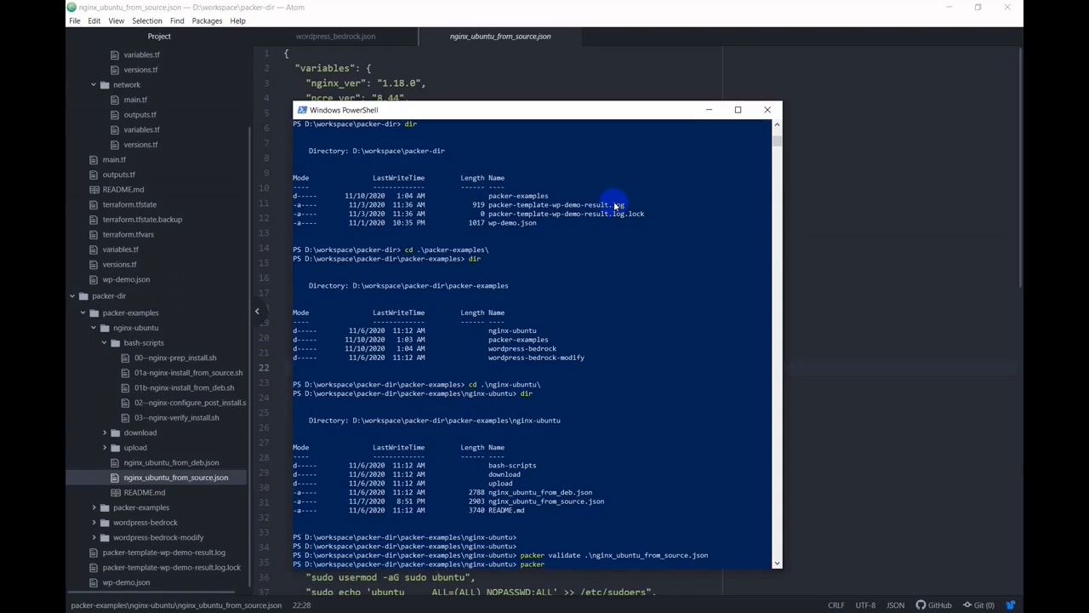
- Run packer build .\nginx_ubuntu_from_source.json and follow its output until the new image ID is reported
type("build .\\nginx_ubuntu_from_deb")
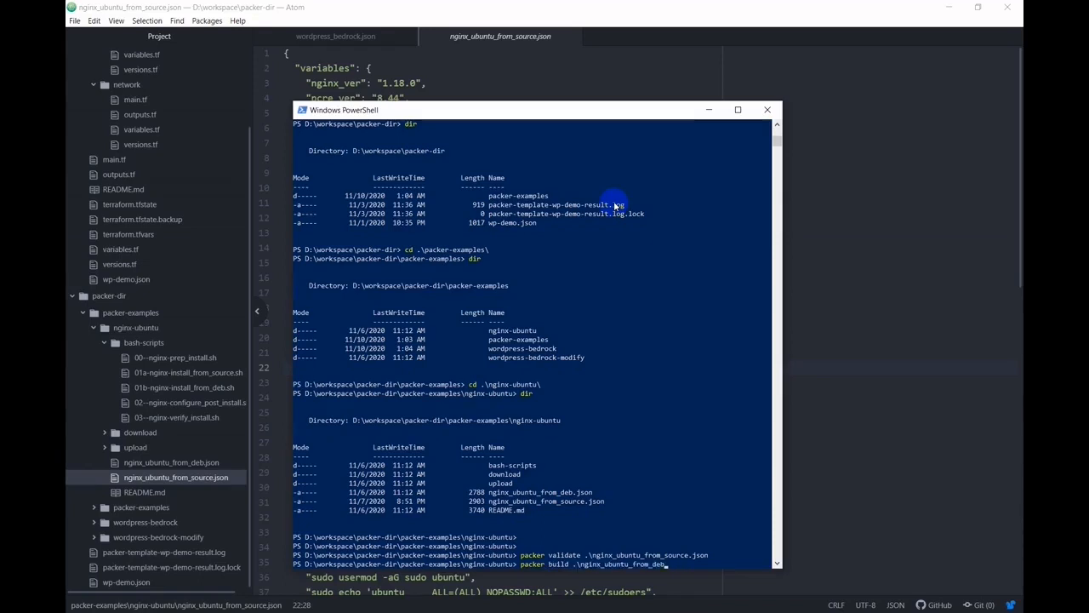
scroll("down", 3)
type("source.json")
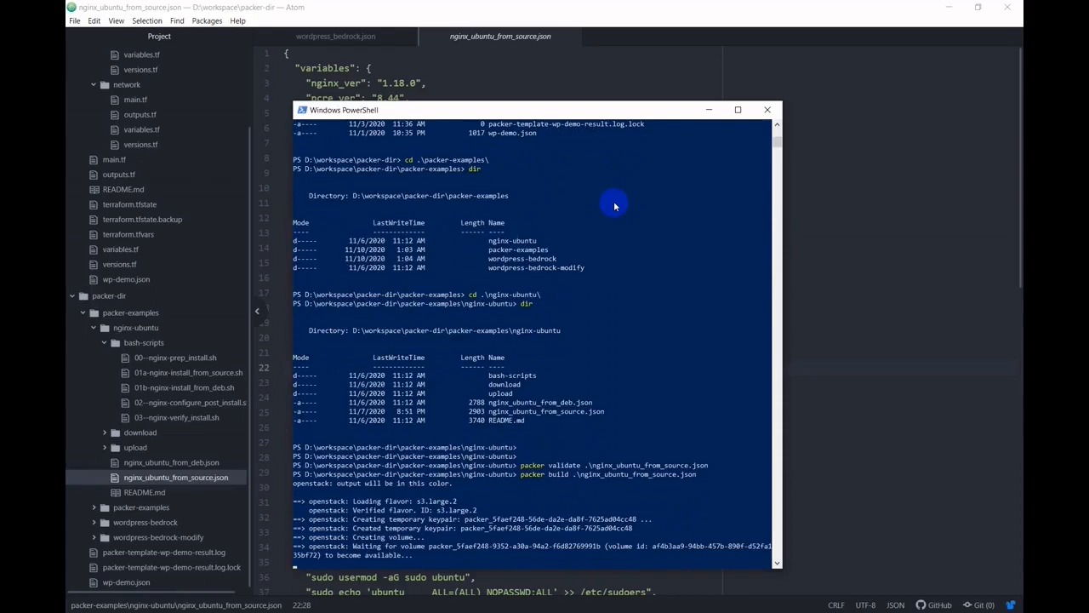
scroll("down", 3)
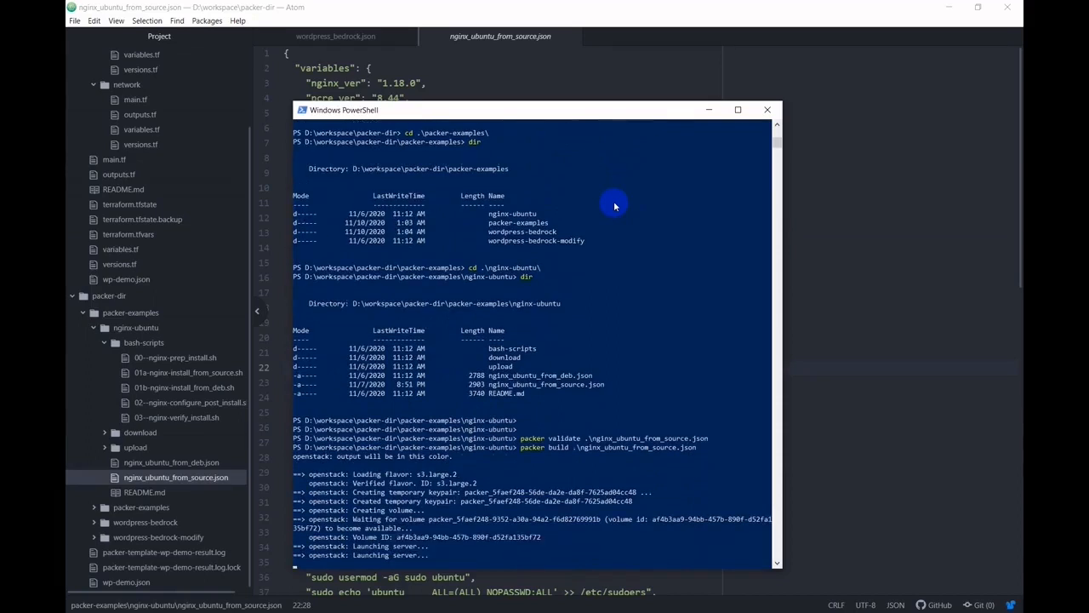
scroll("down", 3)
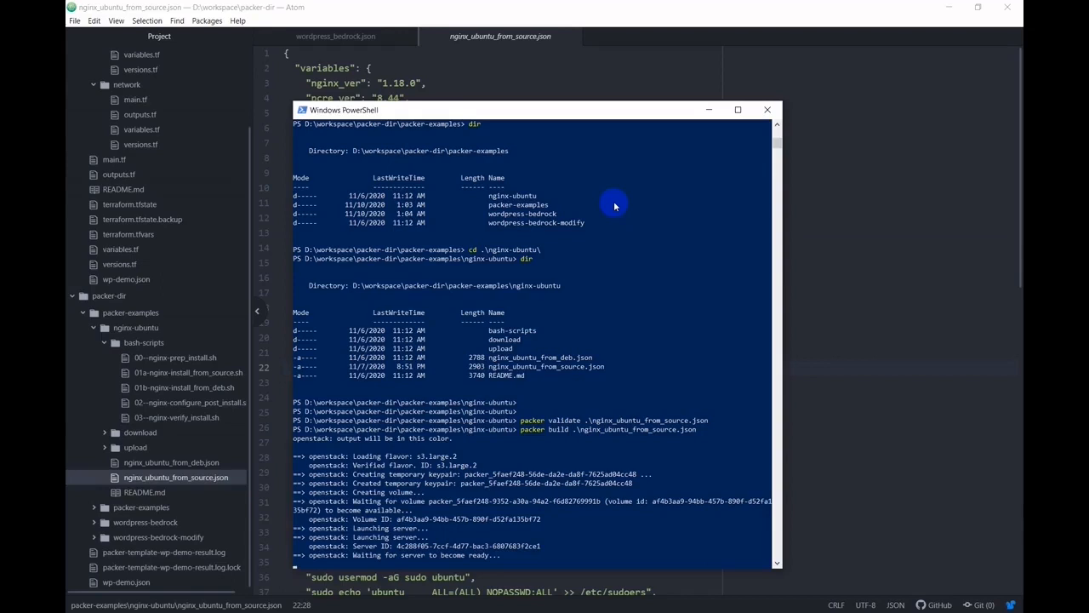
scroll("down", 3)
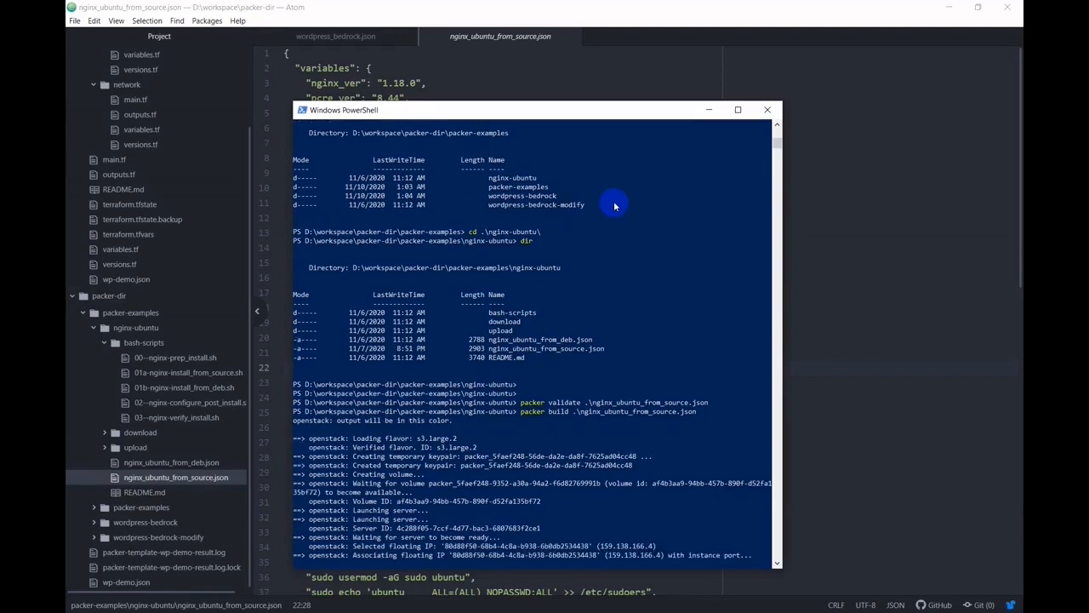
scroll("down", 3)
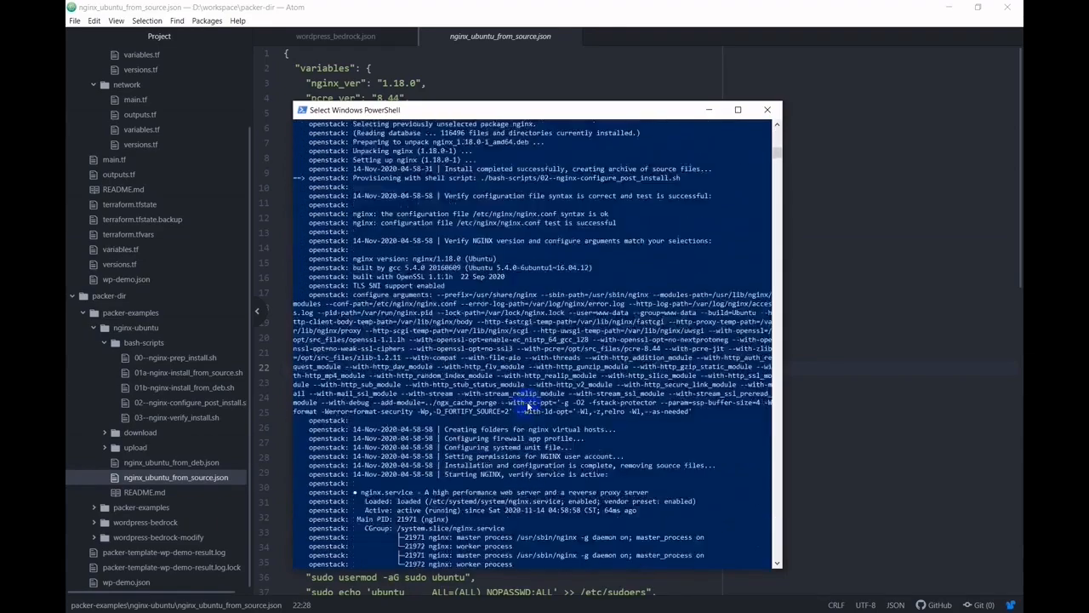
scroll("down", 3)
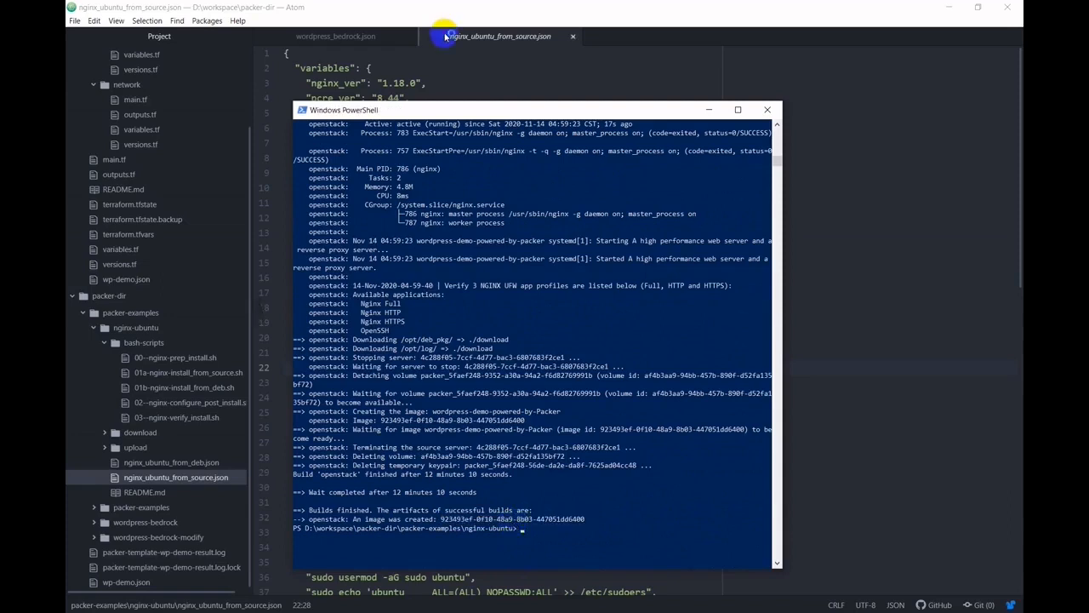
left_click(765, 109)
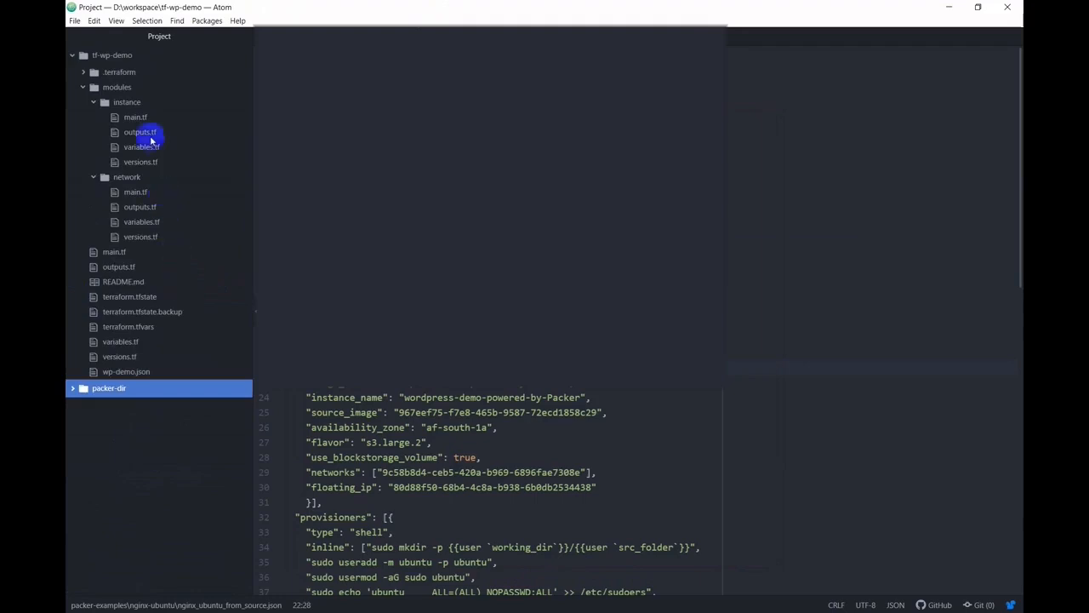
- Show the private images and view the details page of wordpress-demo-powered-by-Packer
left_click(137, 116)
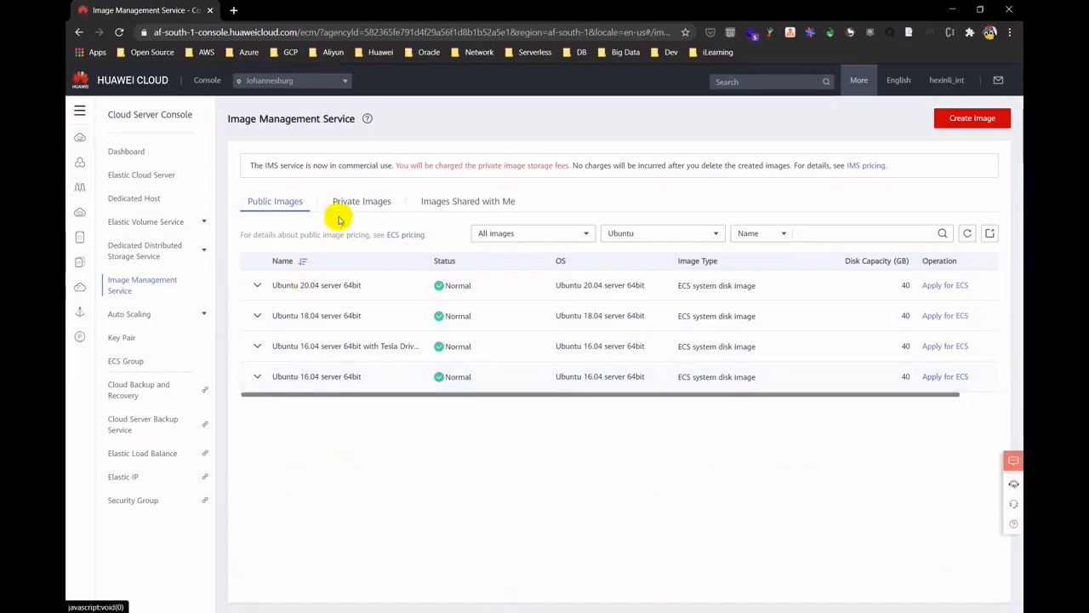
left_click(361, 201)
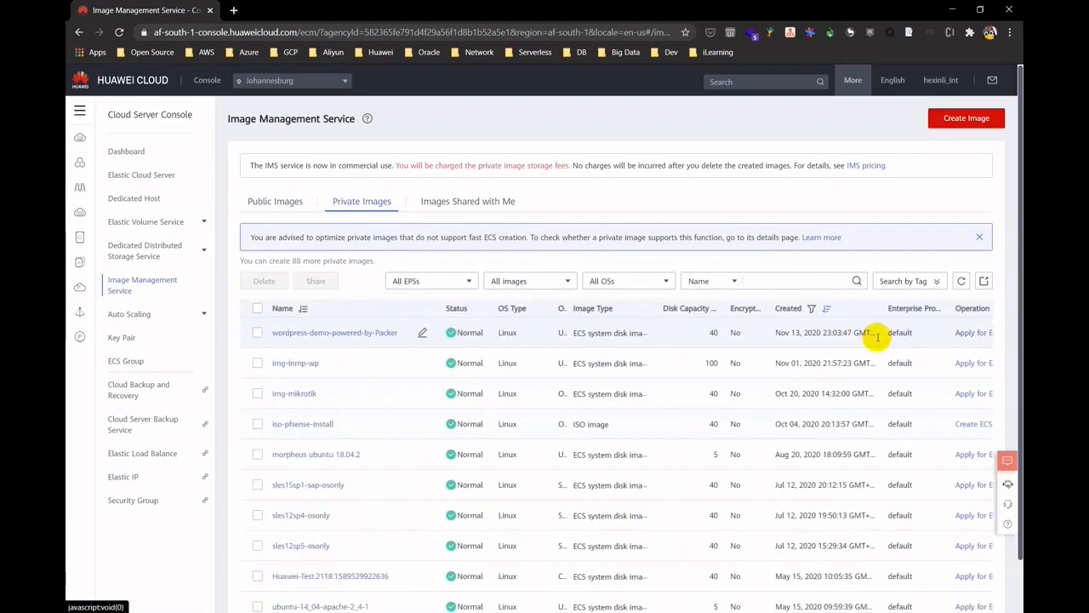
mouse_move(876, 331)
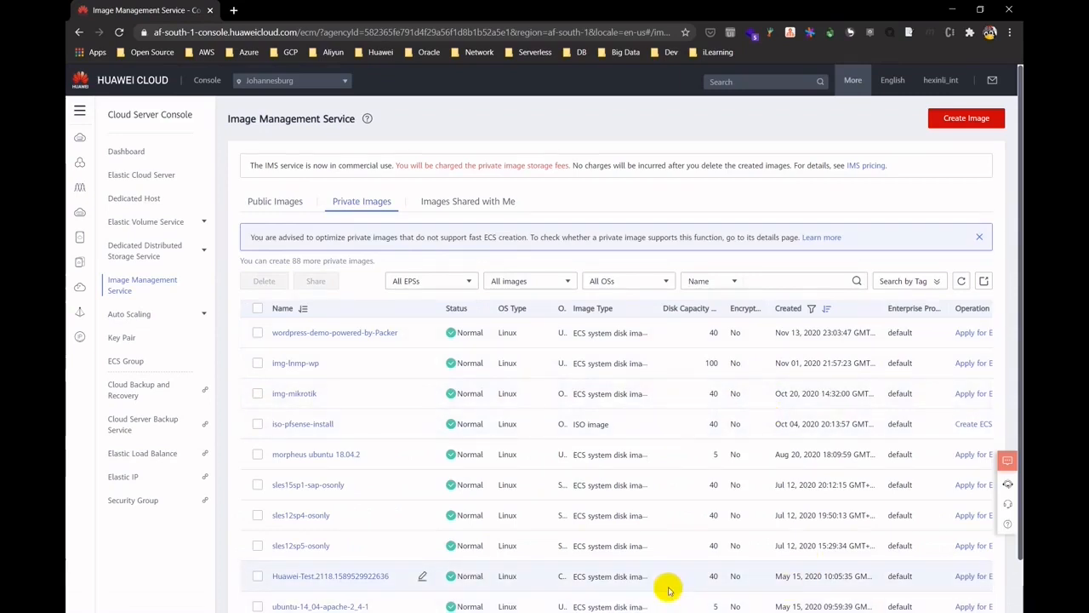
left_click(334, 332)
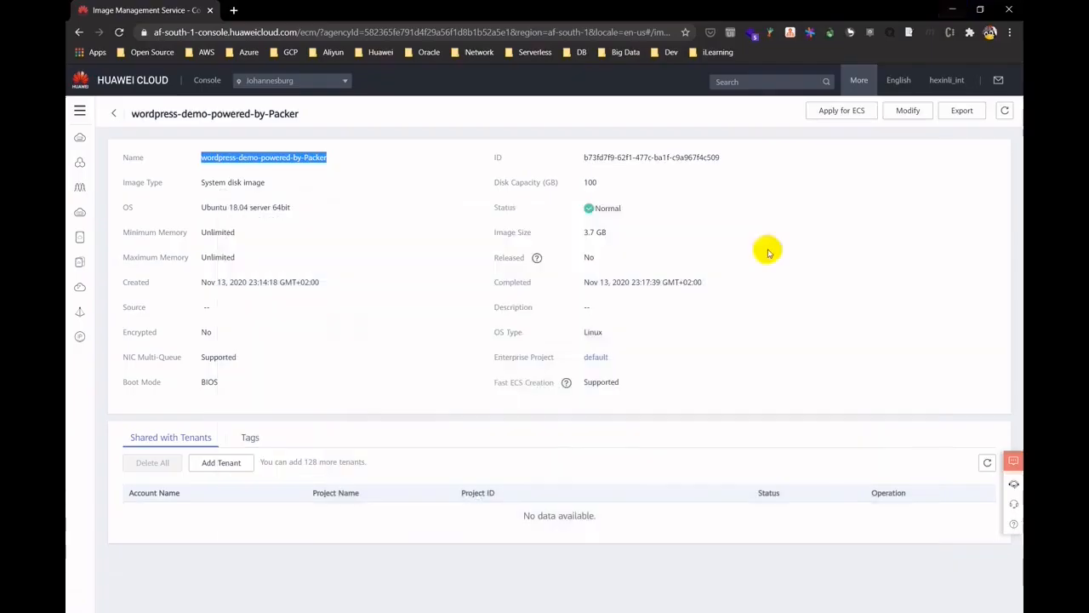
left_click(899, 80)
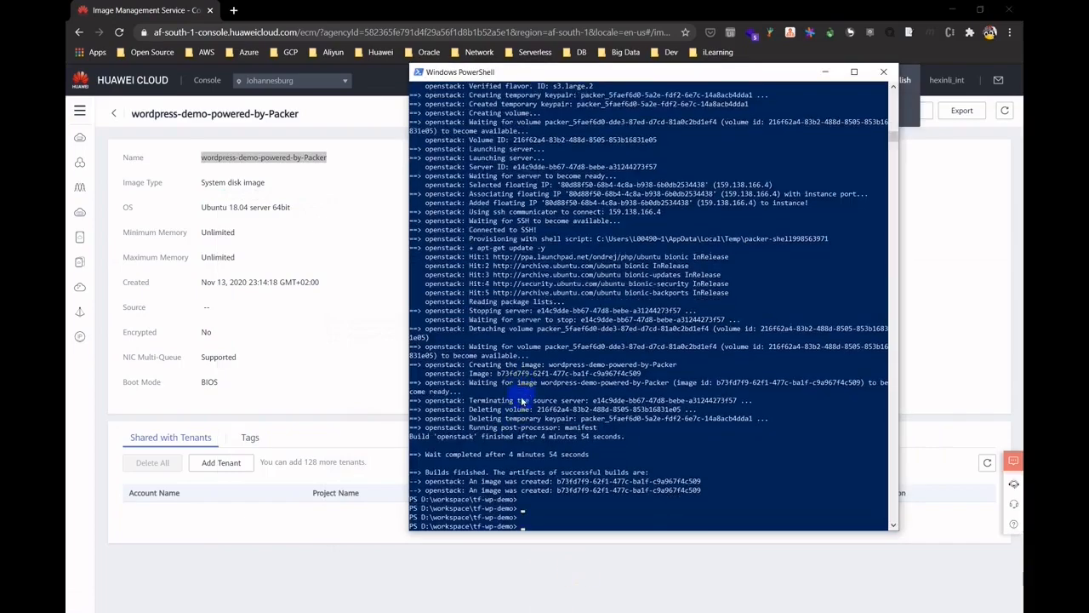
- Run terraform init then terraform plan in tf-wp-demo, previewing 11 resources to add
type("dir")
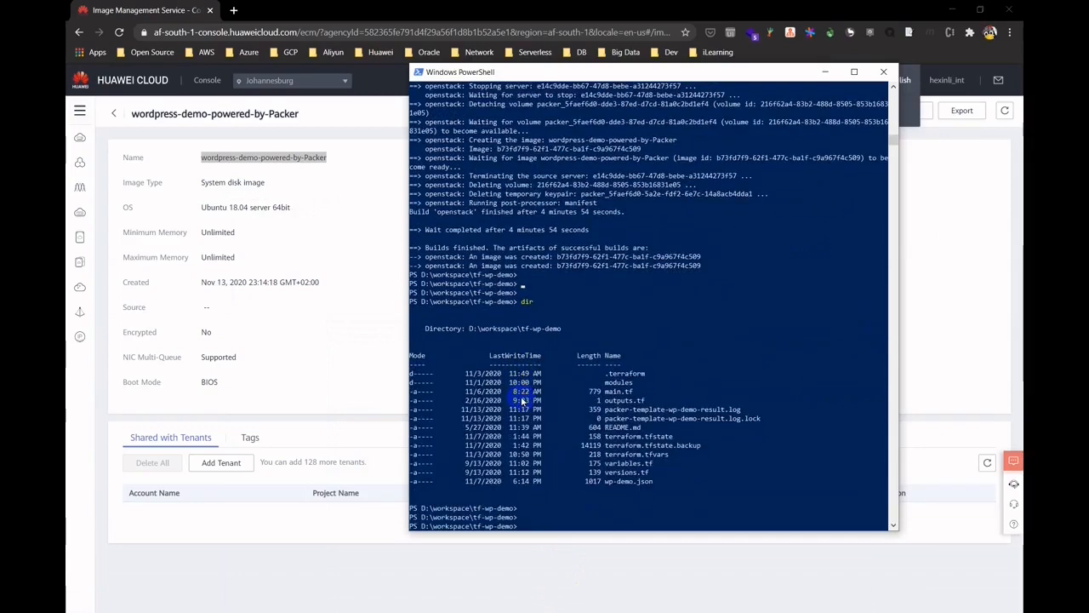
type("terraform")
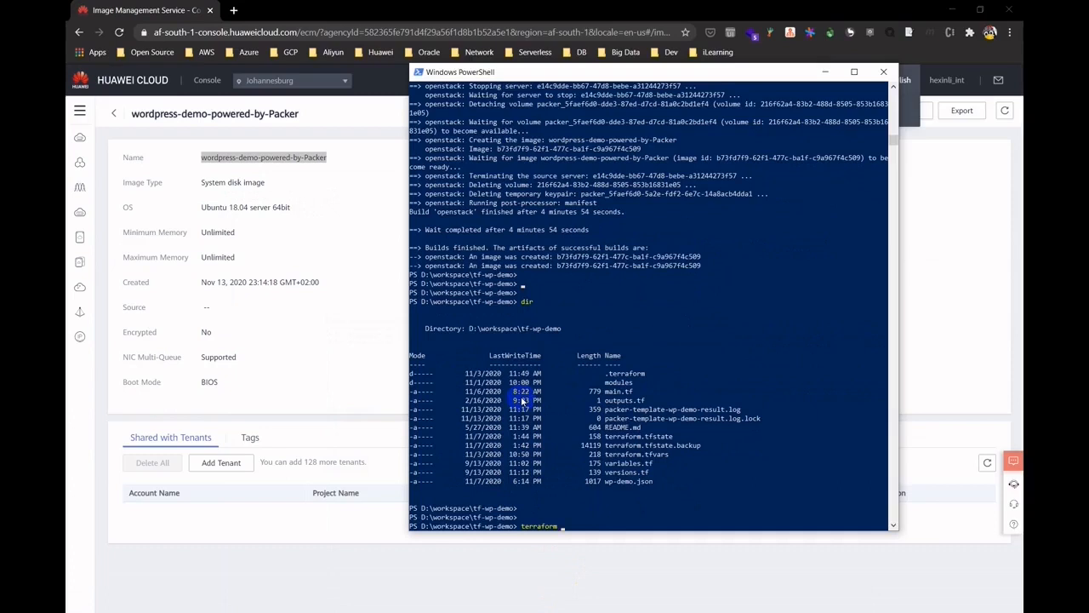
type("in")
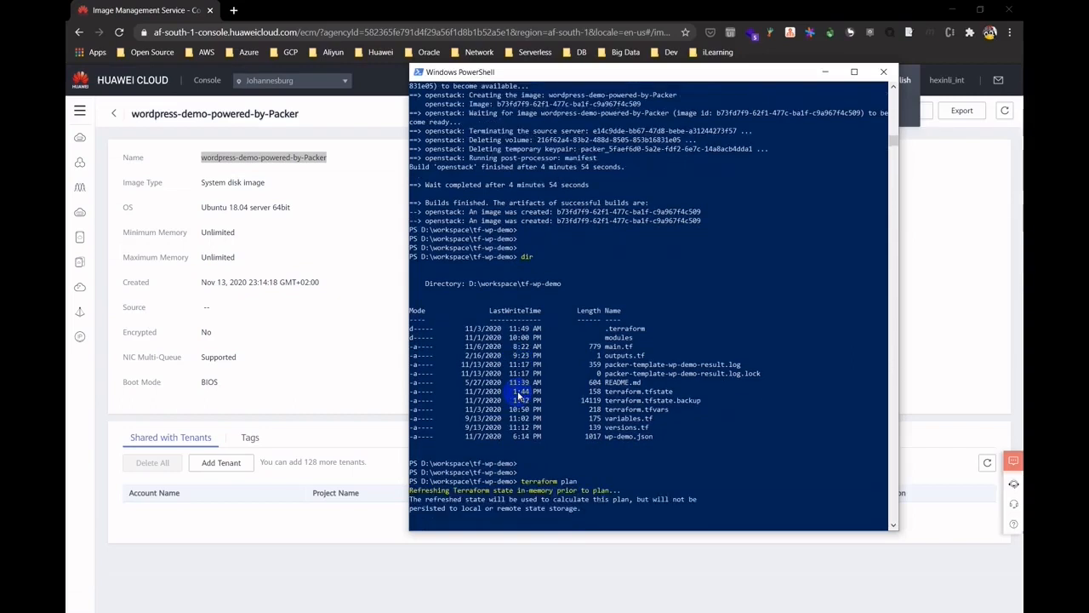
scroll("down", 3)
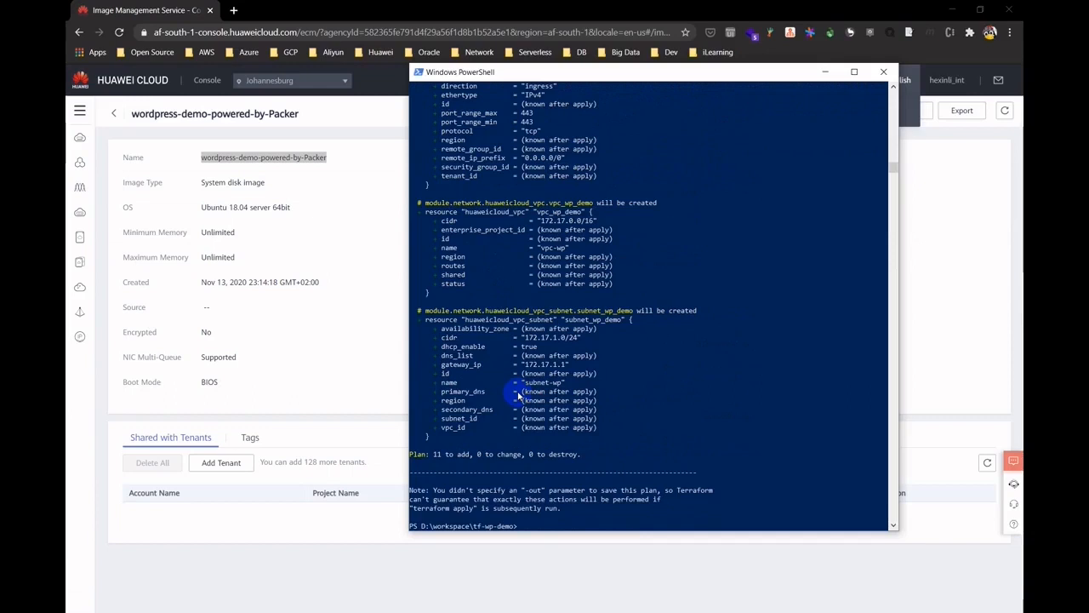
type("terraform plan")
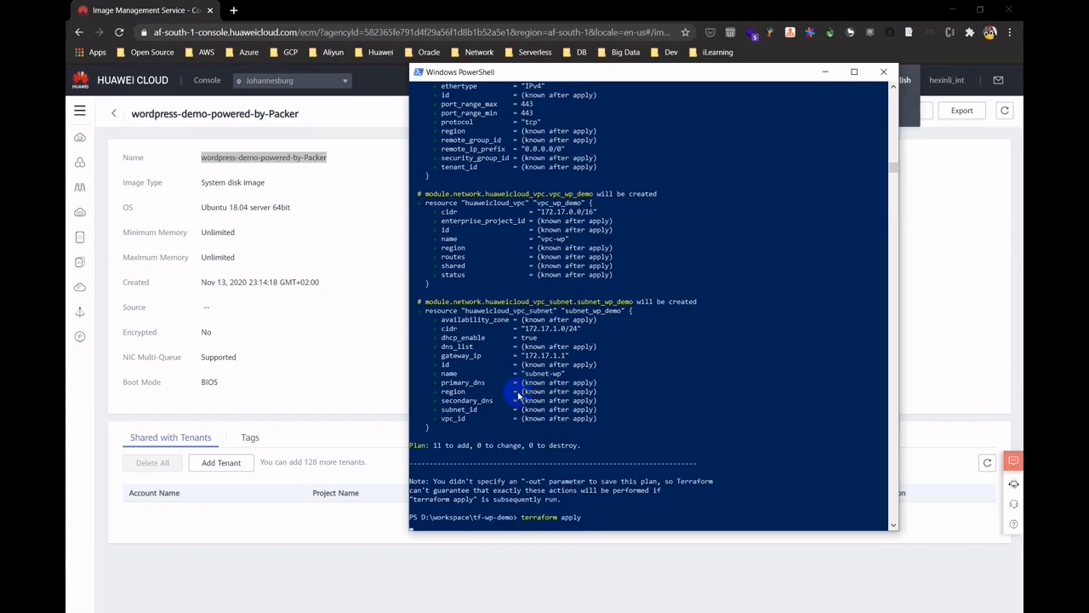
- Run terraform apply and confirm with yes so the VPC, subnet, rules and instance get created
key("Return")
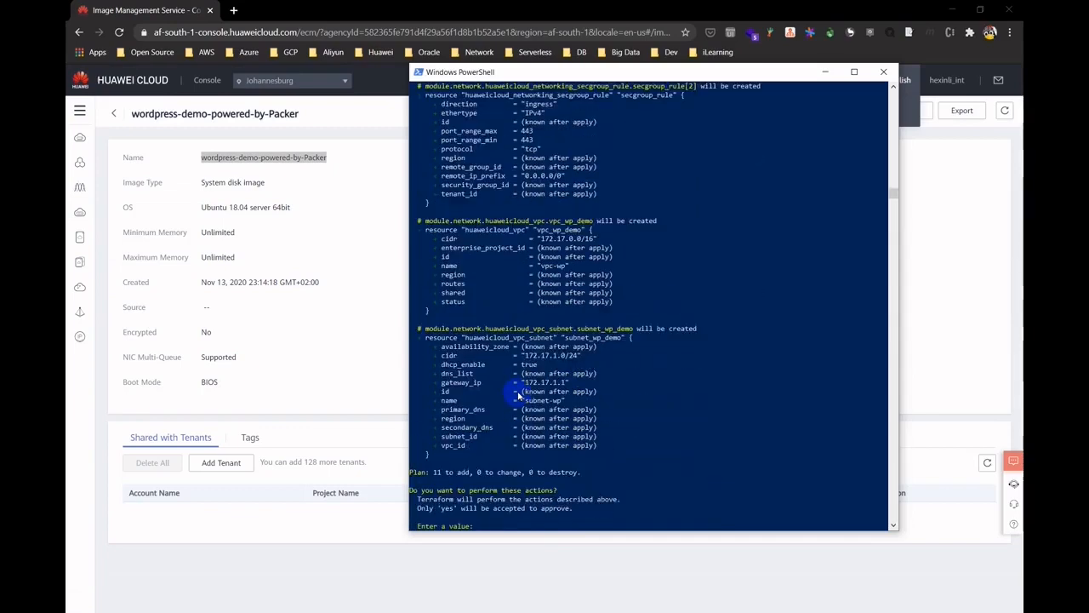
type("yes")
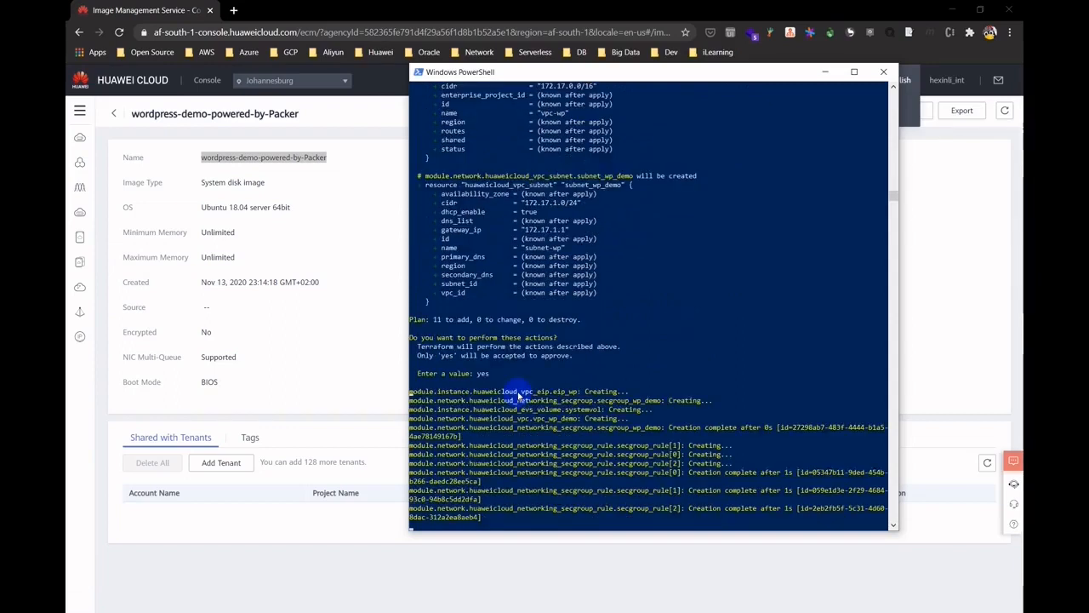
scroll("down", 3)
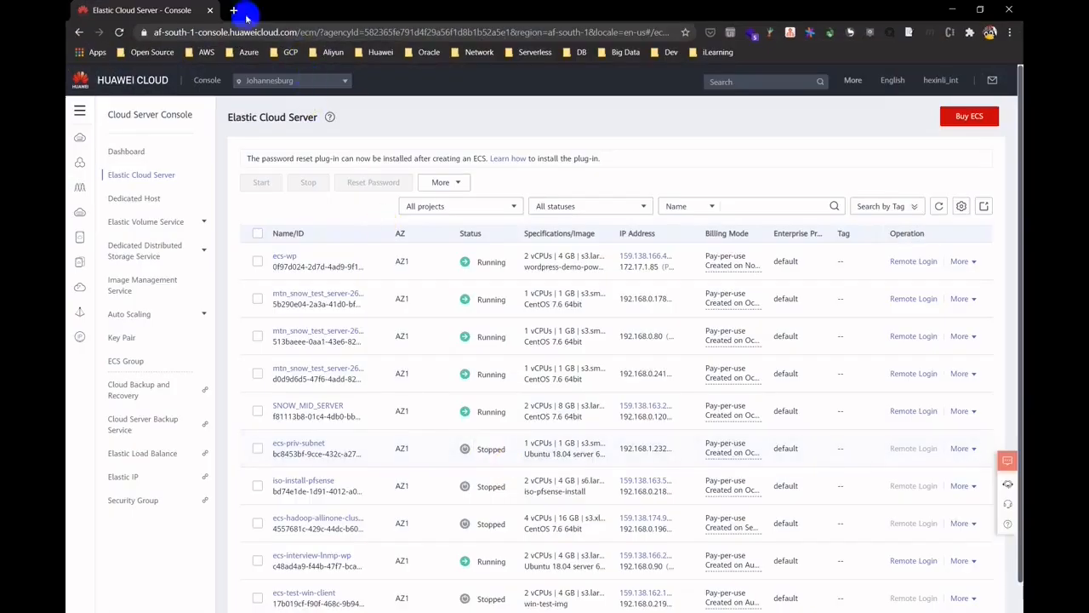
- Browse to the ECS public IP and its /wordpress/ path to view the MYWP site
left_click(233, 11)
type("159.138.166.4")
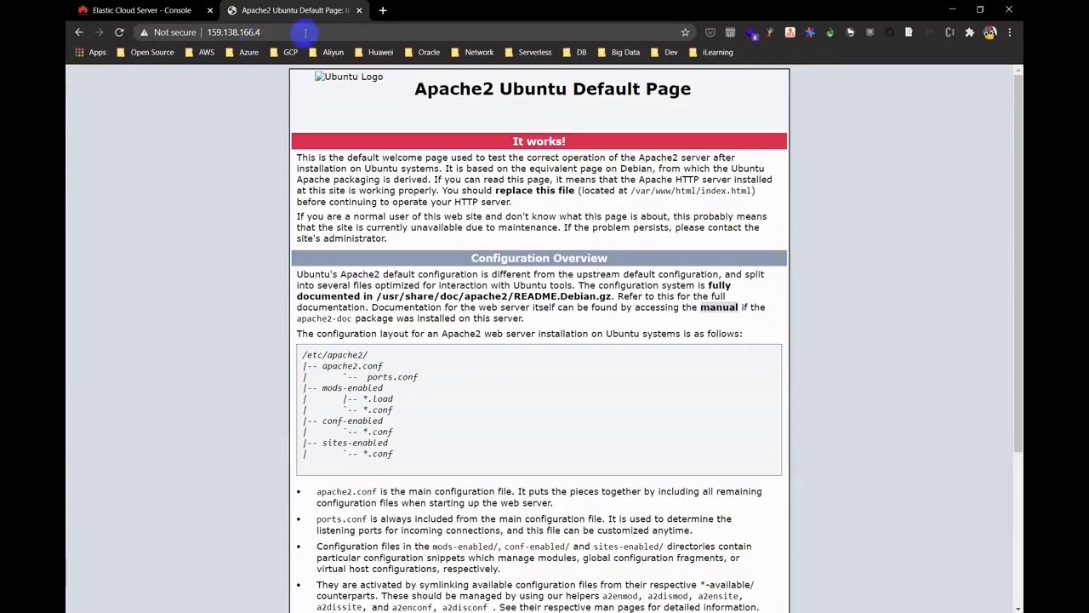
left_click(212, 32)
type("/wordpress/")
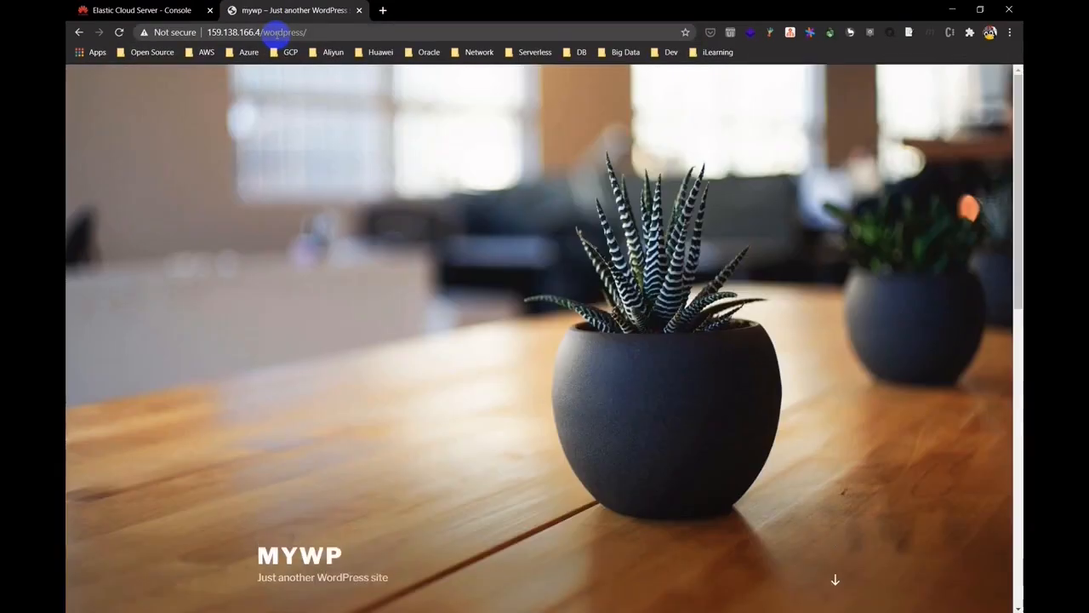
scroll("down", 3)
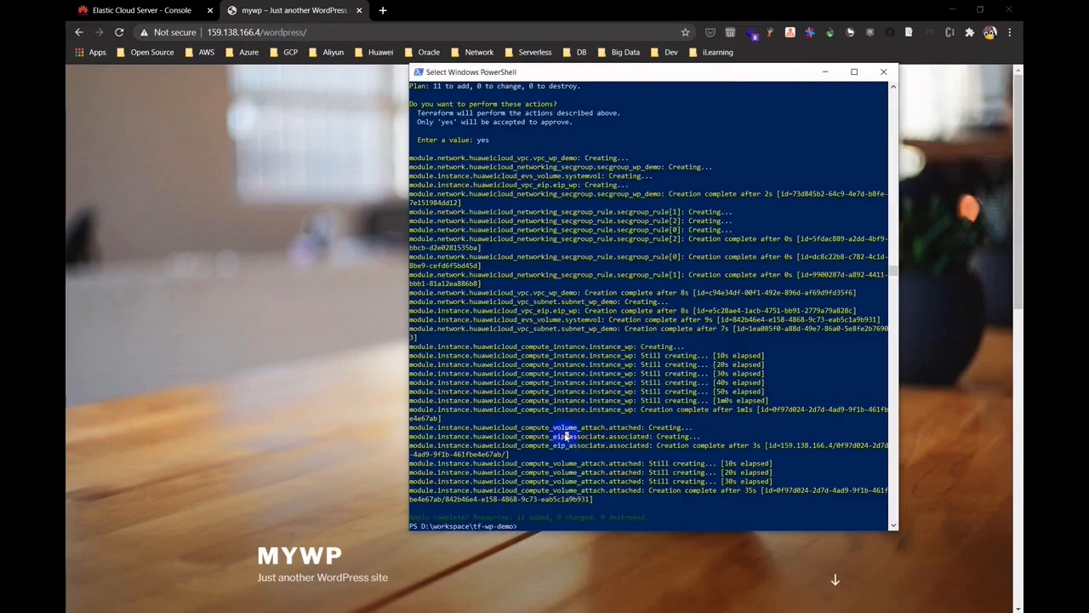
- Run terraform destroy to tear down the WordPress demo infrastructure
type("terraform")
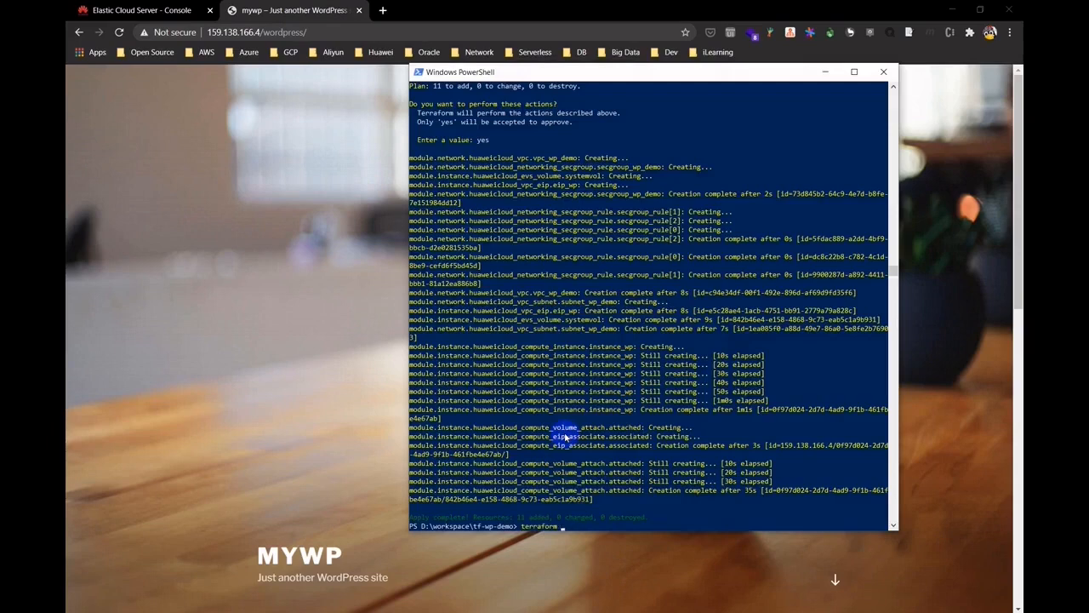
type("destroy")
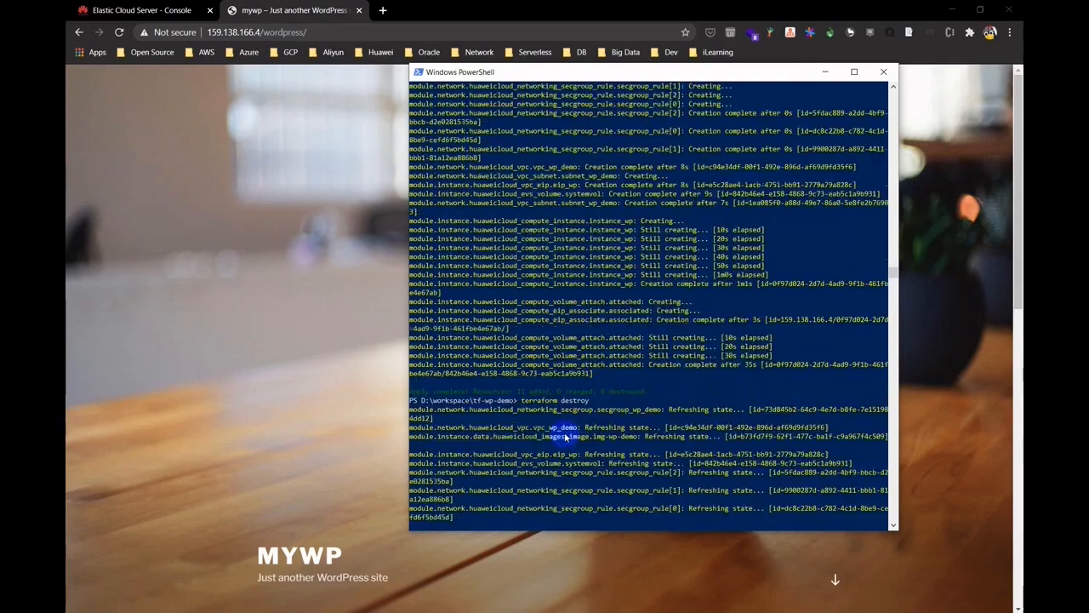
scroll("down", 3)
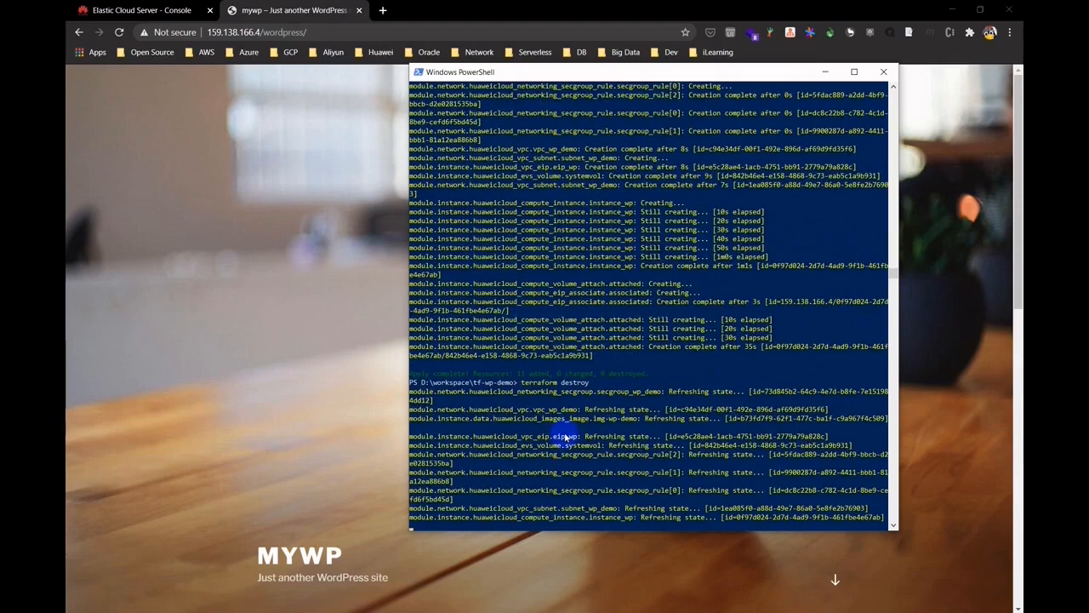
scroll("down", 3)
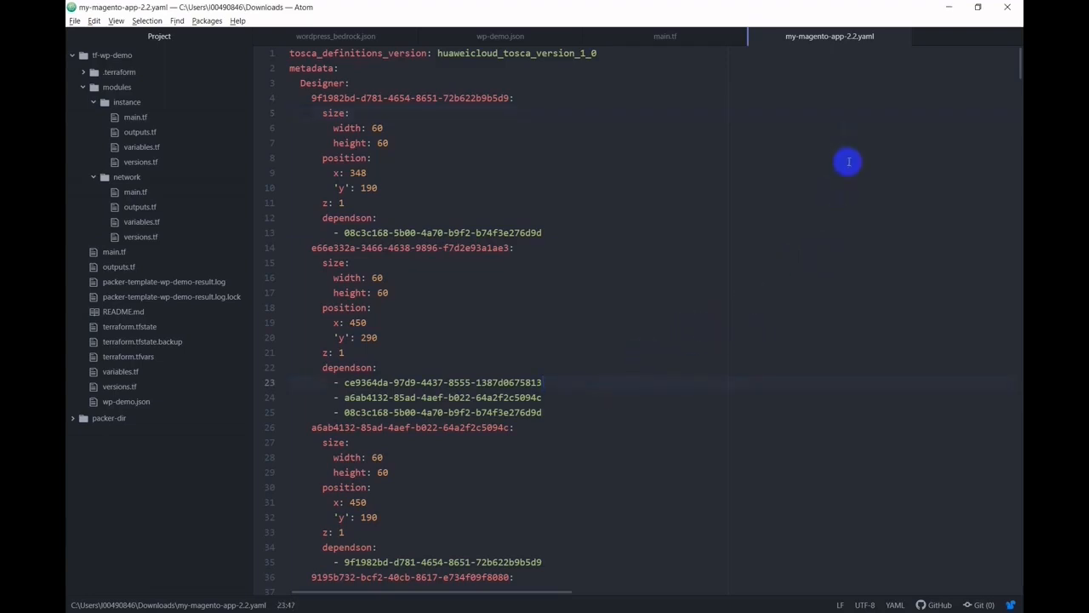
scroll("down", 3)
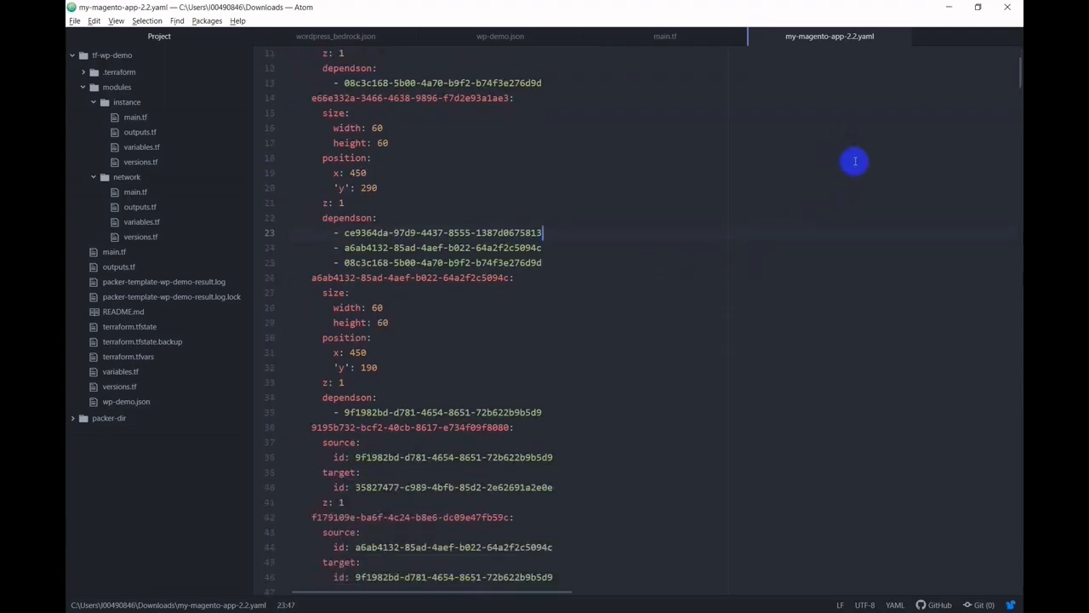
scroll("down", 3)
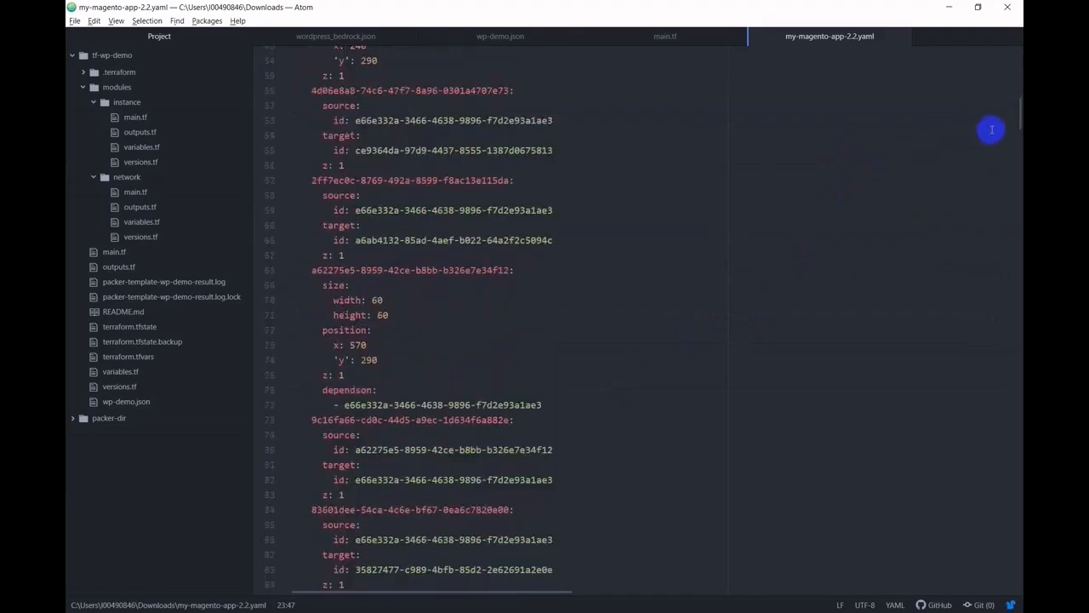
scroll("down", 3)
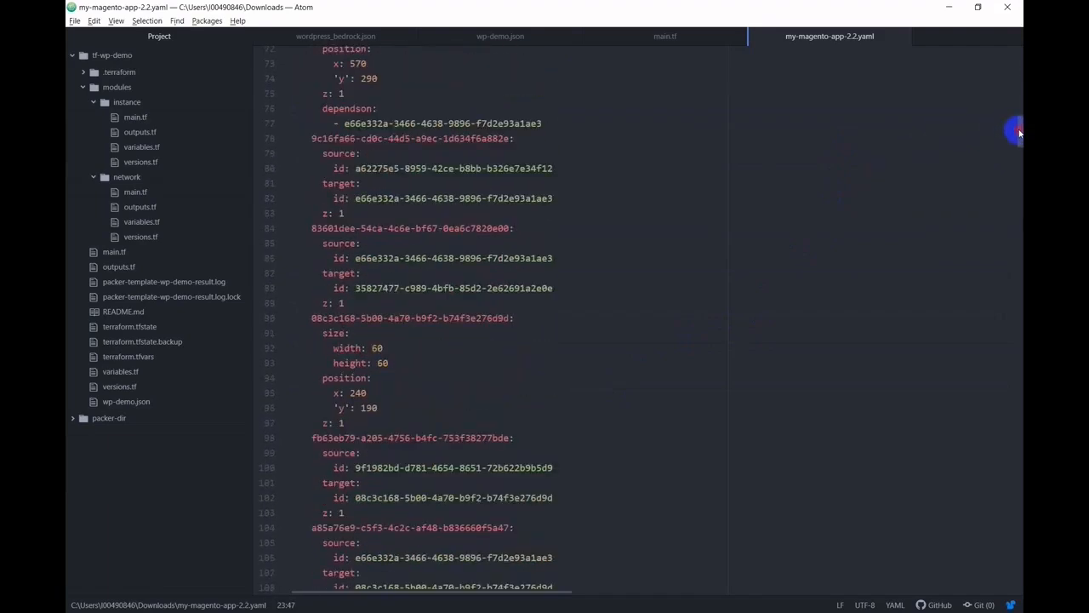
scroll("down", 3)
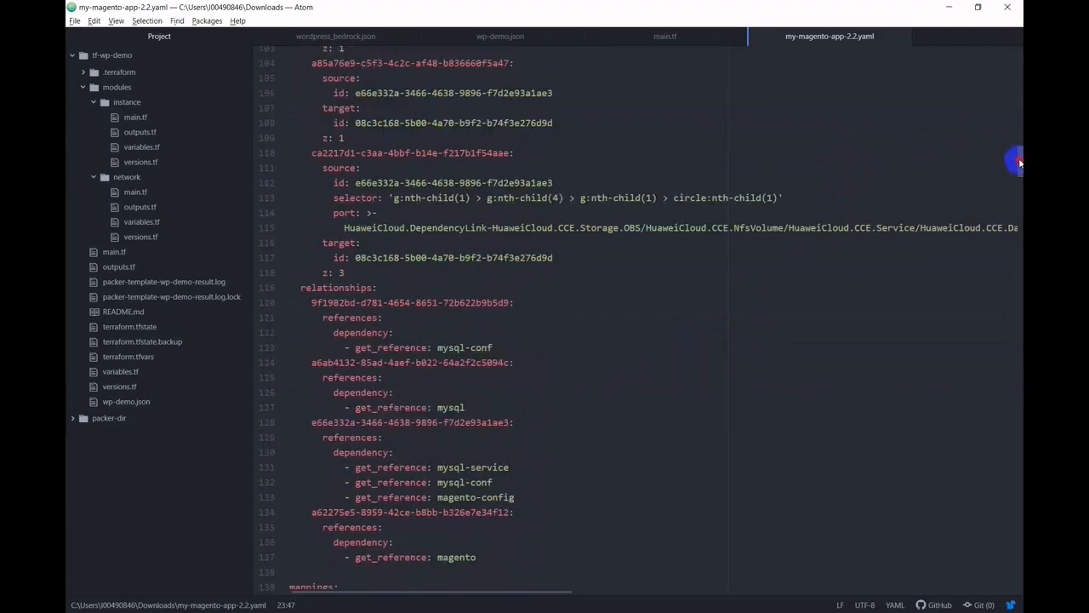
scroll("down", 3)
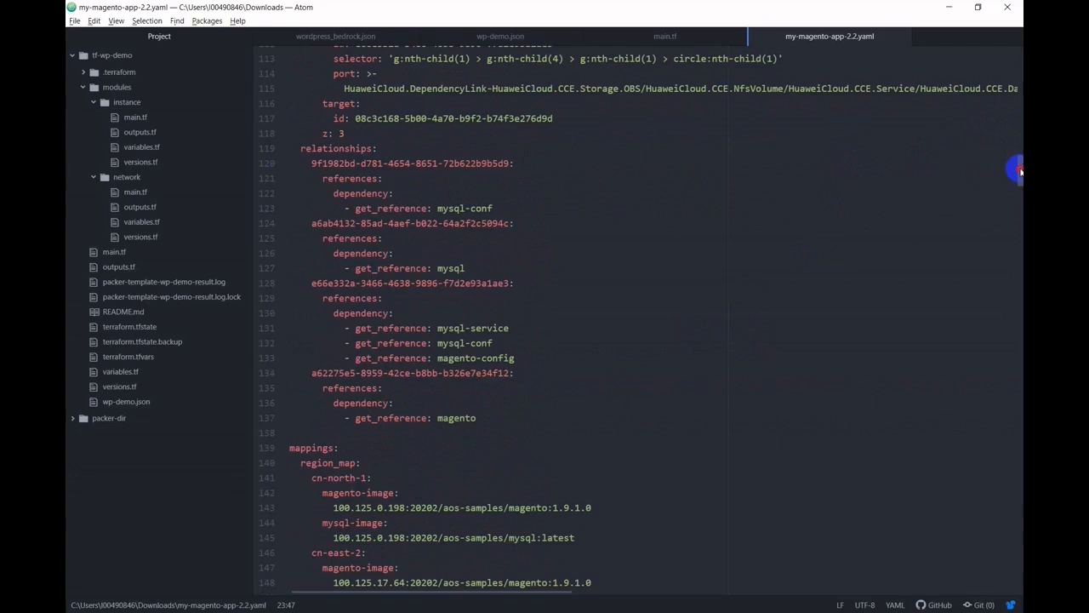
scroll("down", 3)
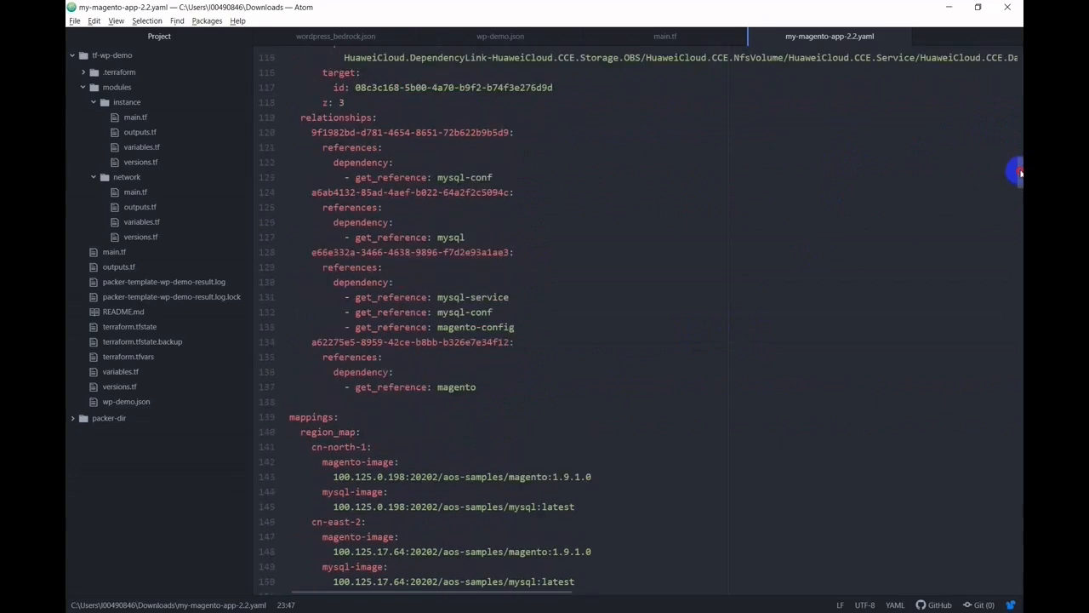
scroll("down", 3)
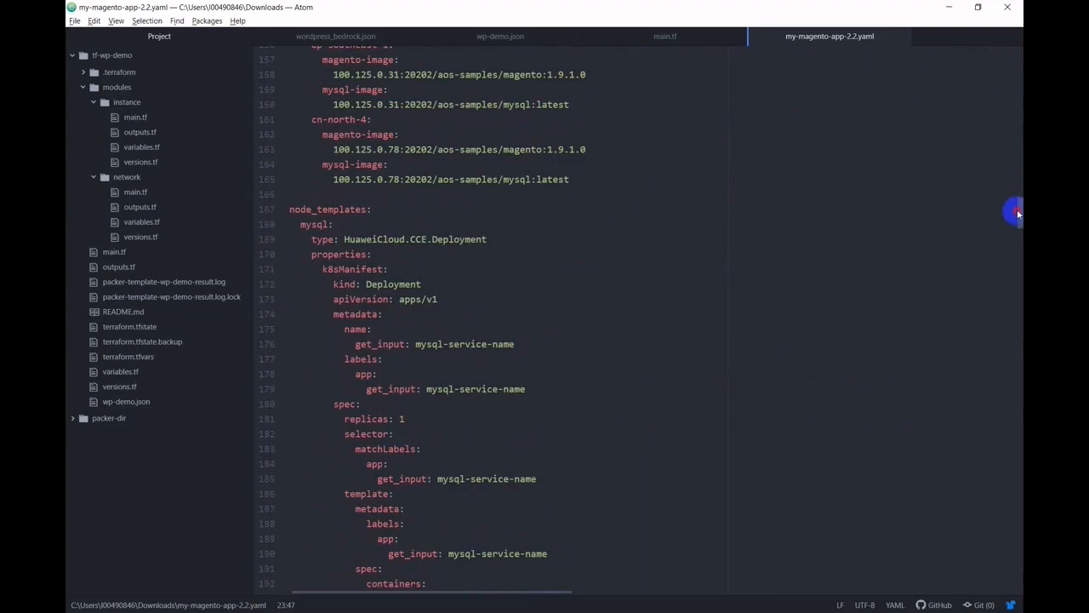
scroll("down", 3)
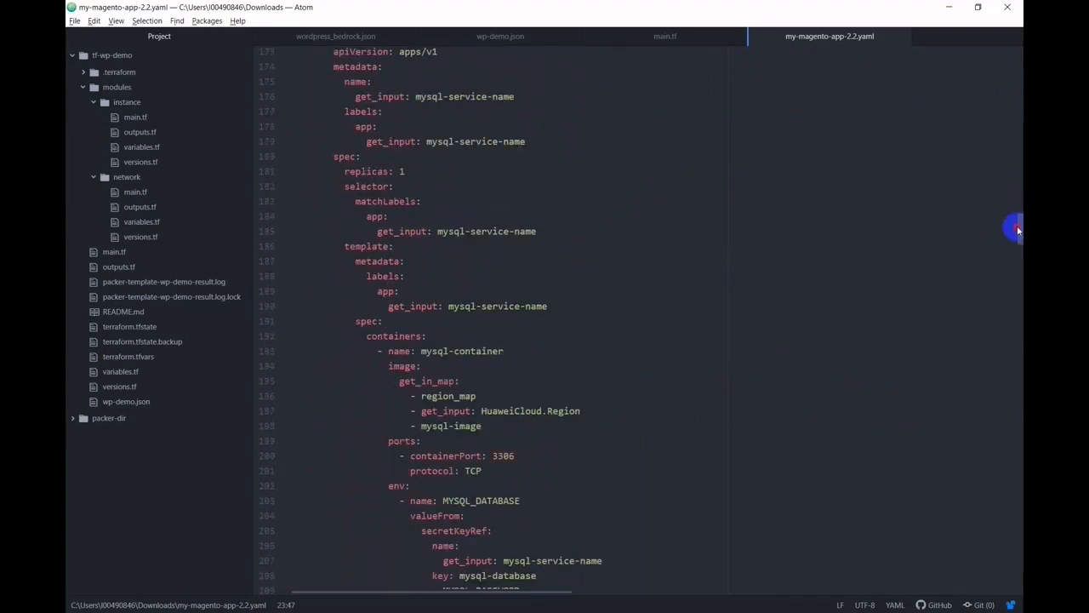
scroll("down", 3)
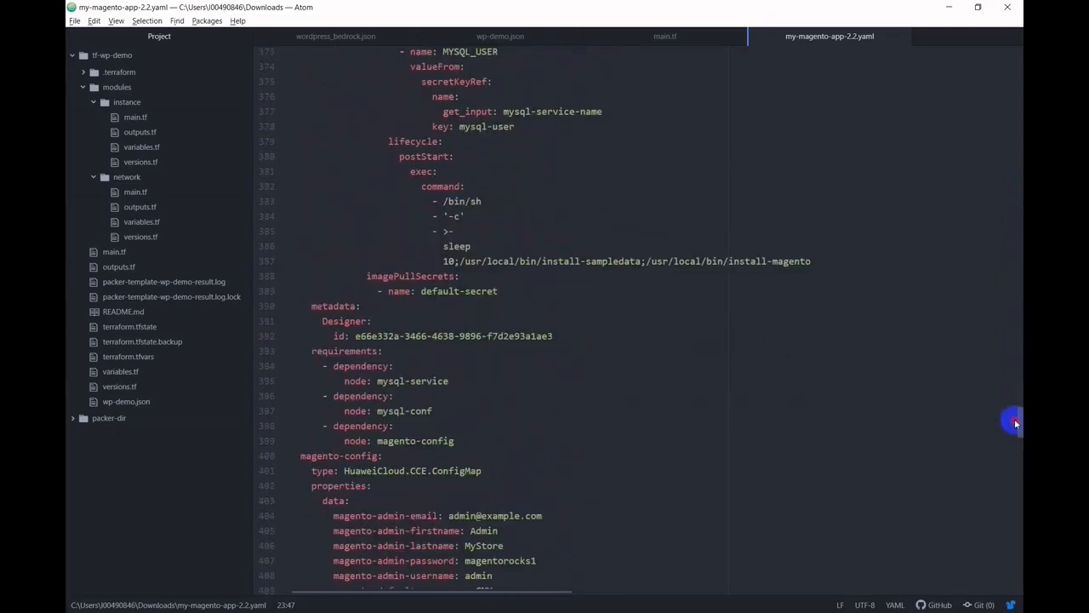
scroll("down", 3)
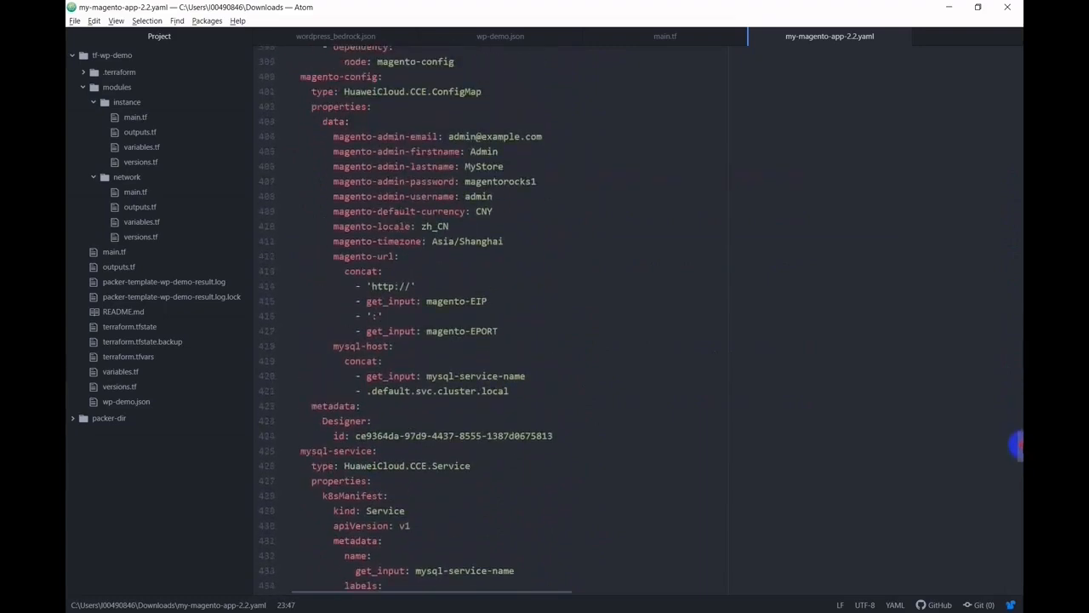
scroll("down", 3)
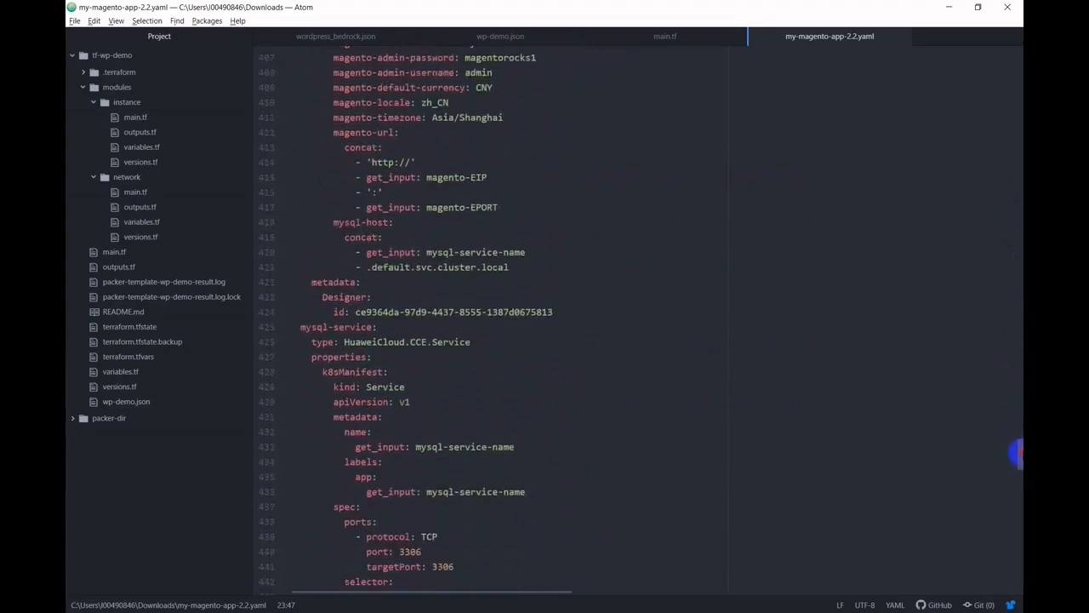
scroll("down", 3)
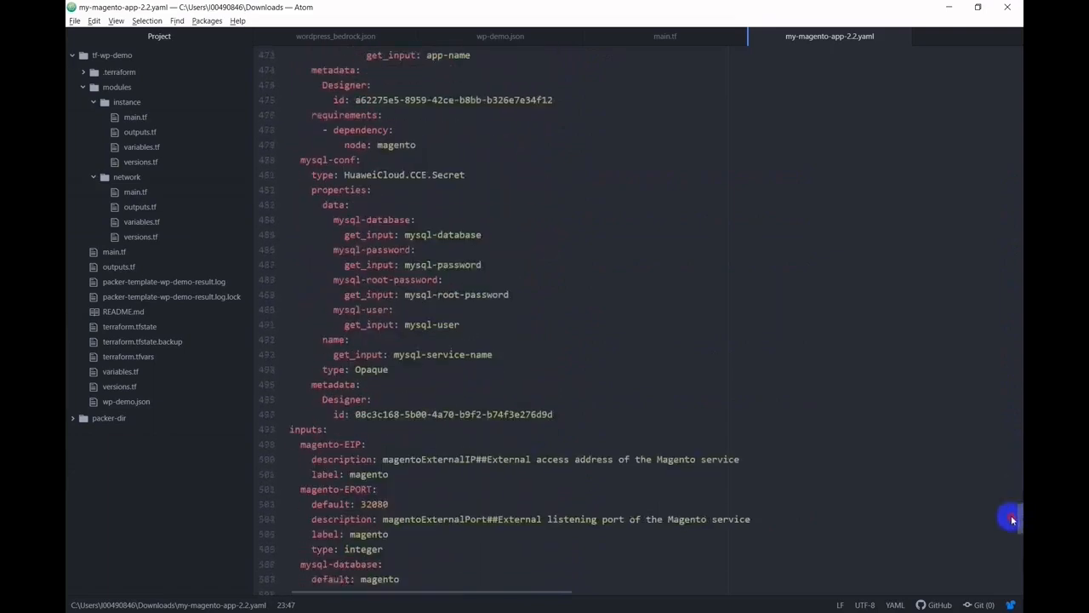
scroll("down", 3)
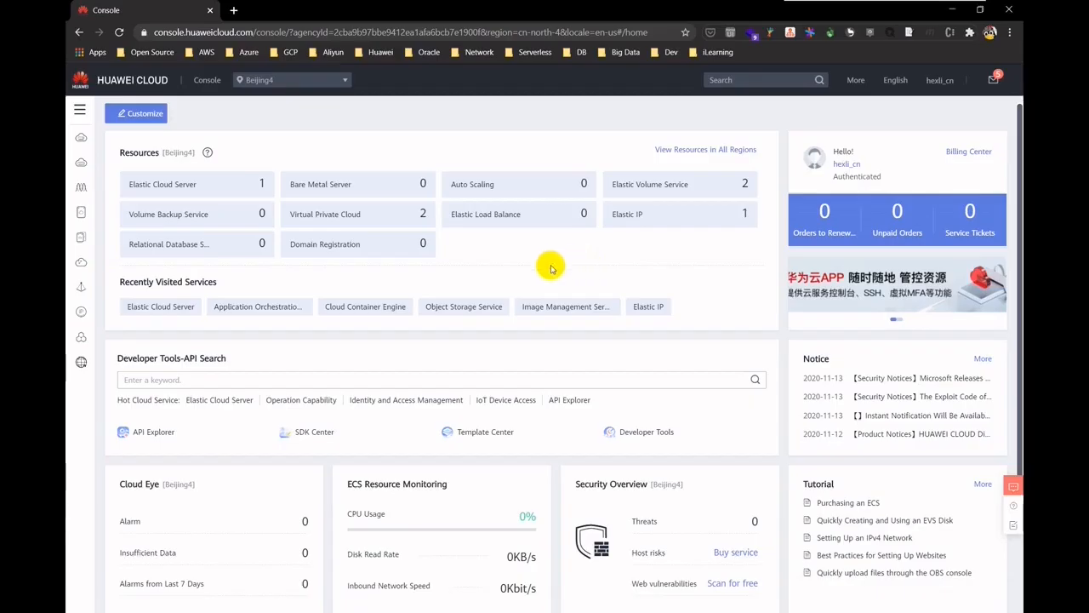
- Go from the Service List to Application Orchestration Service's My Templates list, currently empty
left_click(80, 109)
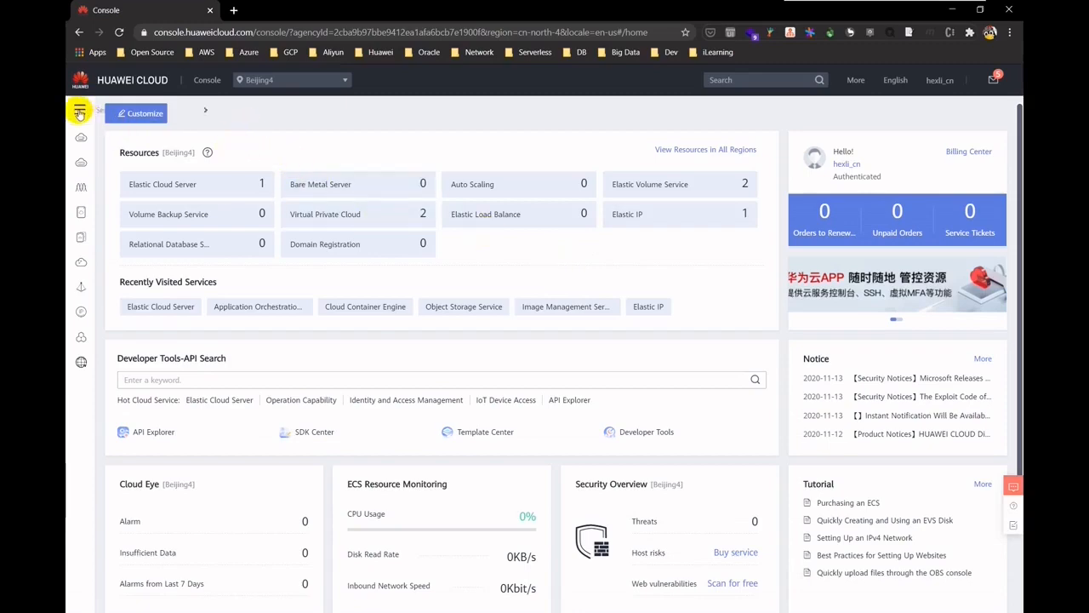
left_click(80, 112)
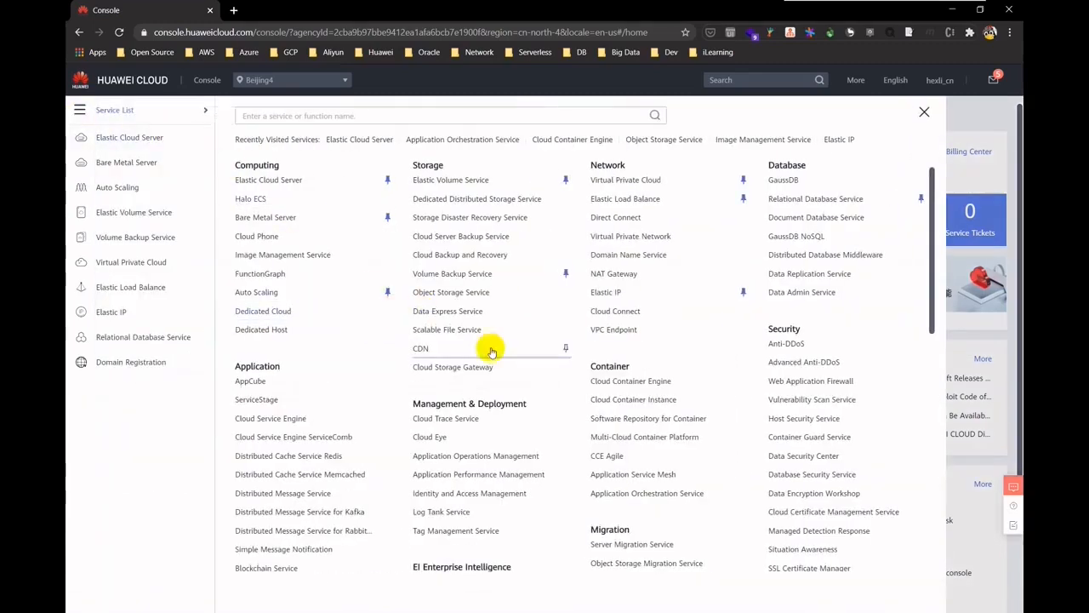
left_click(647, 493)
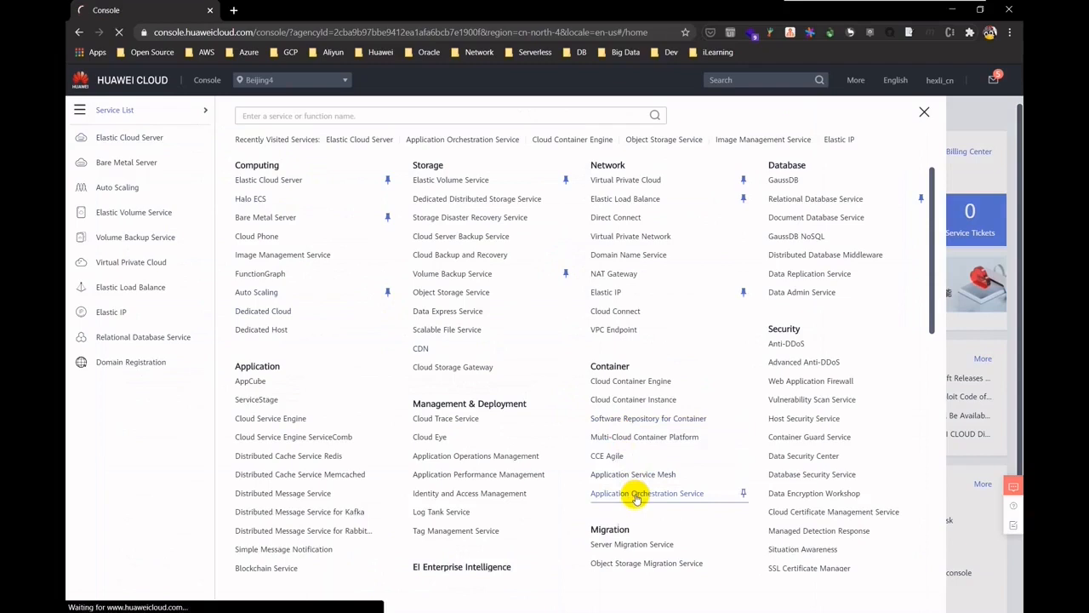
left_click(647, 494)
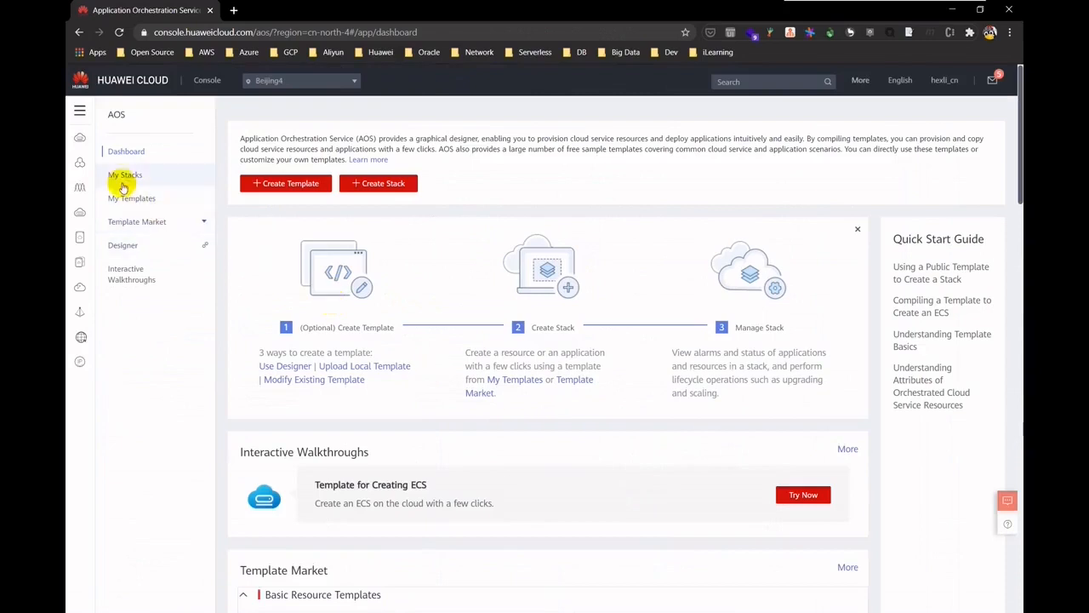
mouse_move(184, 198)
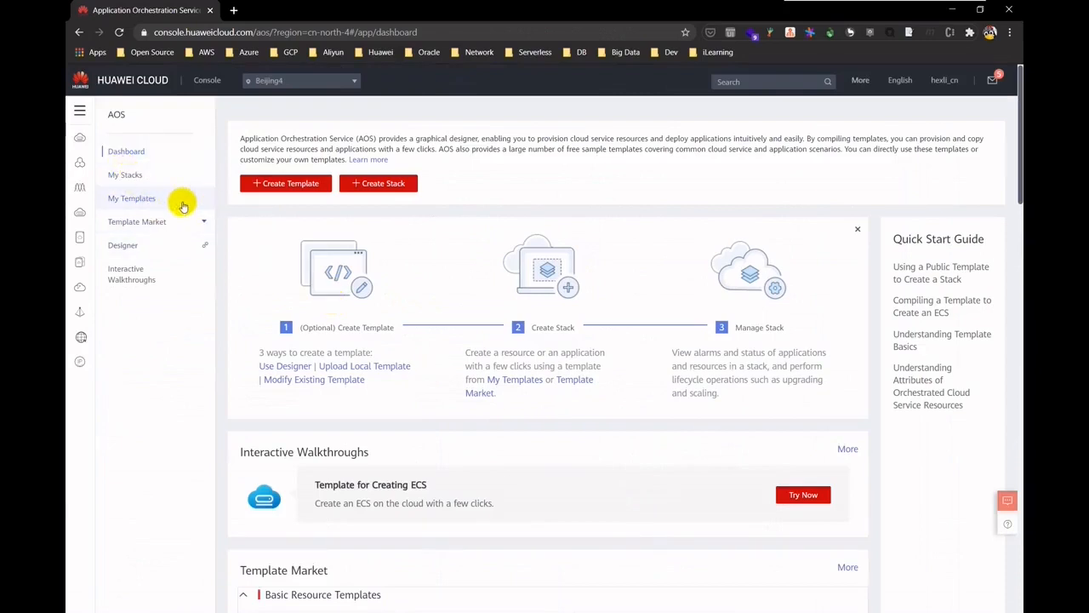
left_click(131, 197)
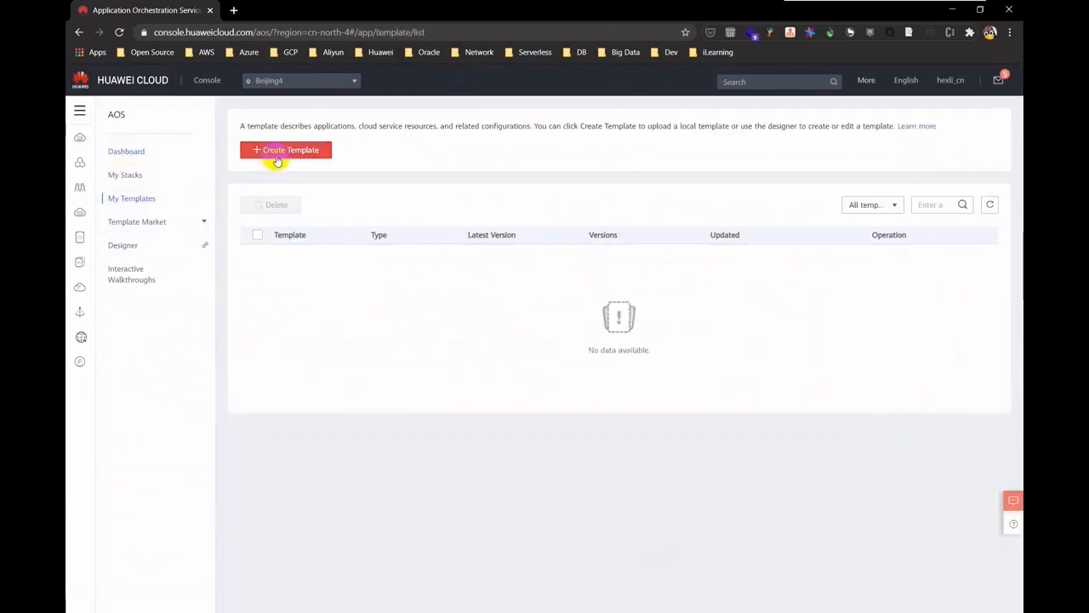
- Enter template name my-app-template and version 2.2, then start uploading a local template file
left_click(286, 150)
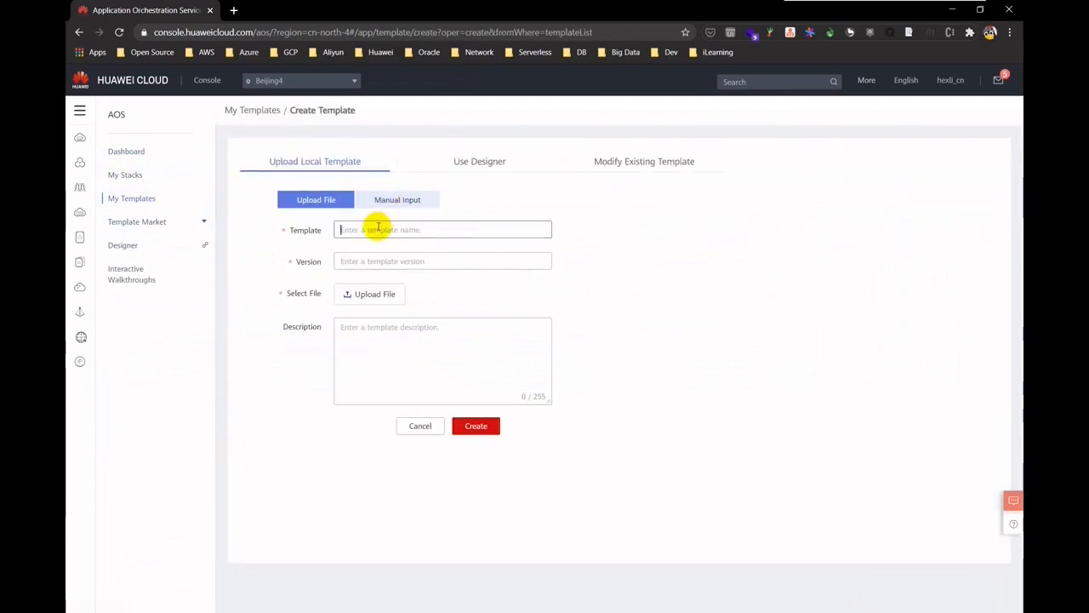
type("my")
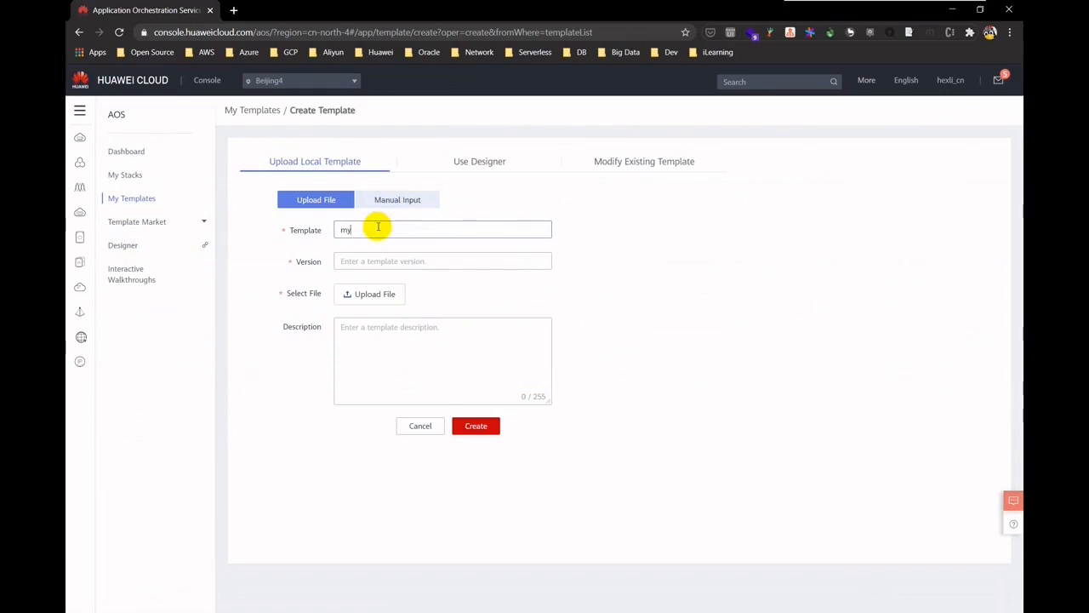
type("-app-template")
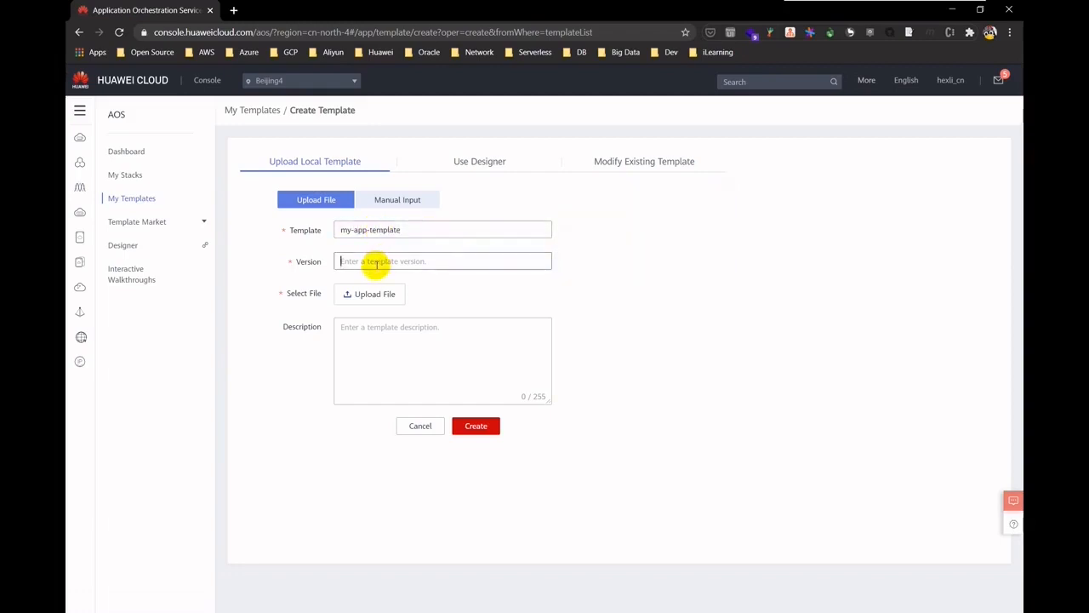
type("2.2")
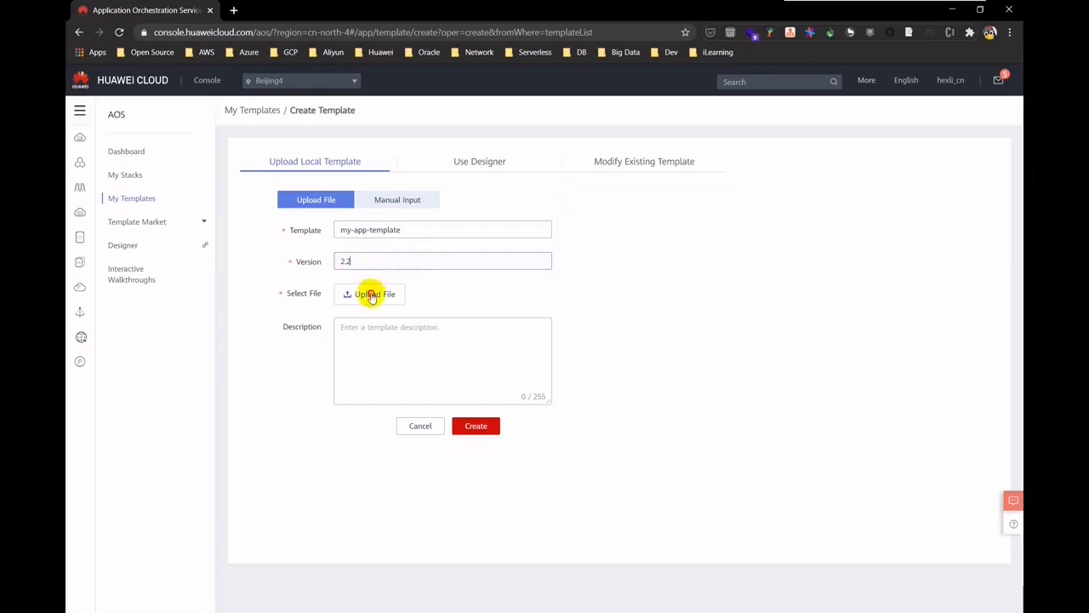
left_click(371, 292)
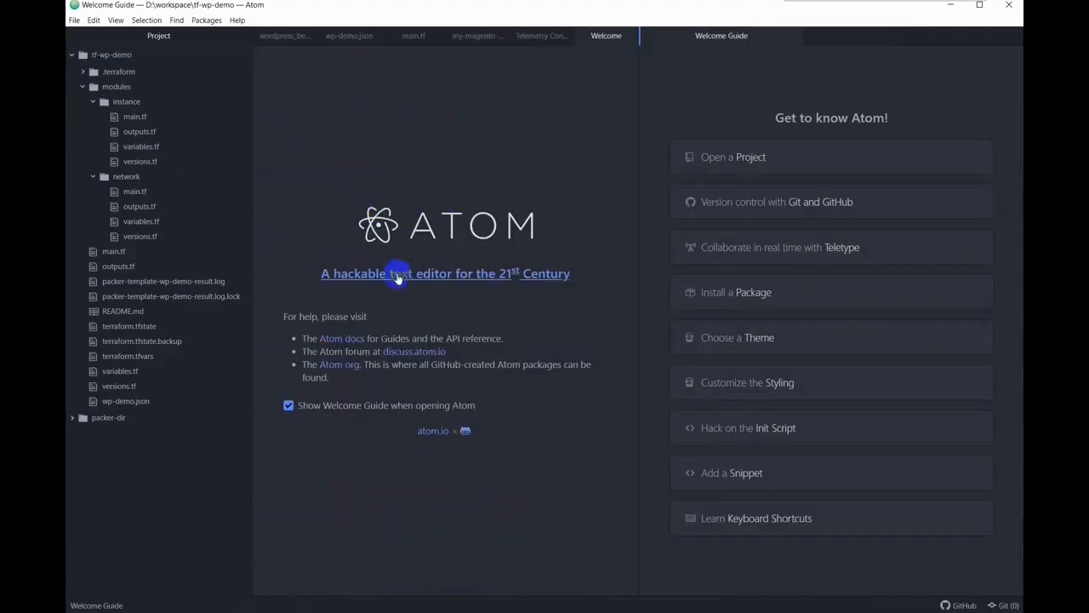
mouse_move(565, 62)
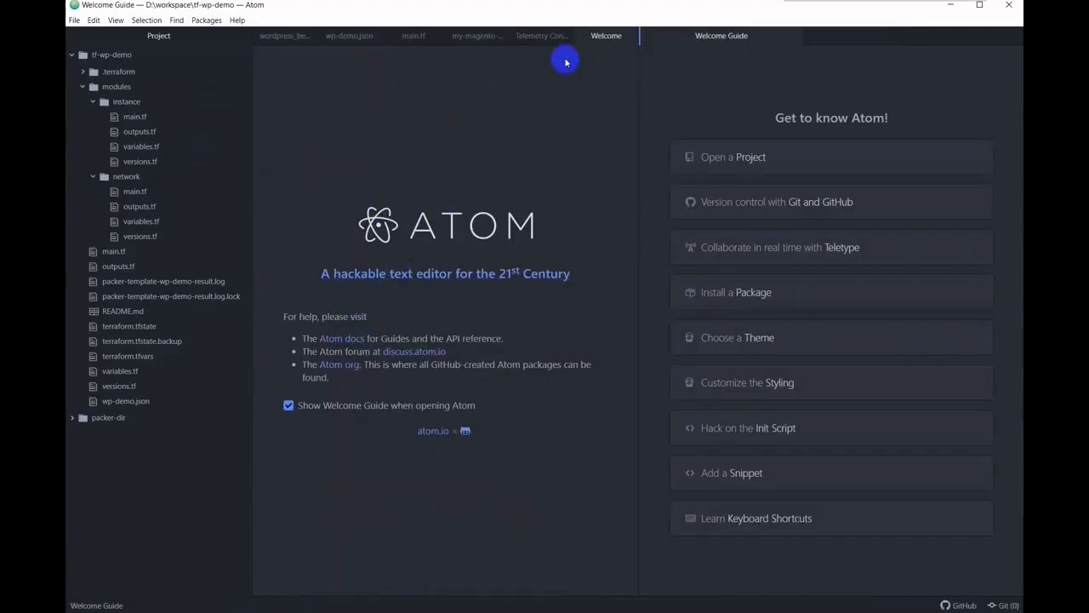
- View the my-magento-app-2.2.yaml template file and its Designer section in Atom
left_click(477, 35)
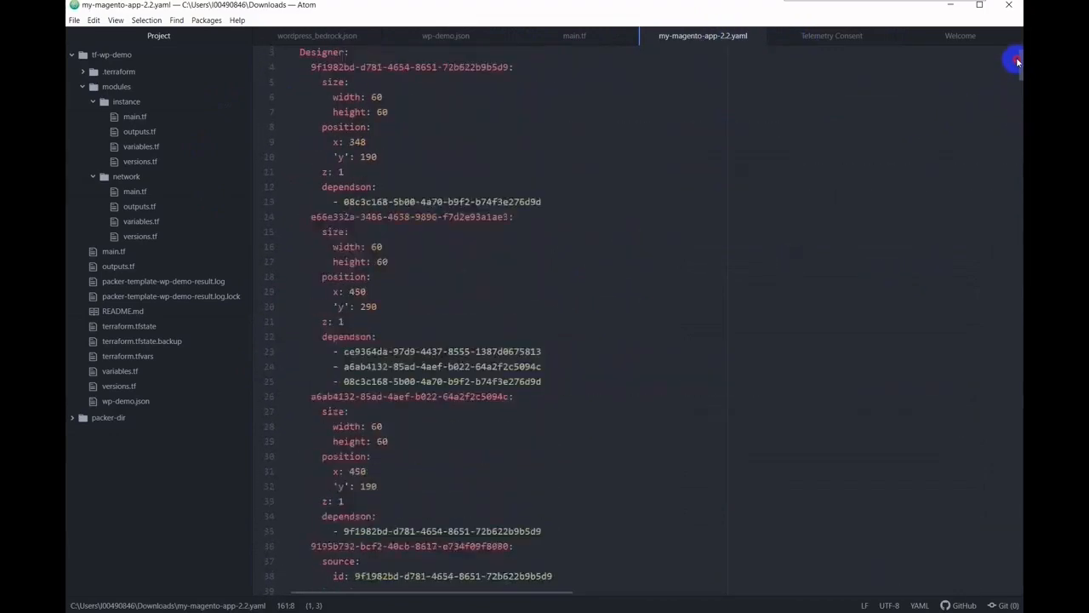
scroll("down", 3)
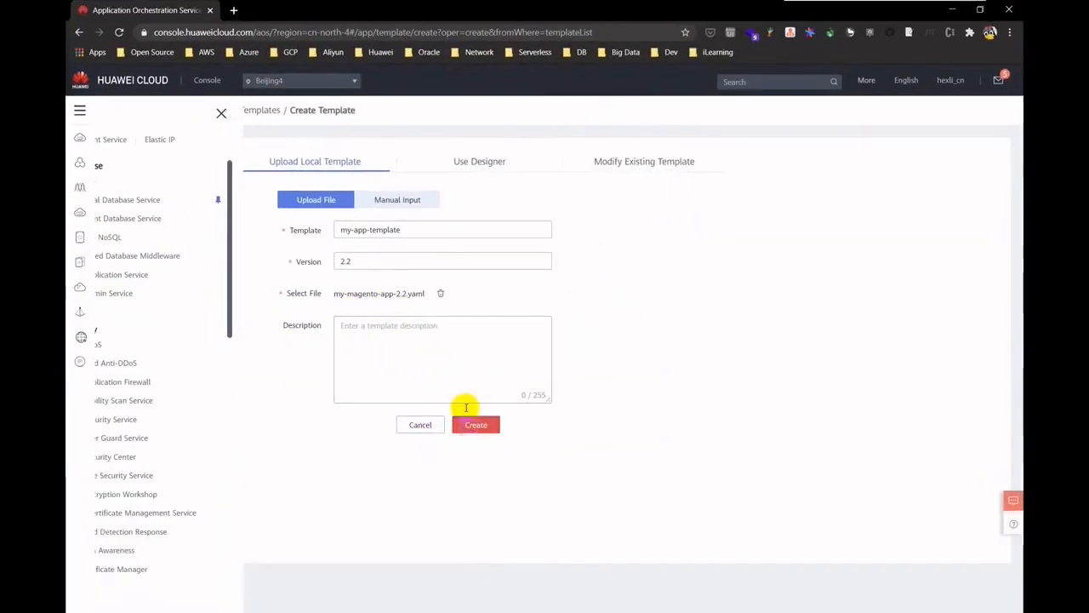
- Check the Manual Input option, keep the uploaded yaml file, and create the template
left_click(397, 199)
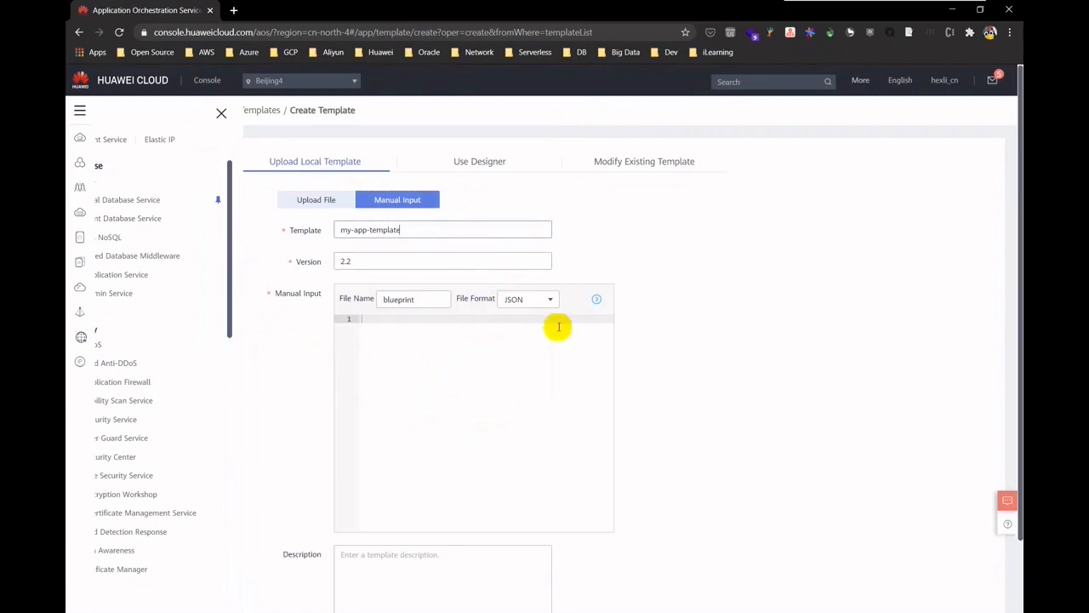
scroll("down", 3)
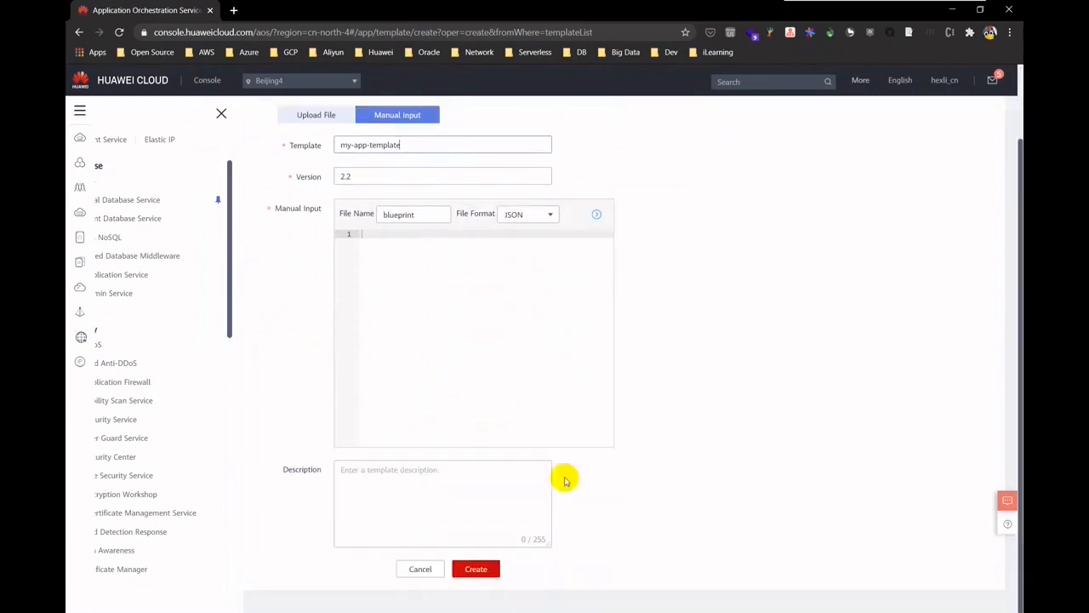
left_click(316, 199)
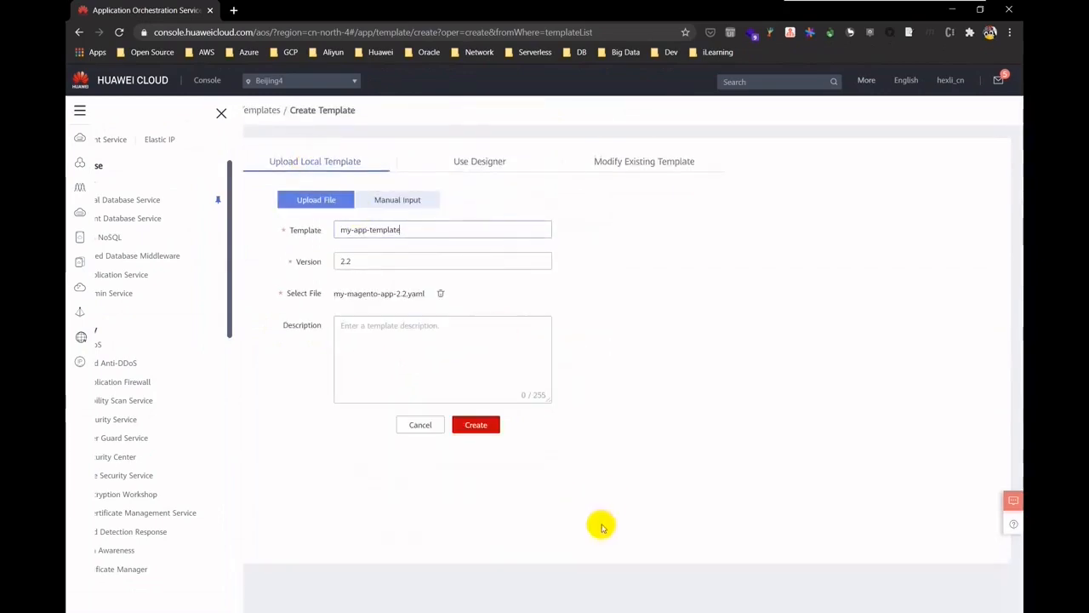
left_click(477, 426)
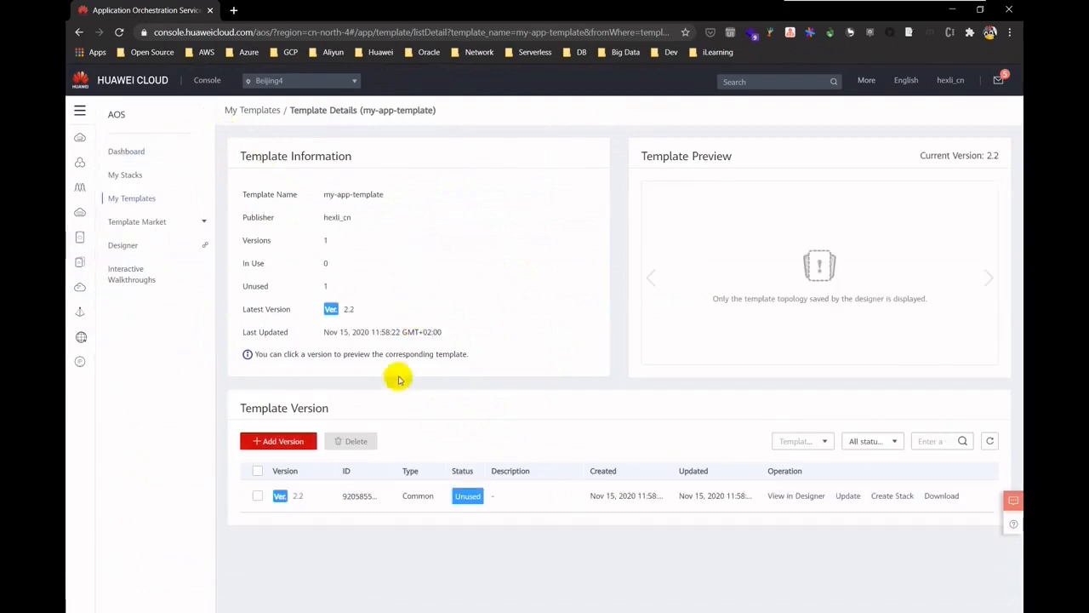
mouse_move(381, 194)
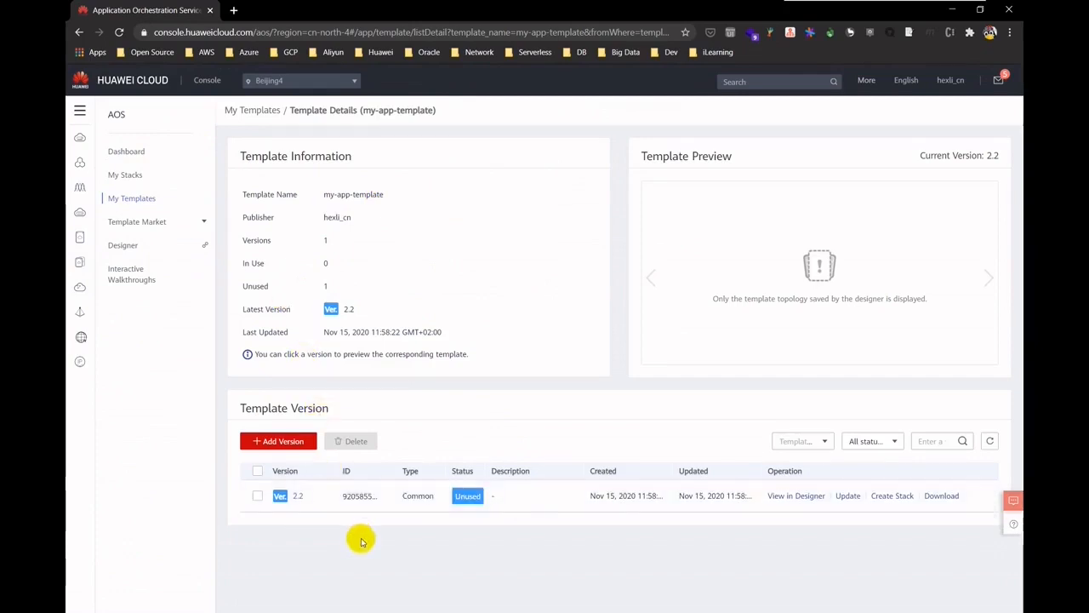
mouse_move(317, 341)
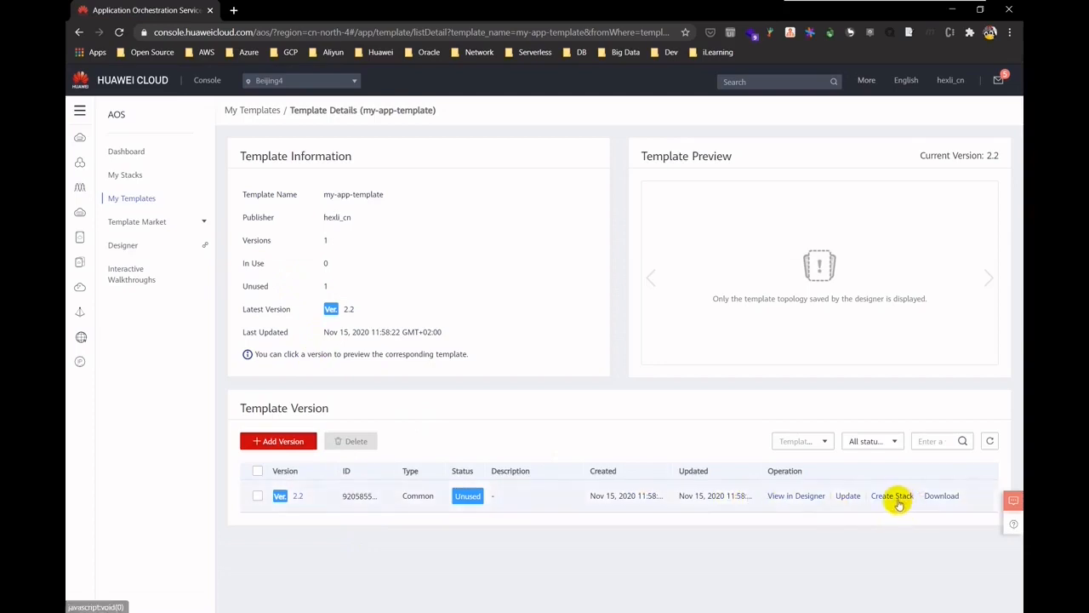
- Start creating a stack from version 2.2 of my-app-template
left_click(892, 495)
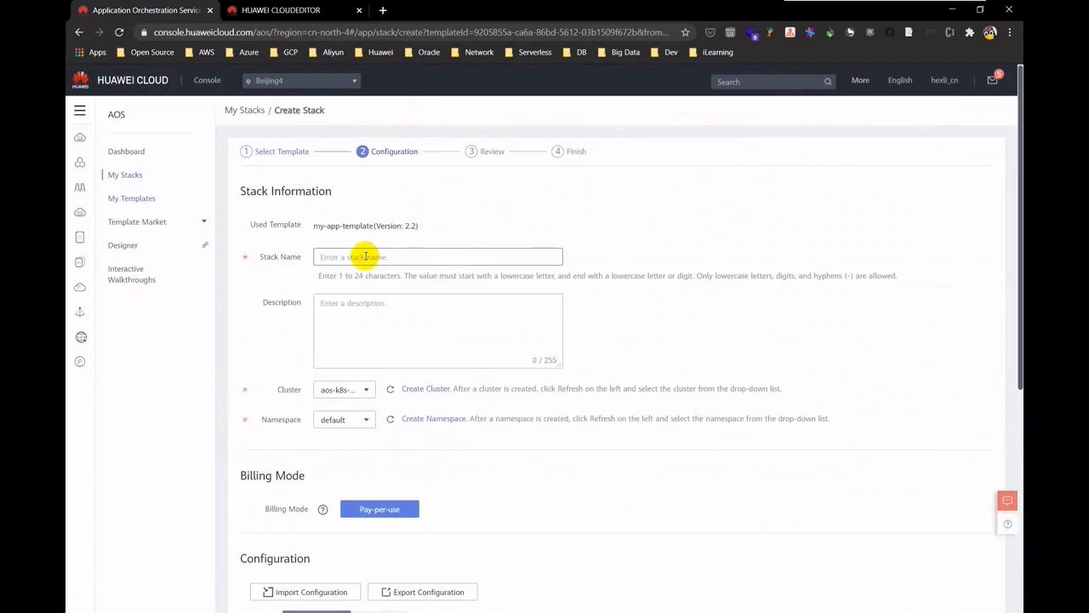
- Name the stack my-magento-app and select its target cluster
type("my-magento-app")
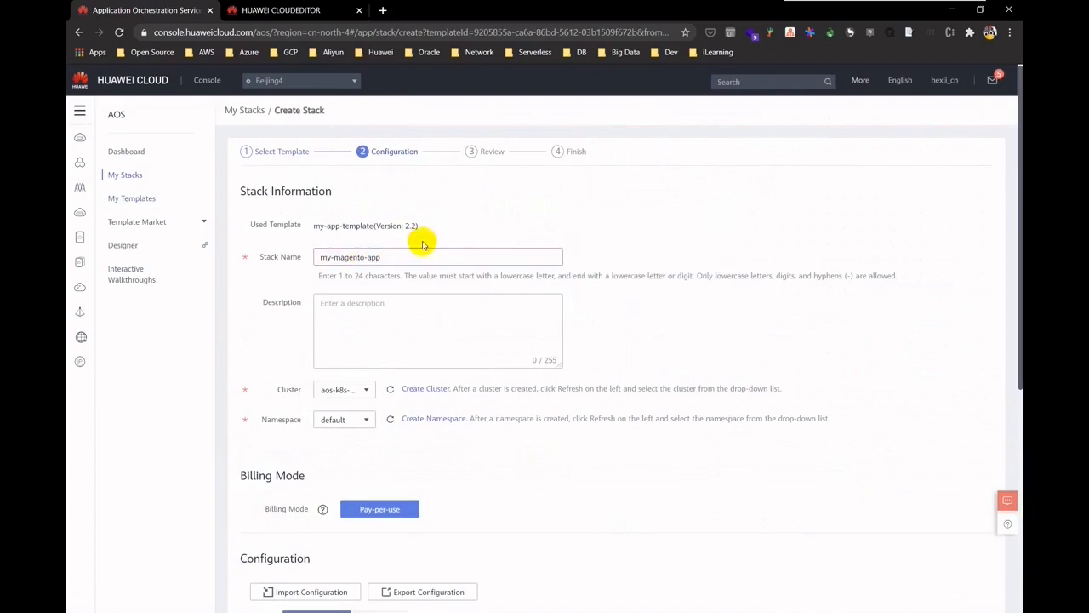
left_click(365, 388)
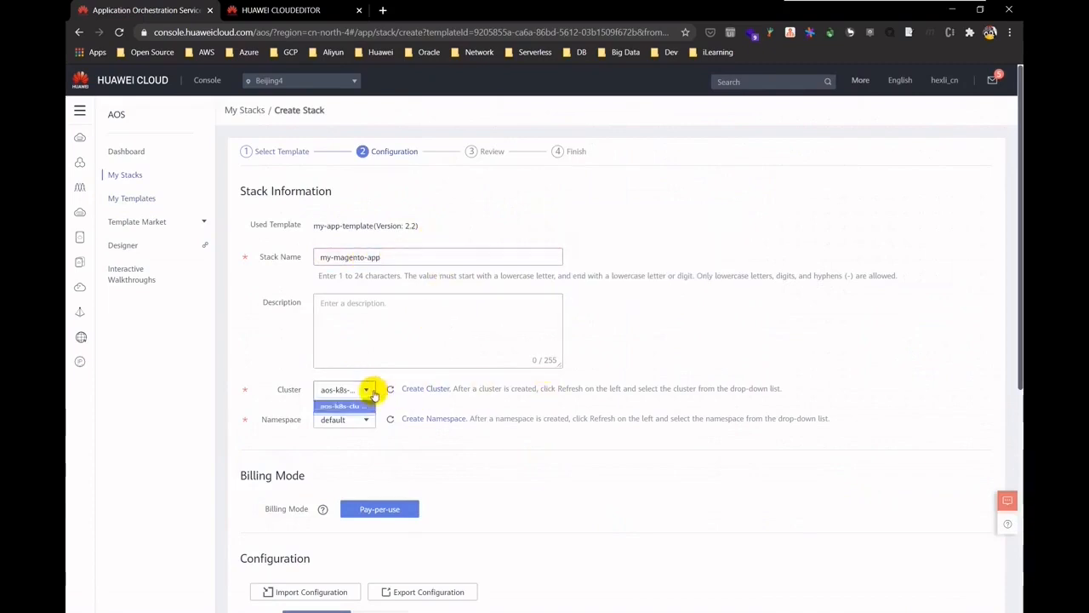
left_click(366, 388)
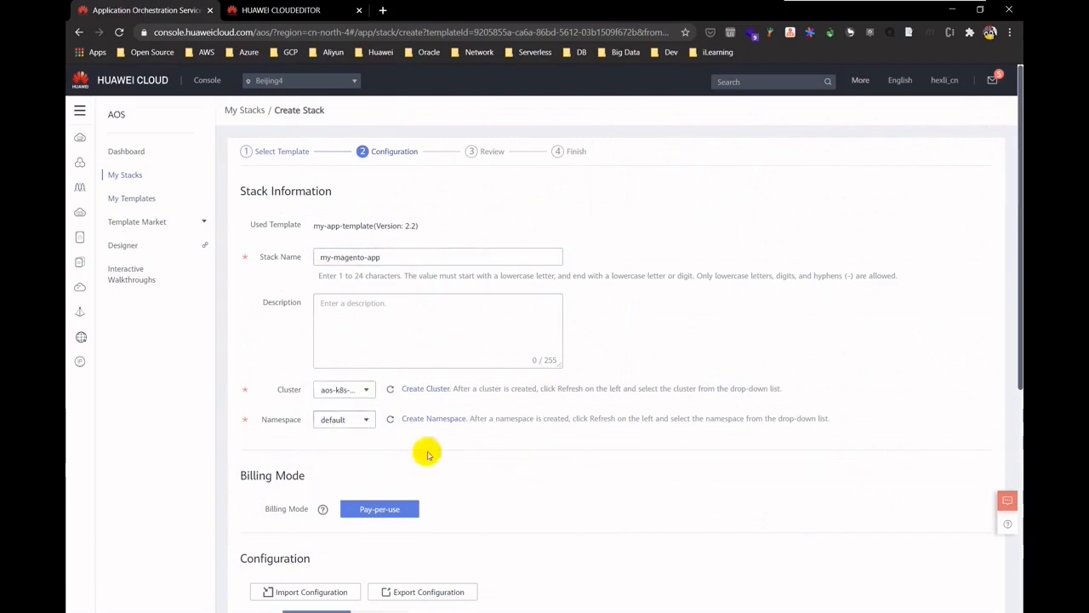
scroll("down", 3)
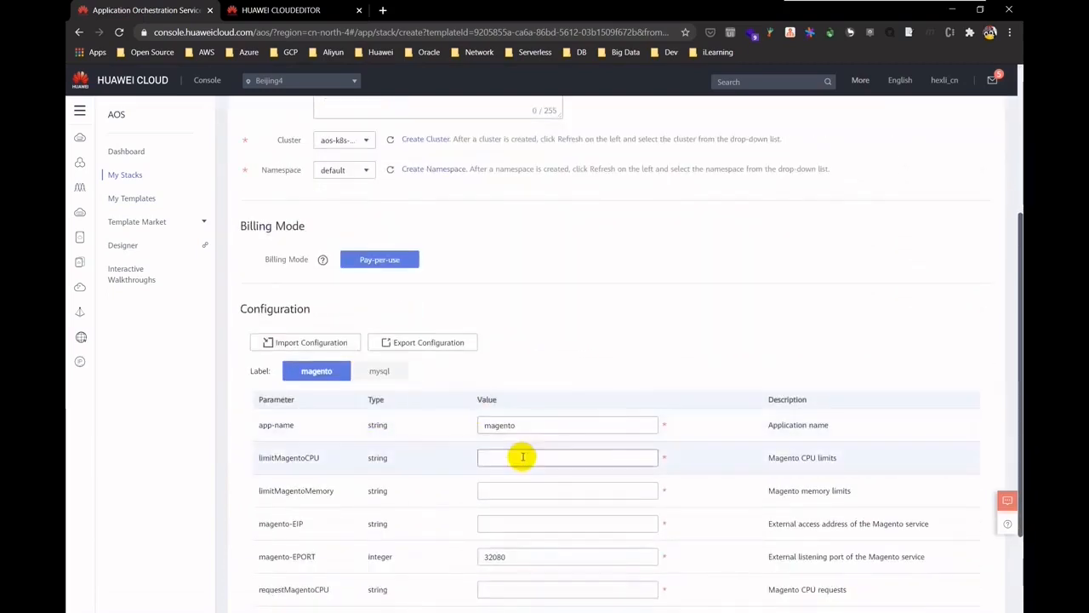
- Set the Magento CPU limit to 2 and memory limit to 2048M
left_click(566, 456)
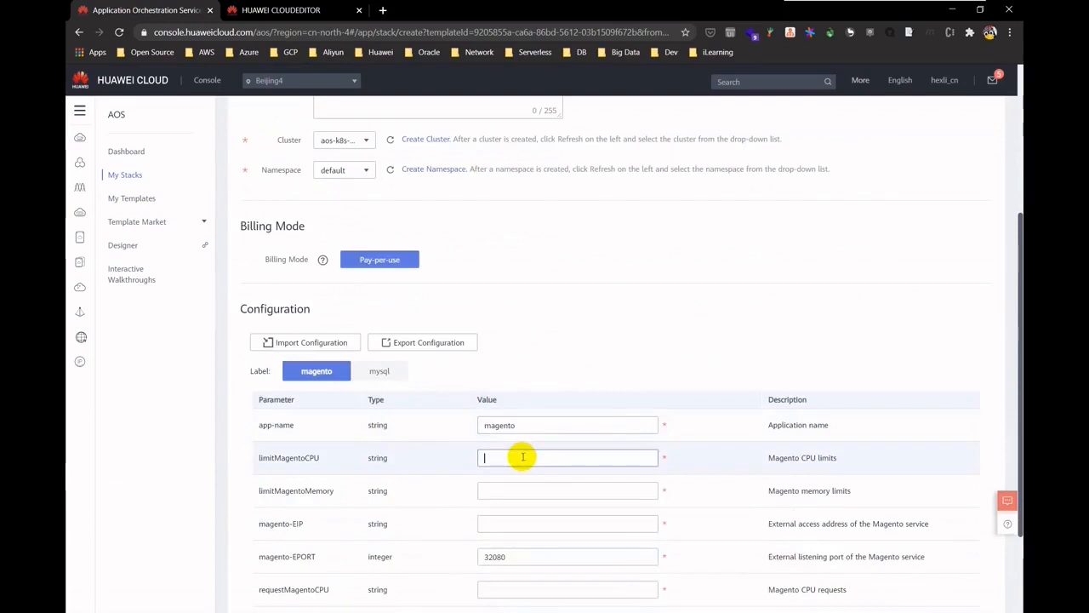
type("2")
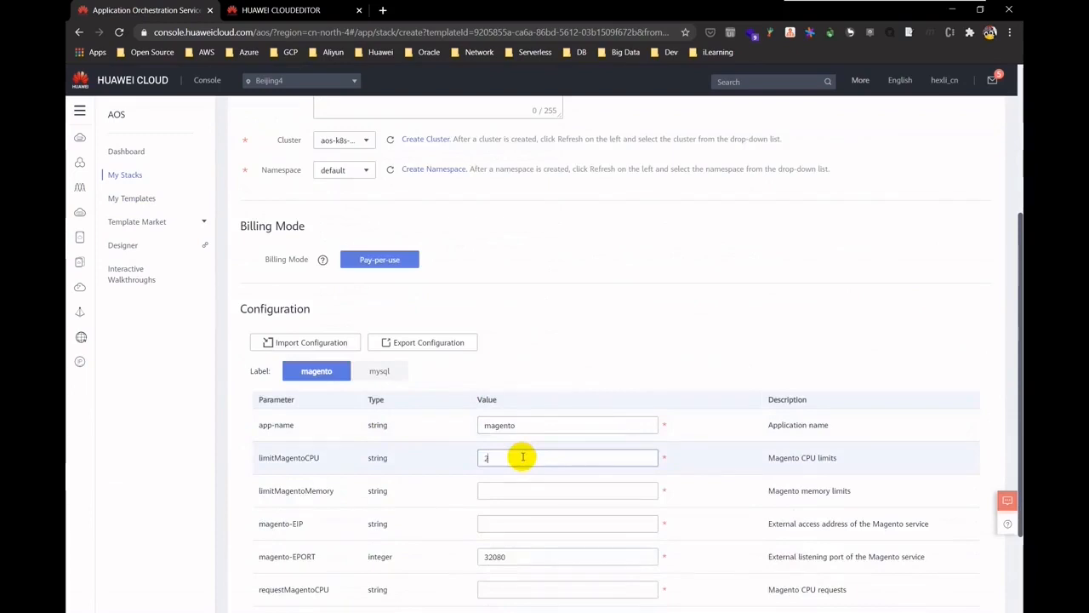
left_click(569, 490)
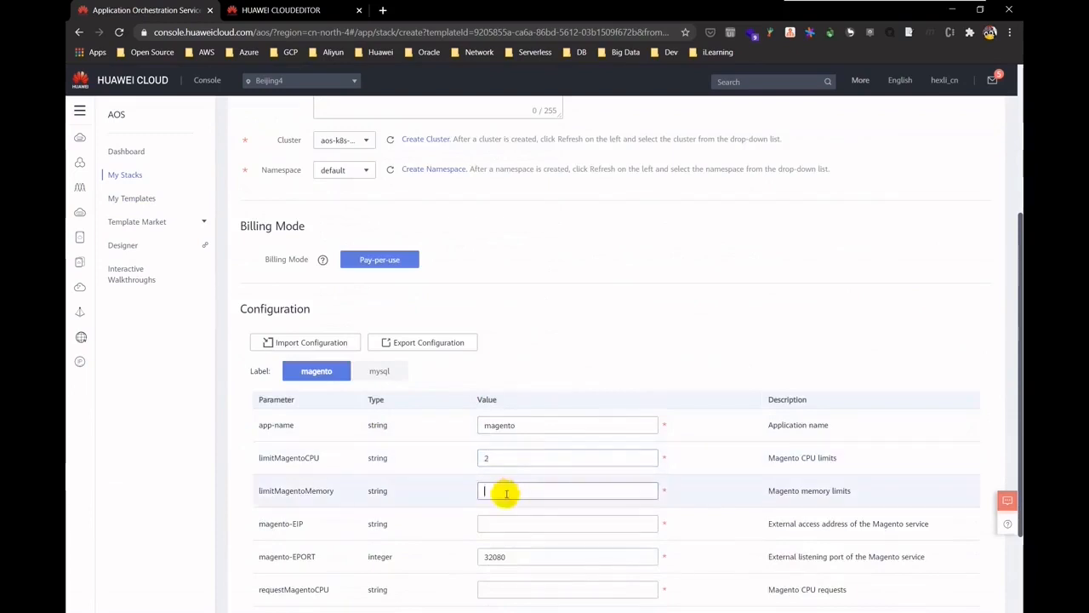
type("20")
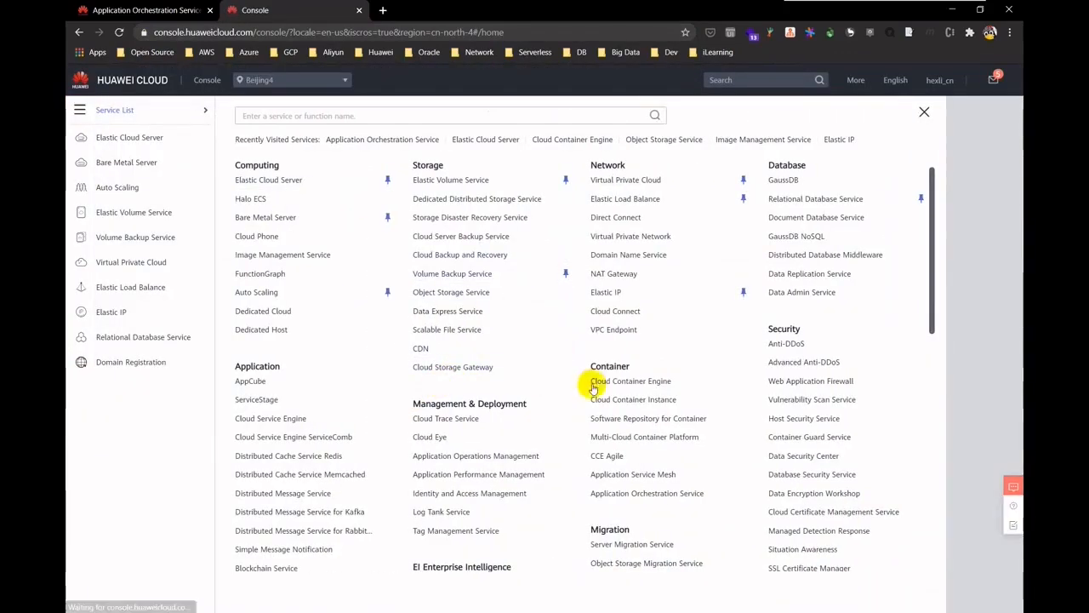
- Look up the cluster node in Cloud Container Engine and copy its public IP address
left_click(630, 381)
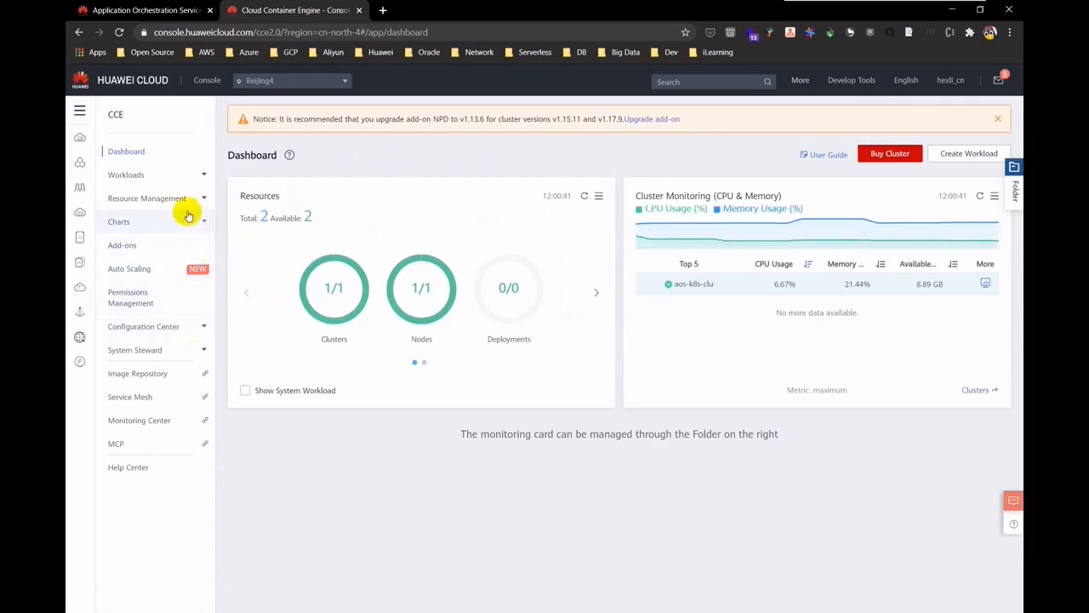
left_click(129, 246)
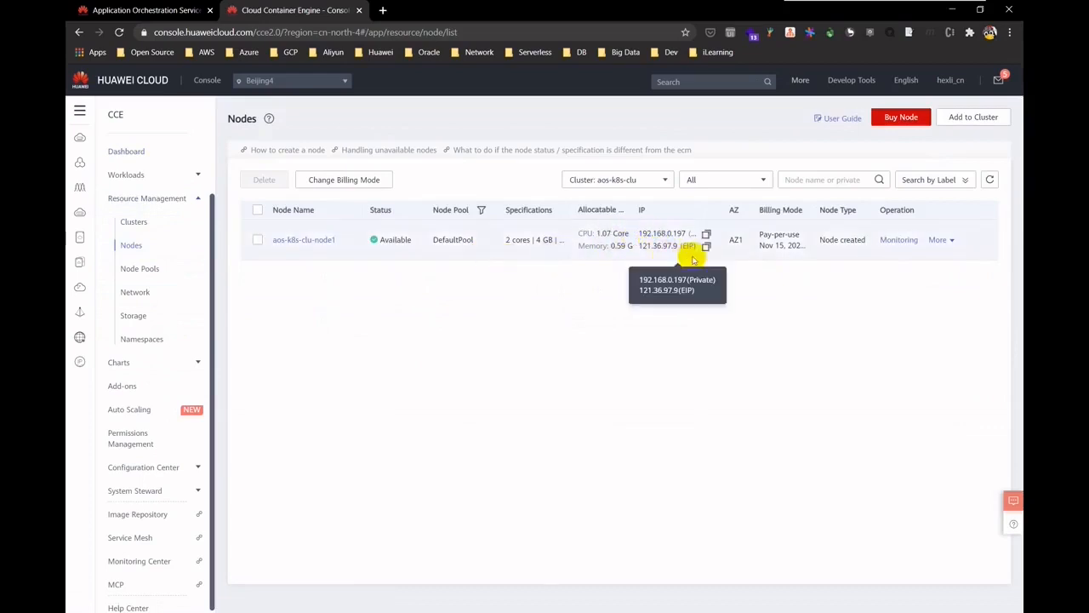
left_click(706, 246)
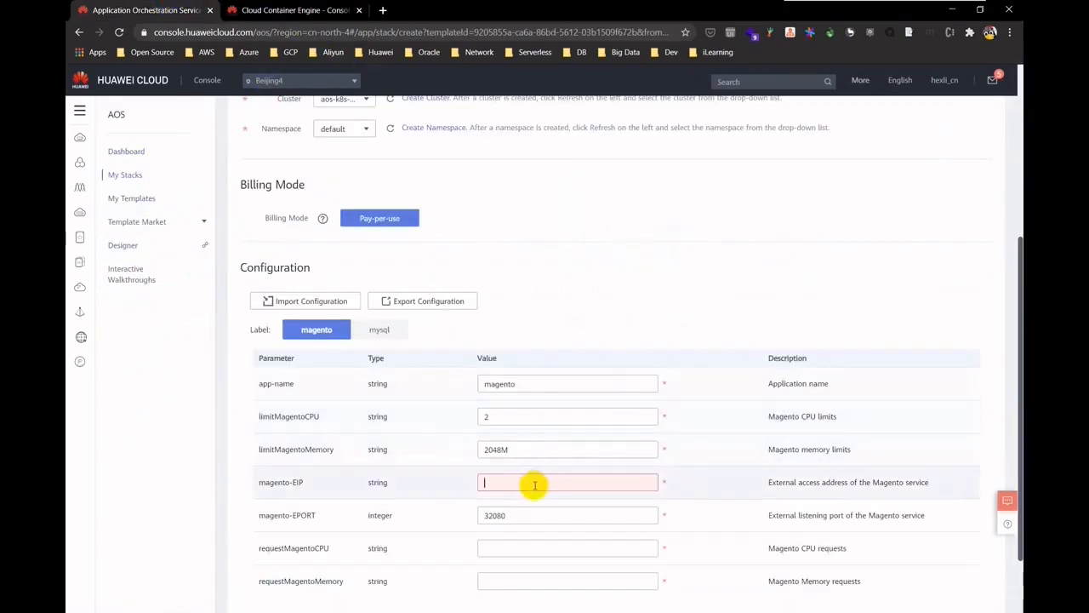
- Set the Magento access address 121.36.97.9, CPU request 1 and memory request 1024M
type("121.36.97.9")
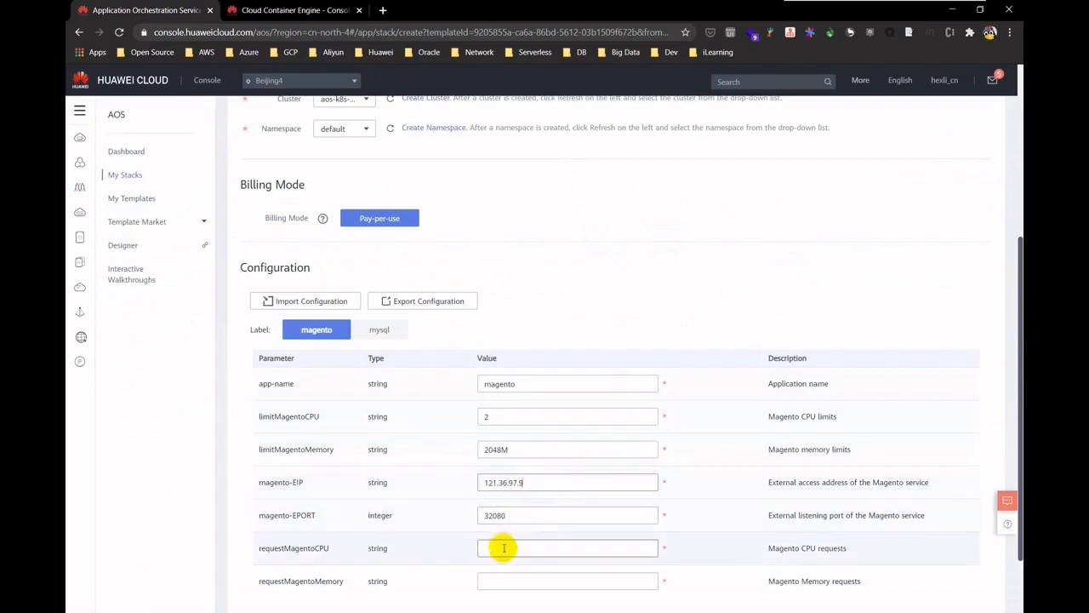
scroll("down", 3)
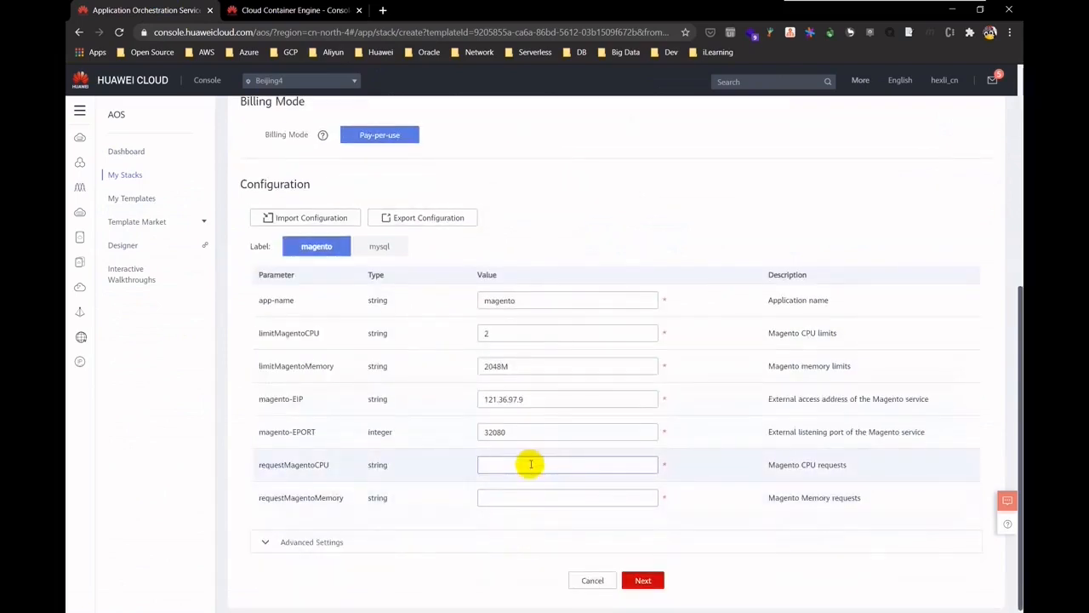
type("1")
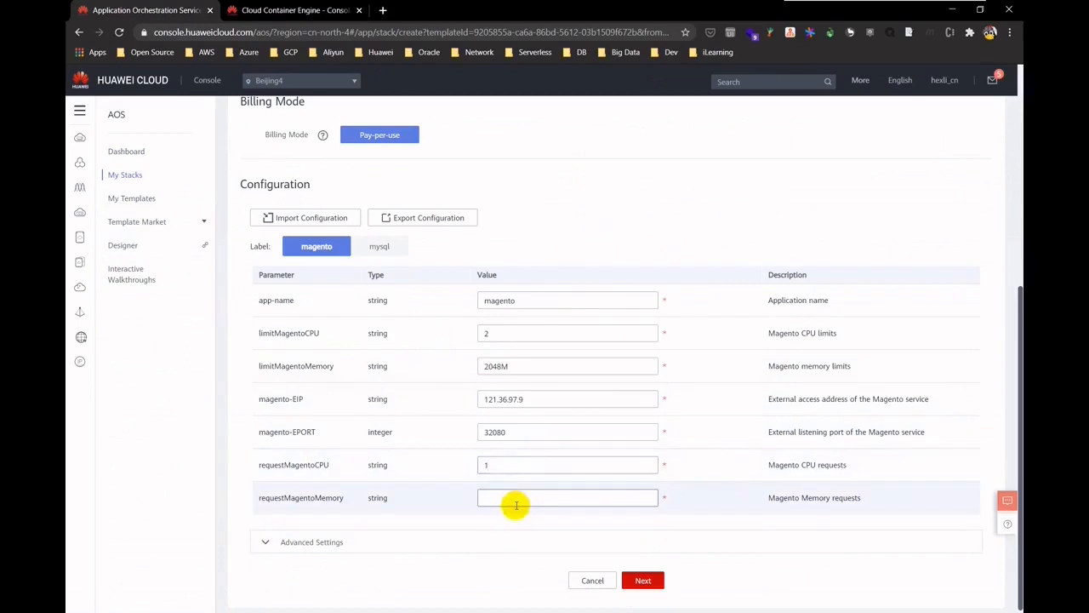
type("1024M")
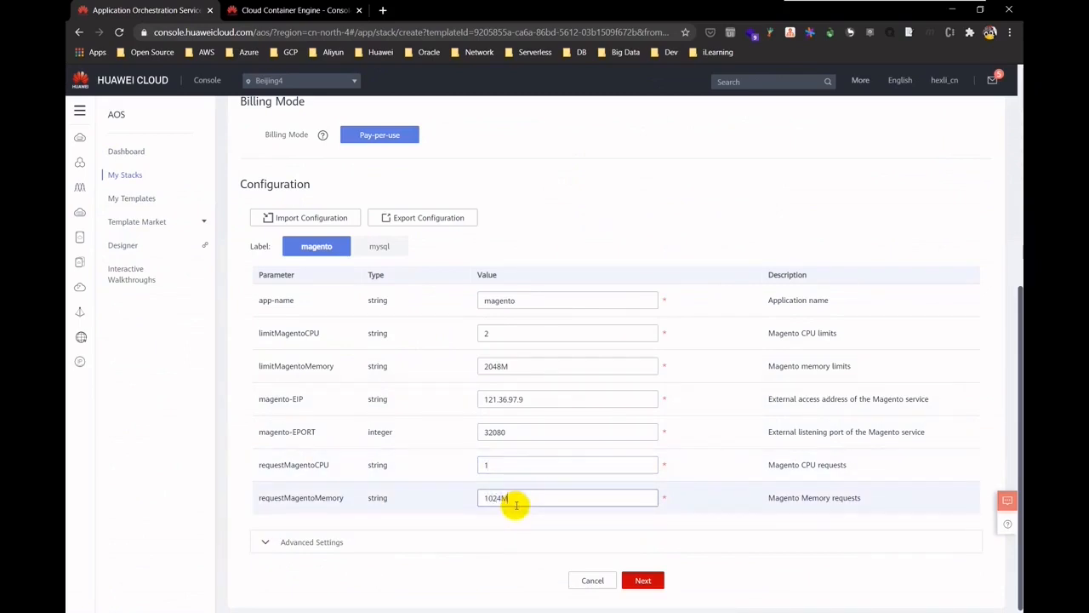
- Review the advanced settings and fill in the MySQL database and root passwords
left_click(311, 541)
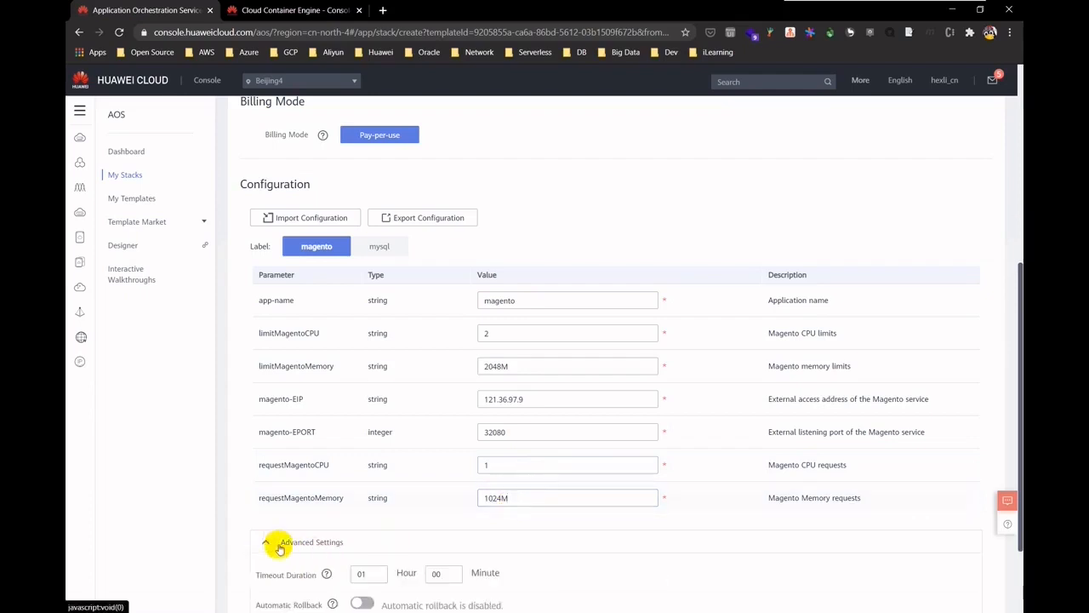
scroll("down", 3)
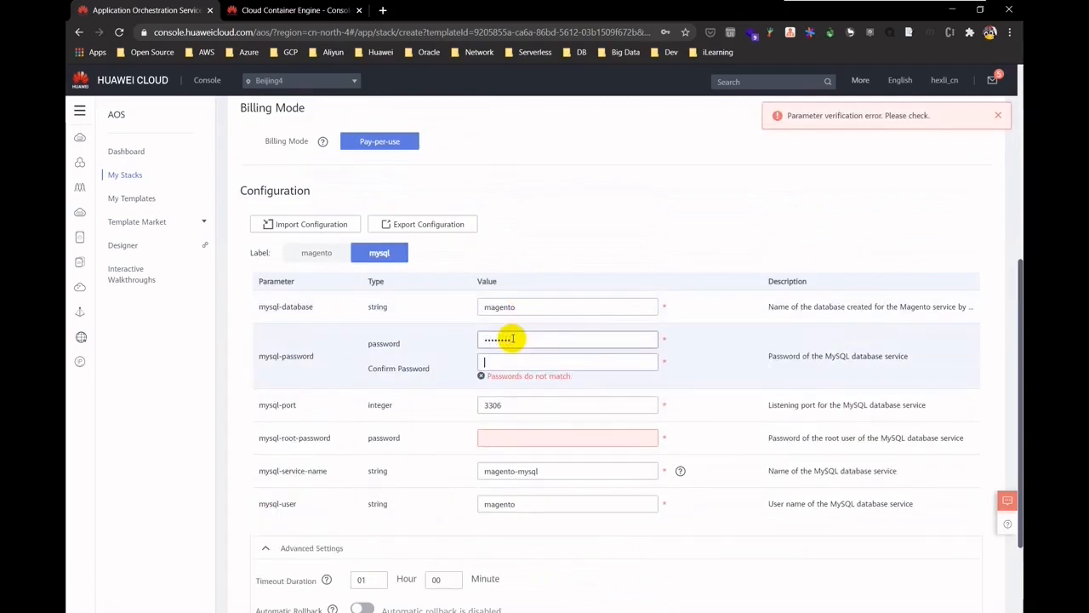
type("••••••••")
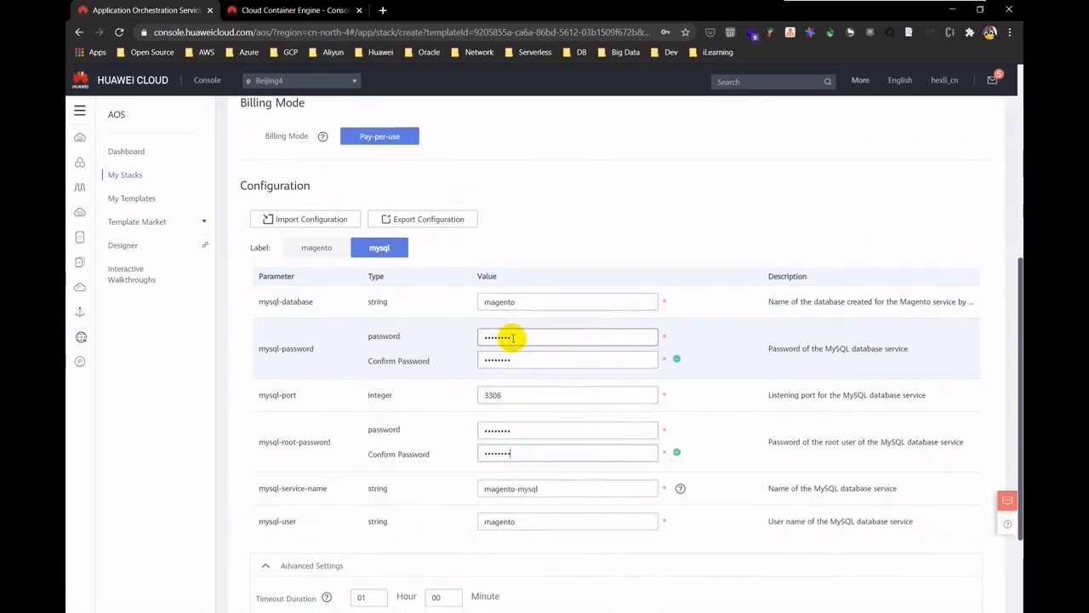
scroll("down", 3)
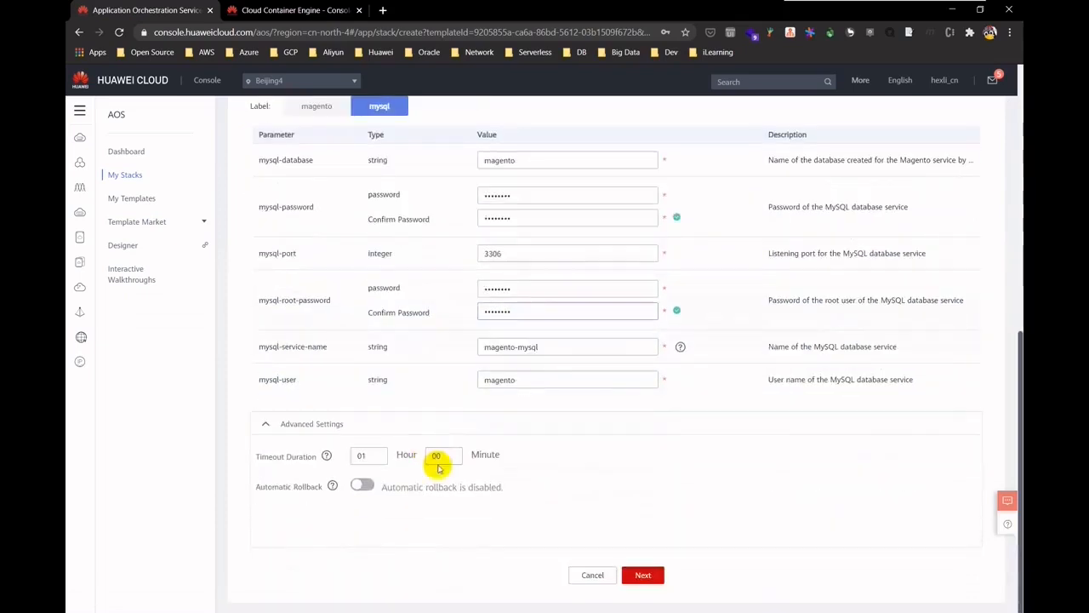
- Review the stack configuration and free fee, then create the my-magento-app stack
left_click(643, 576)
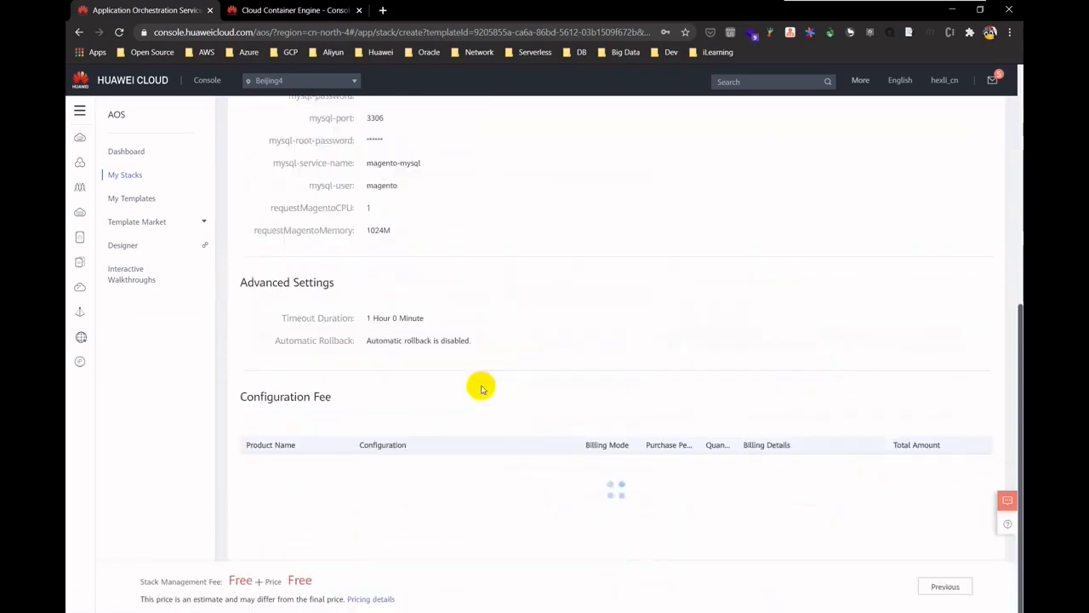
scroll("down", 3)
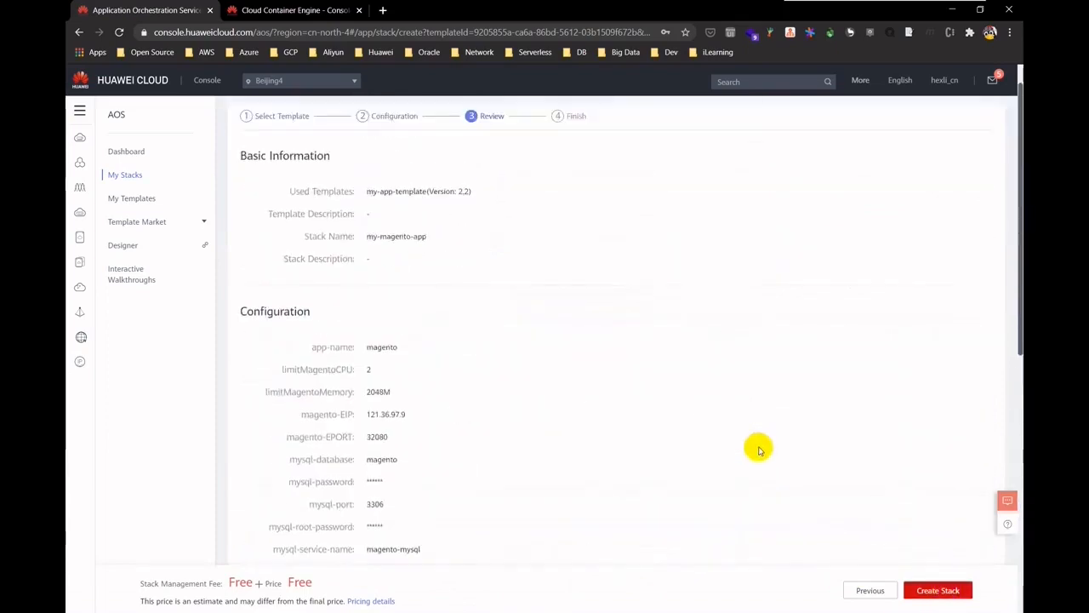
scroll("down", 3)
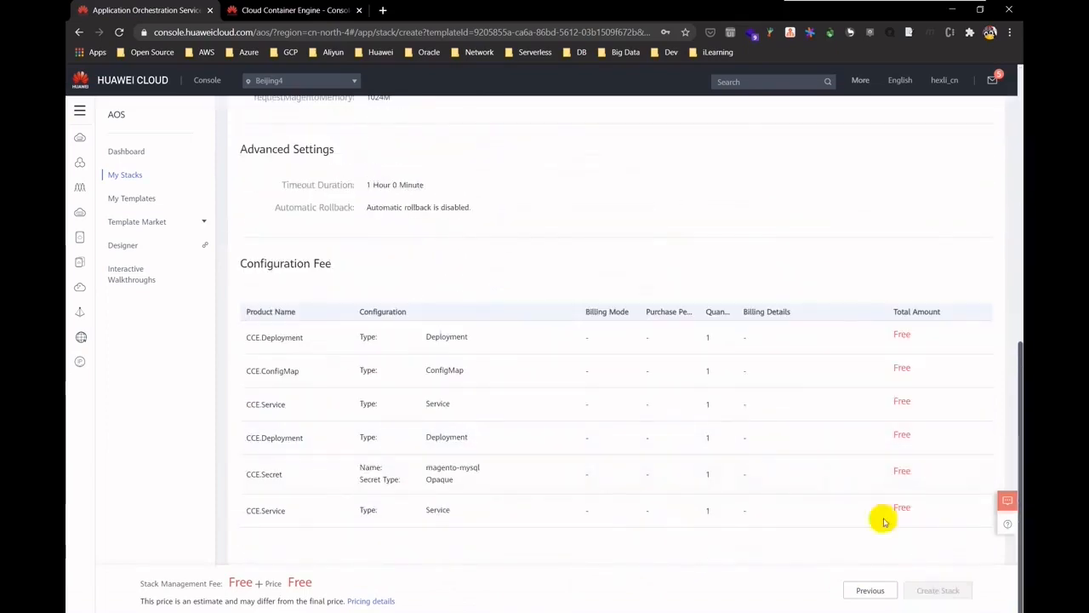
left_click(937, 589)
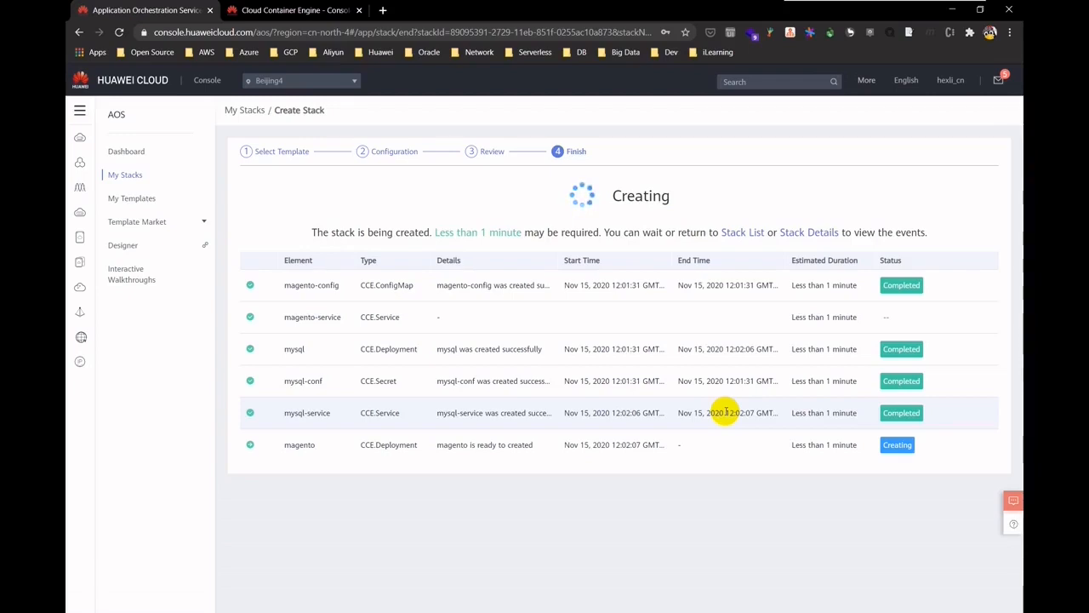
- Check my-magento-app's creation status in the My Stacks list
left_click(133, 198)
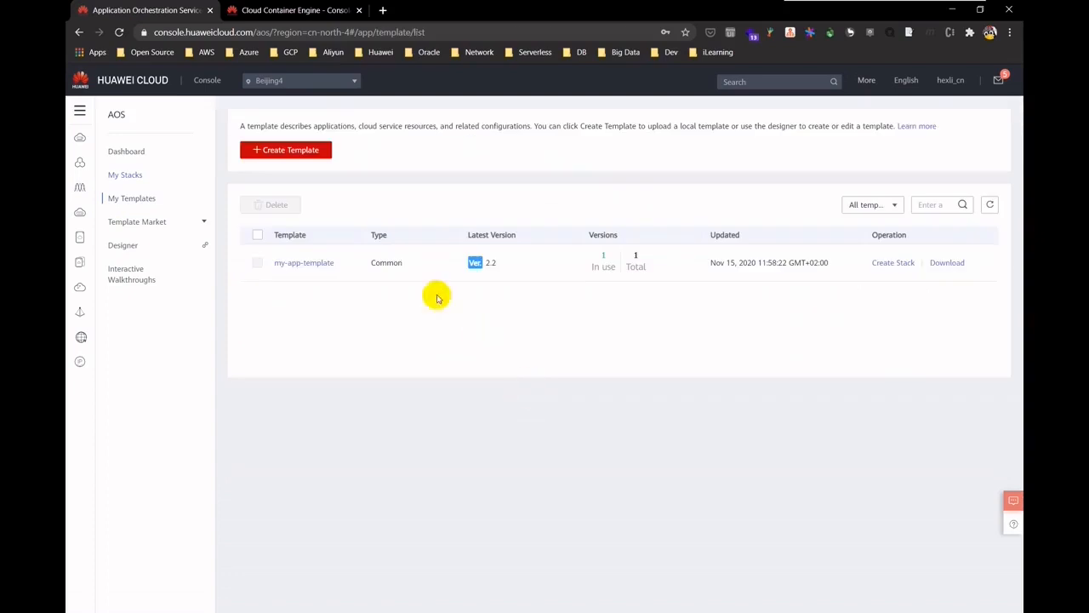
mouse_move(823, 286)
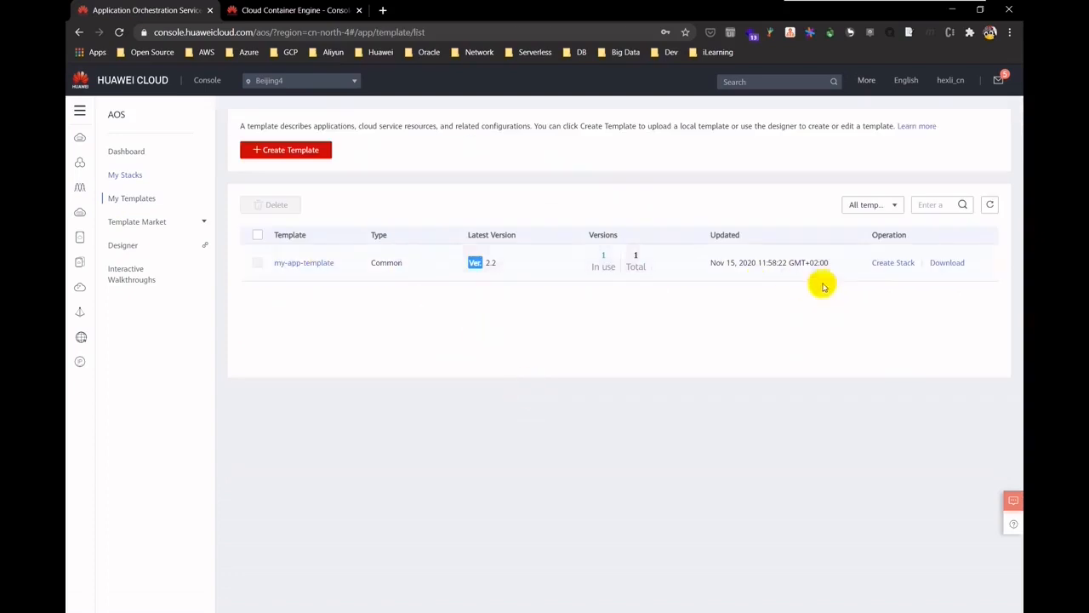
mouse_move(303, 258)
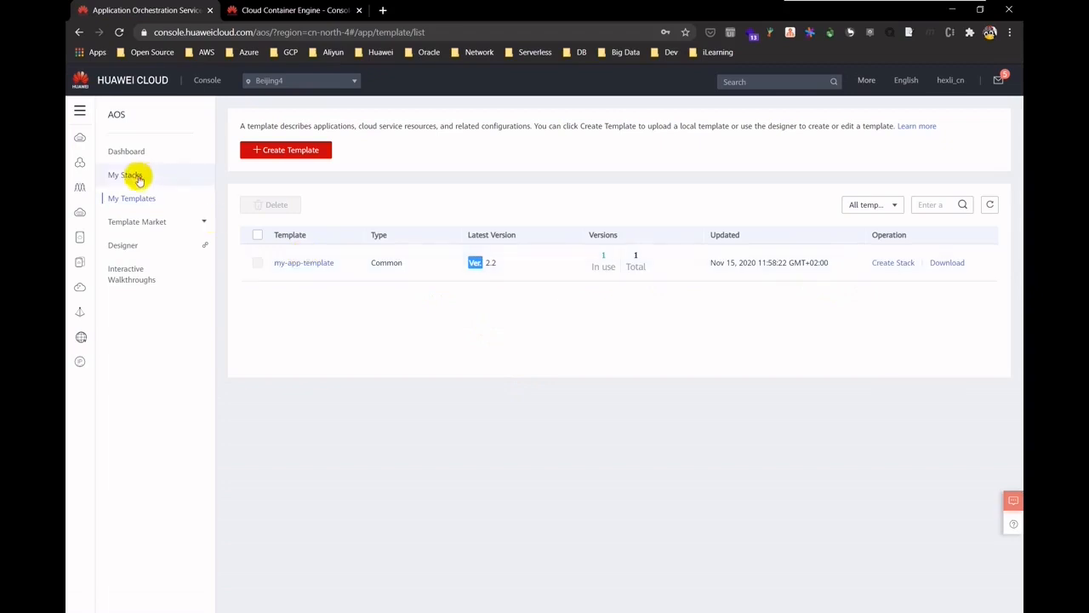
left_click(125, 174)
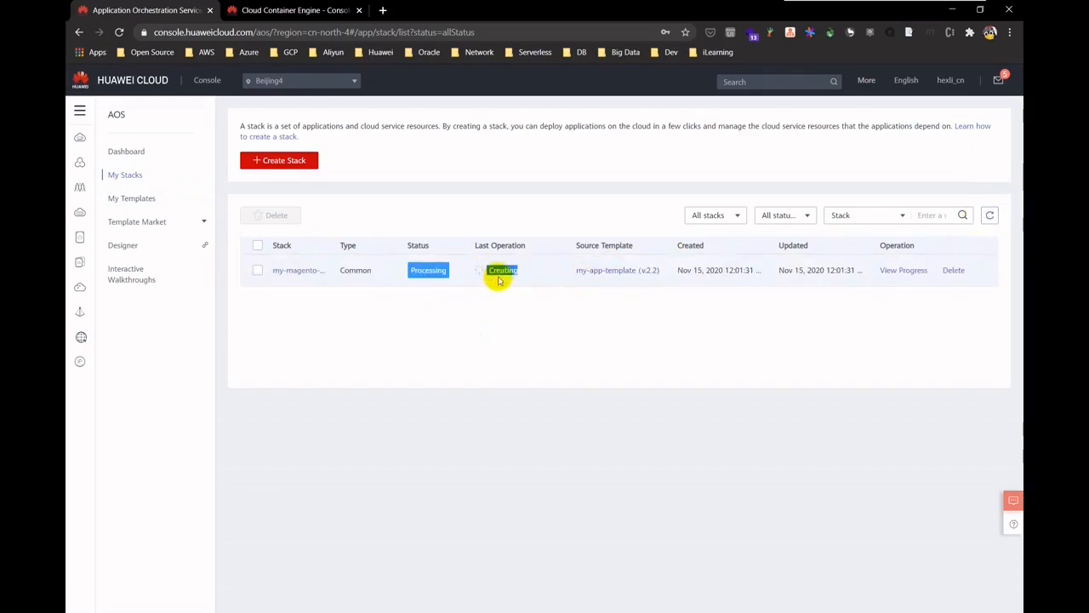
mouse_move(502, 293)
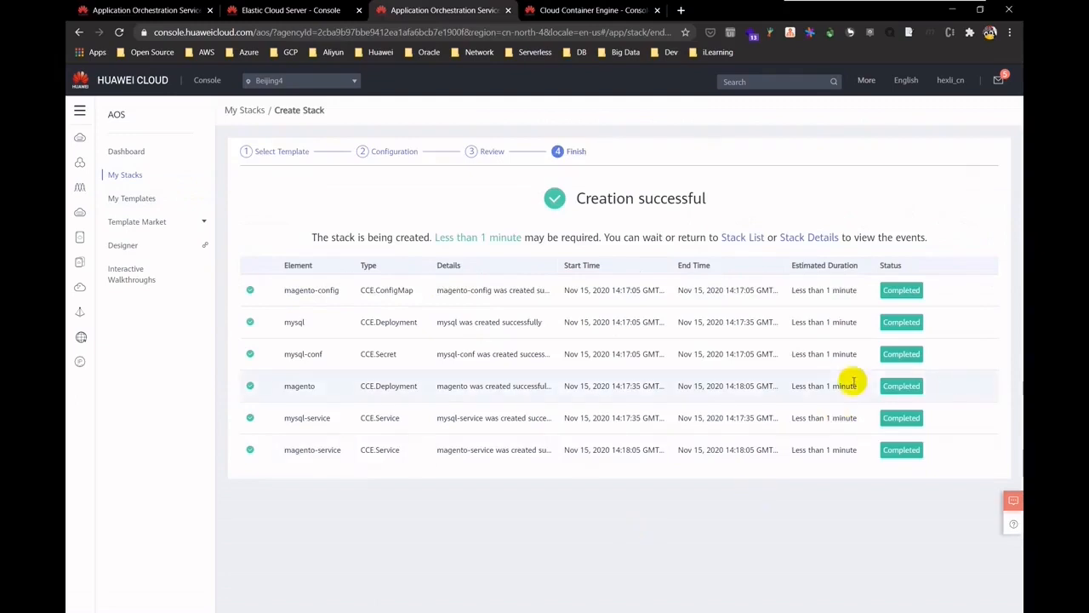
mouse_move(269, 211)
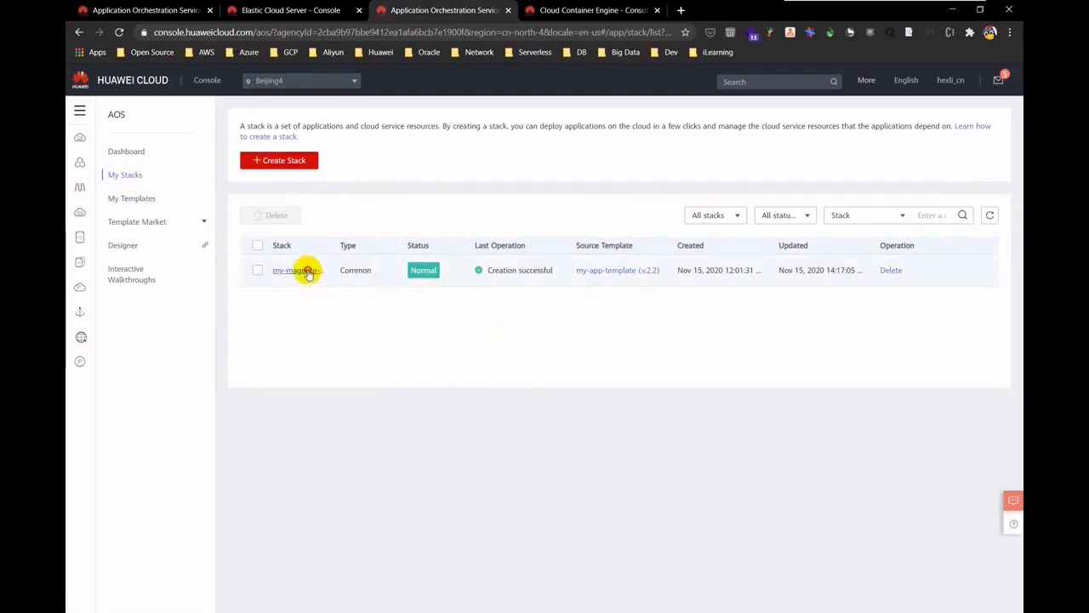
- Copy the magento-addr access URL from the stack's outputs and open a new browser tab
left_click(289, 269)
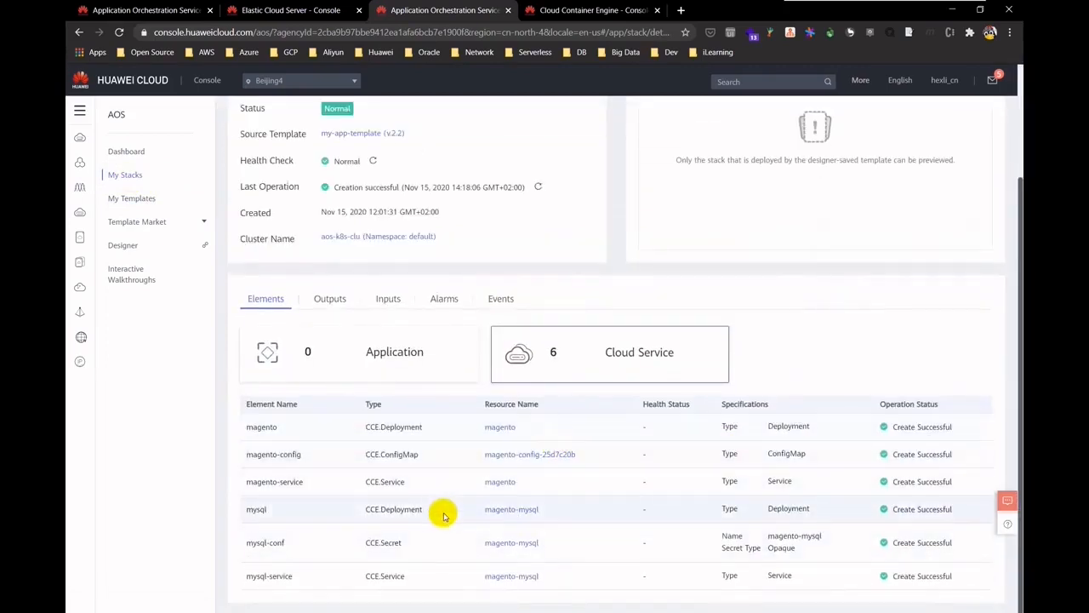
mouse_move(619, 379)
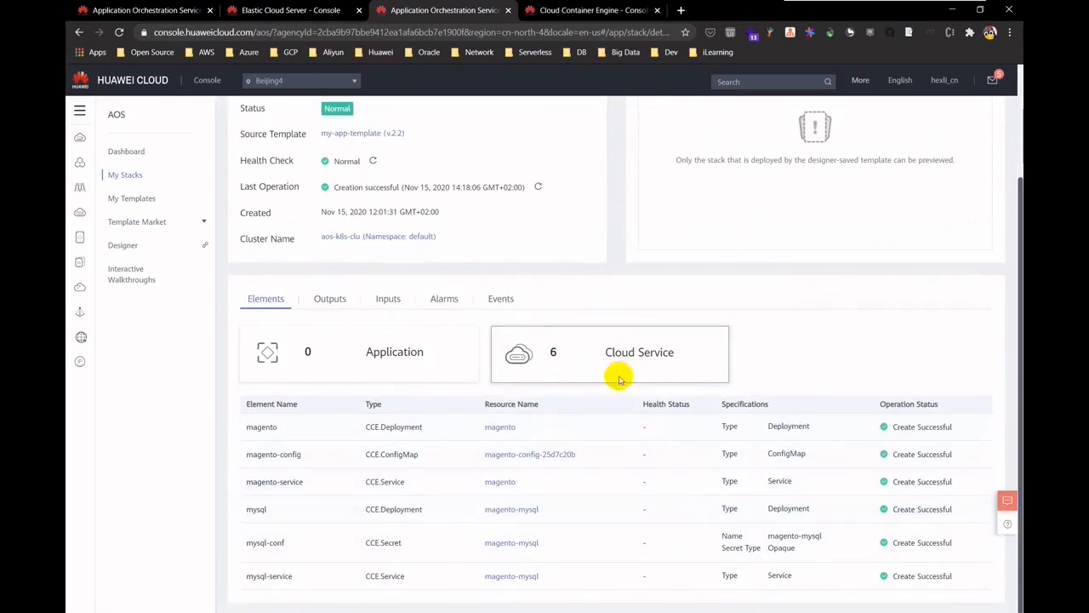
left_click(330, 411)
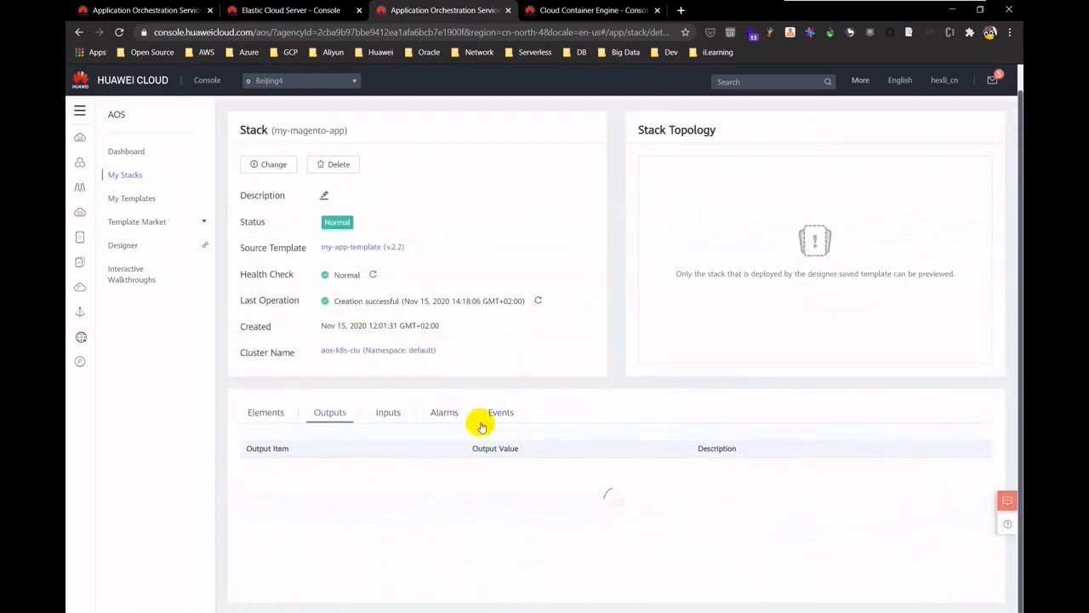
left_click(331, 411)
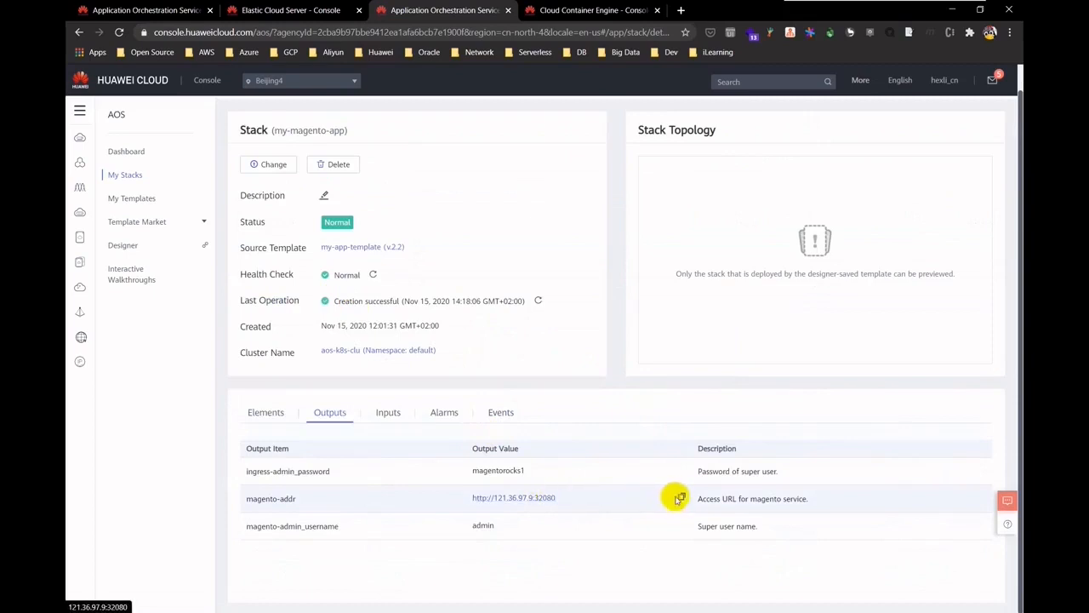
left_click(681, 497)
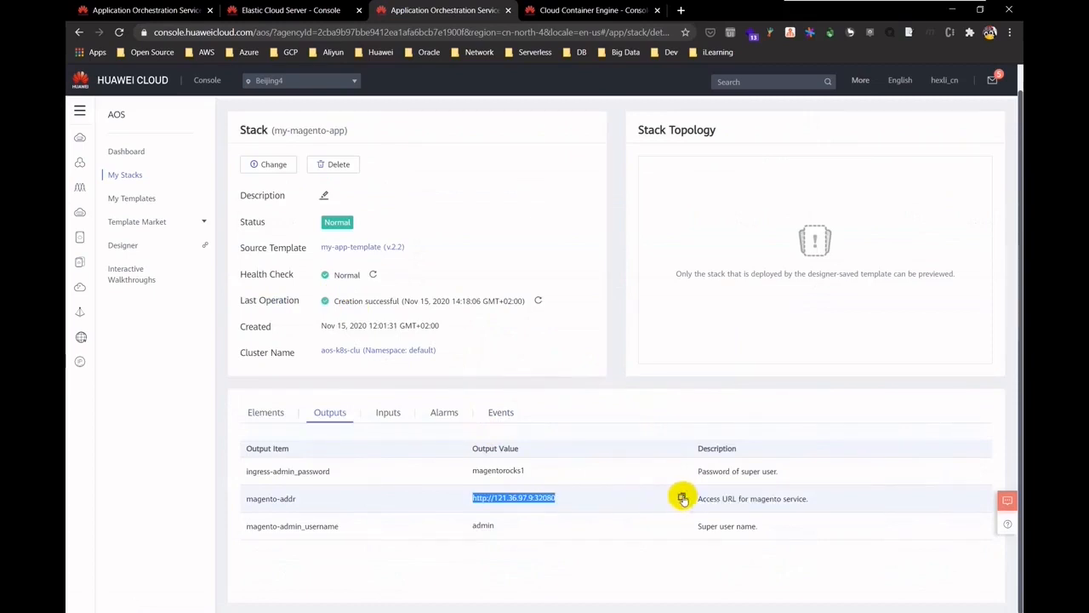
left_click(829, 10)
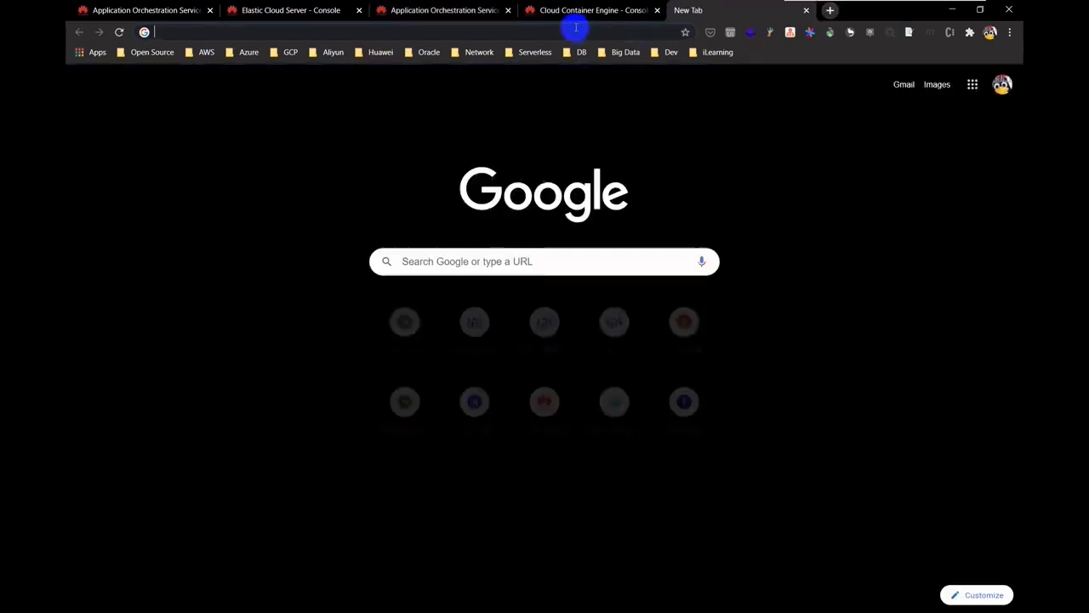
type("http://121.36.97.9:32080/")
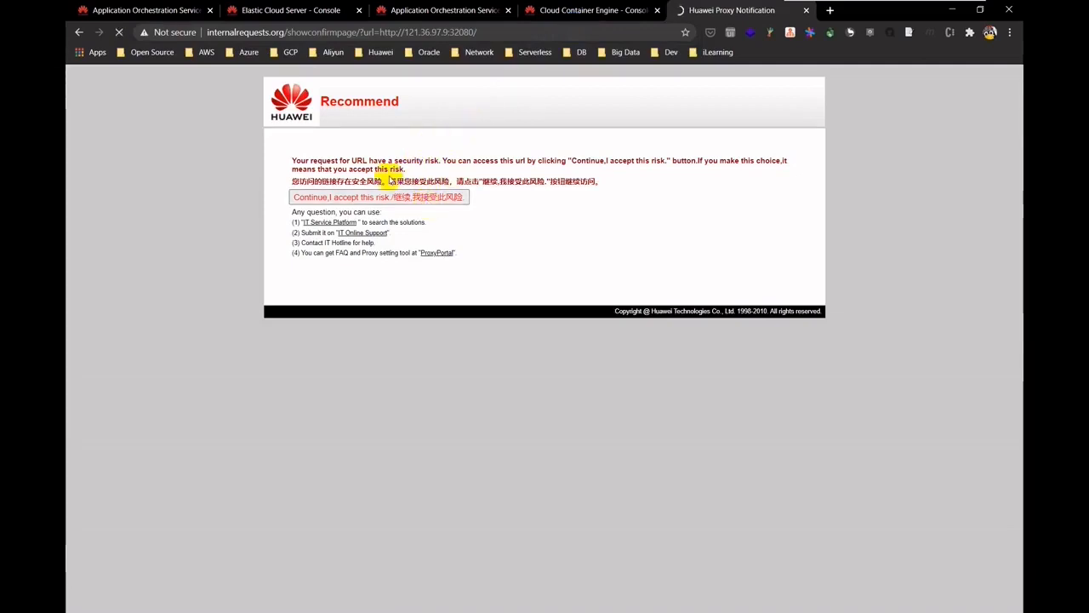
left_click(377, 197)
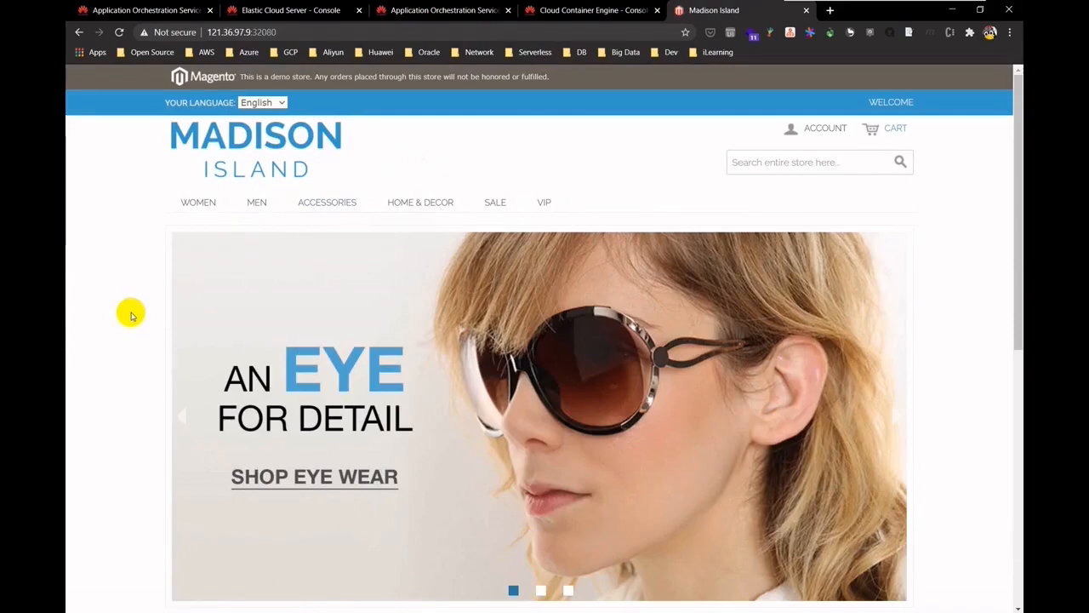
scroll("down", 3)
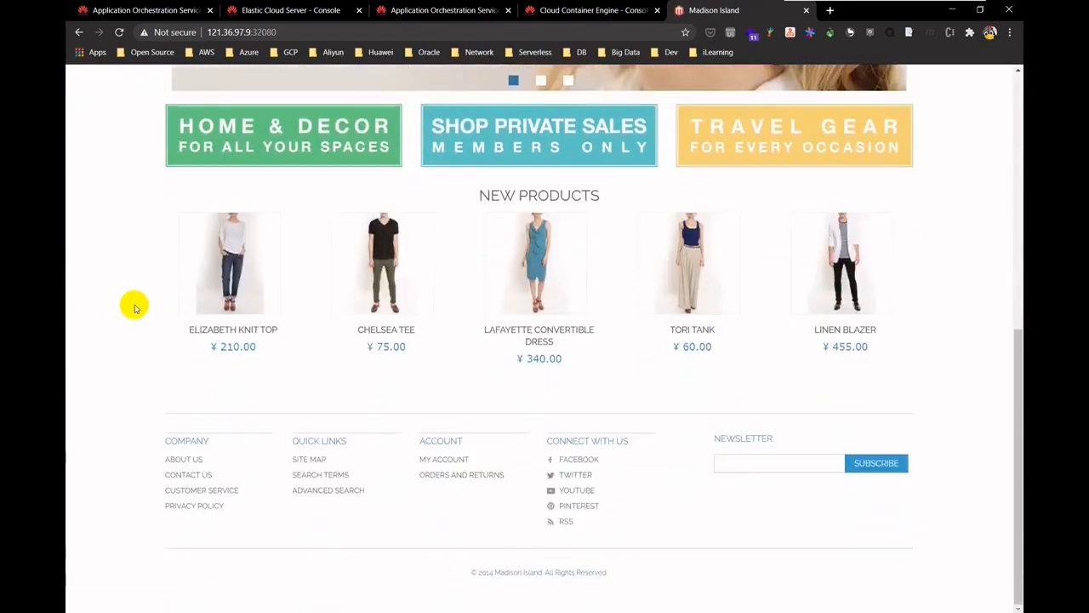
scroll("up", 3)
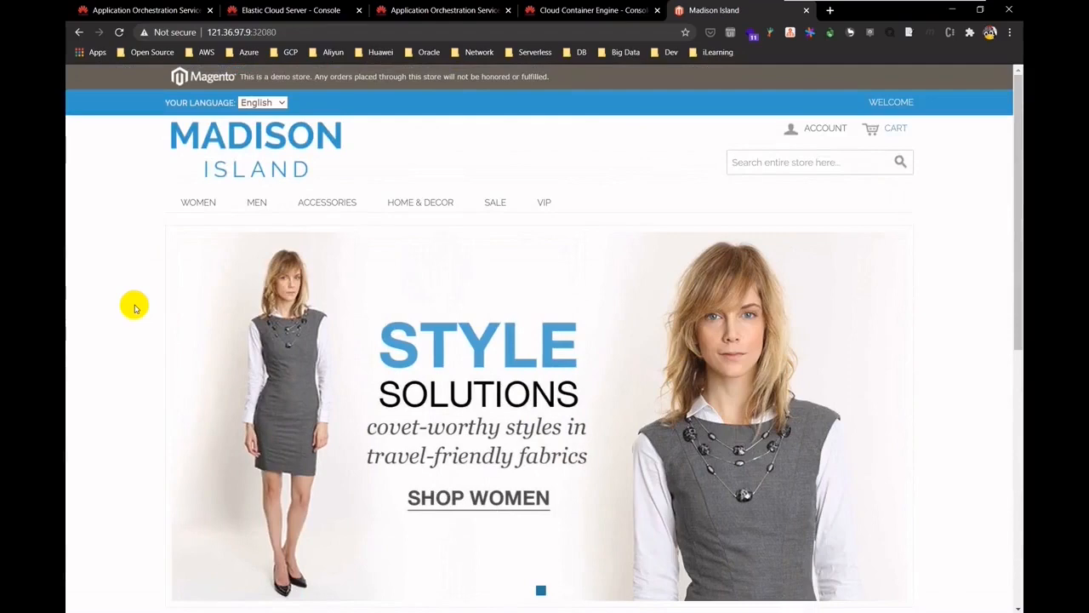
mouse_move(636, 599)
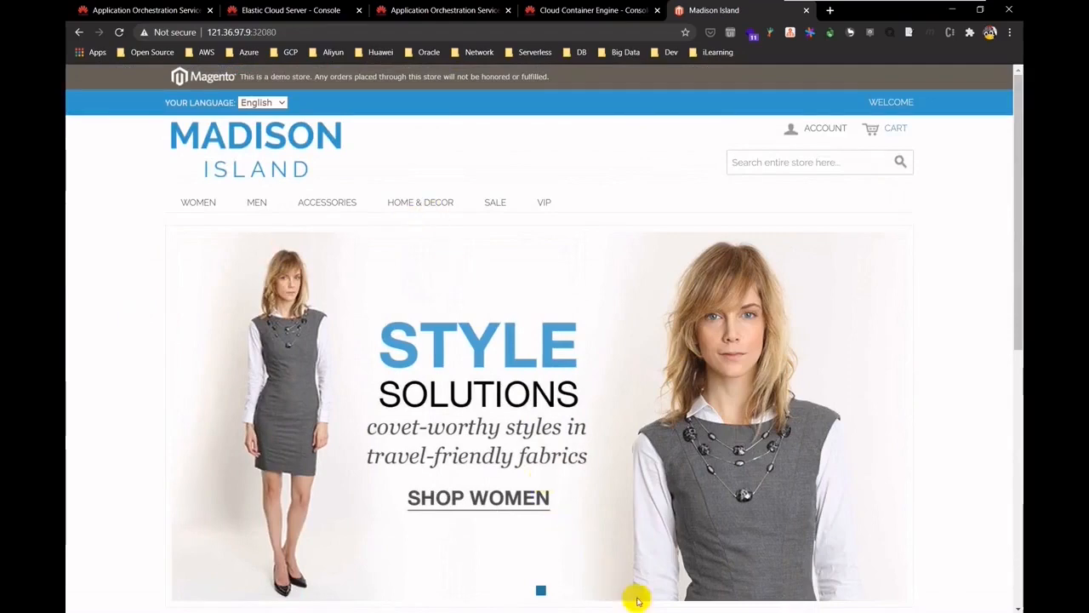